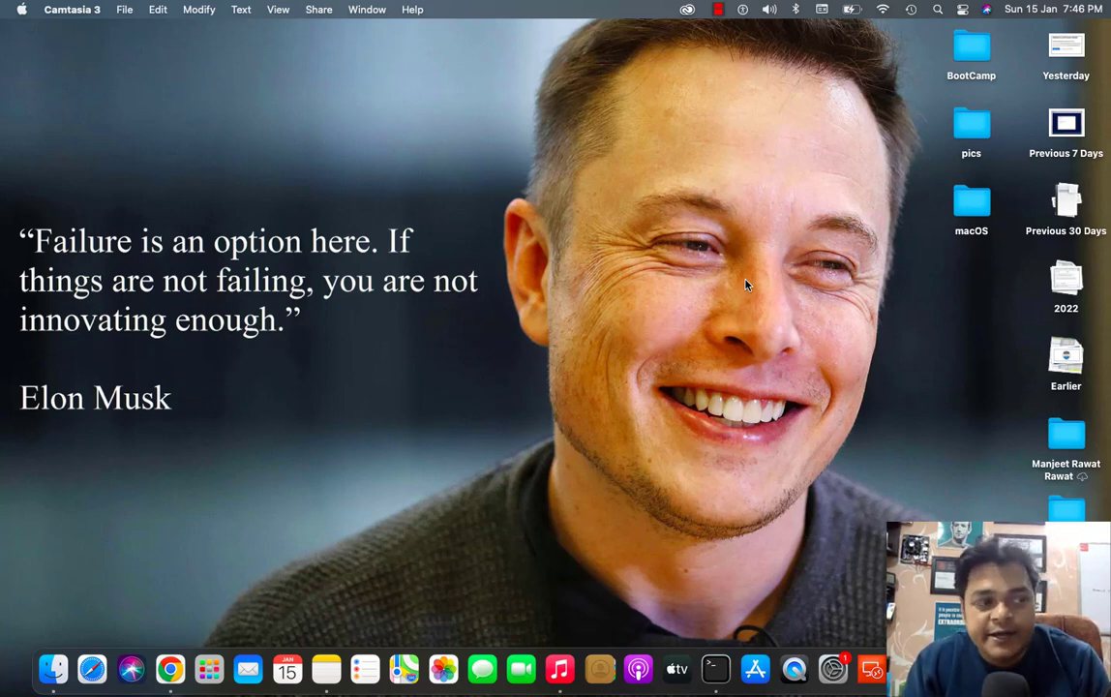
pyautogui.moveTo(715, 418)
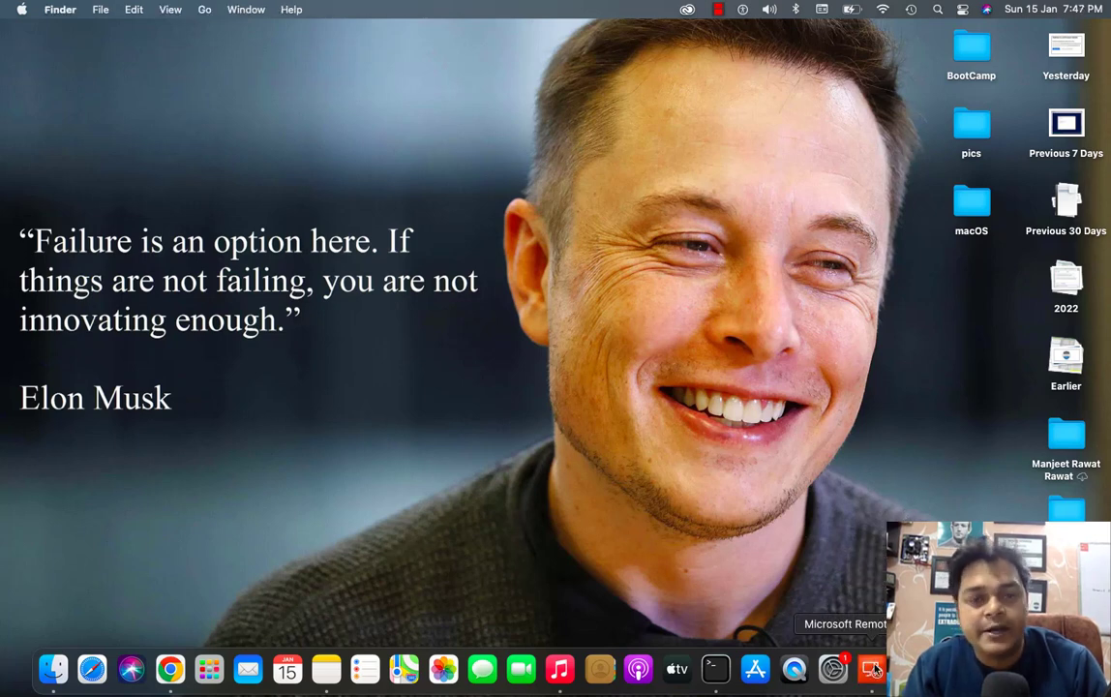
pyautogui.moveTo(888, 465)
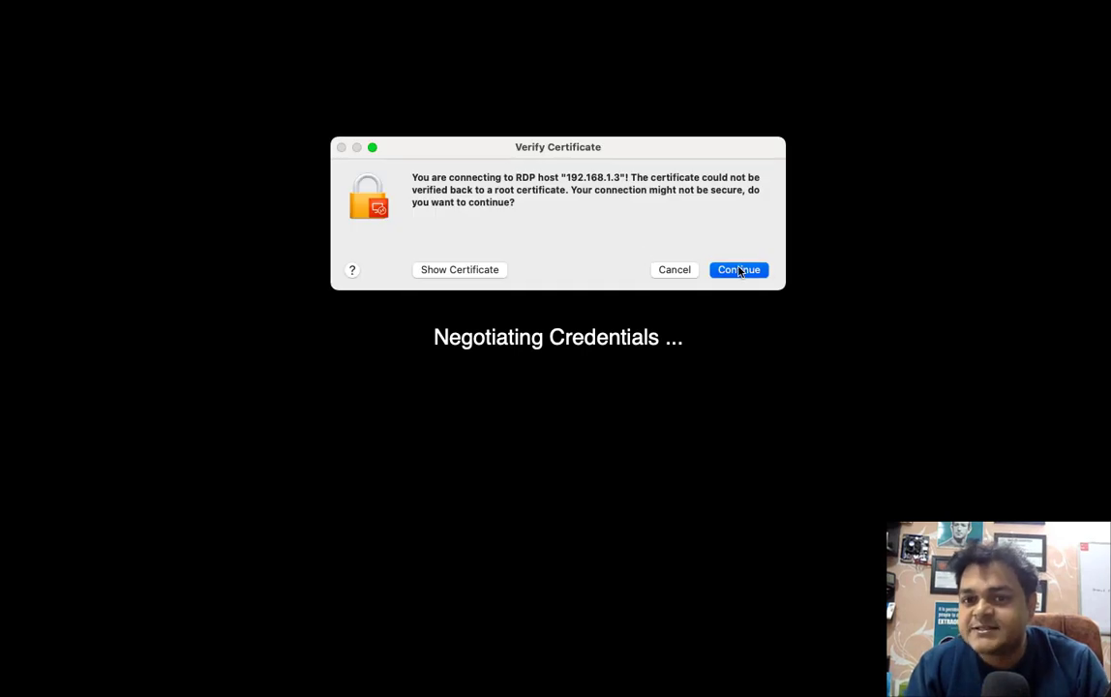
# Step: Accept the certificate warning to reach the running VMware ESXi-8 host console
pyautogui.click(738, 270)
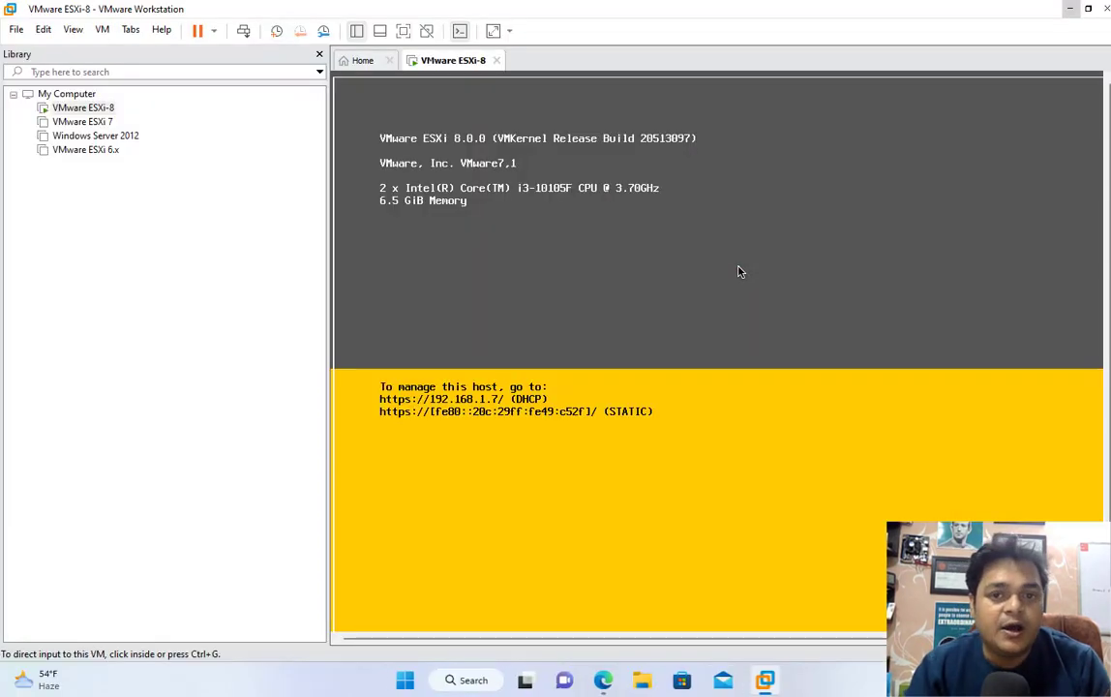
pyautogui.moveTo(715, 326)
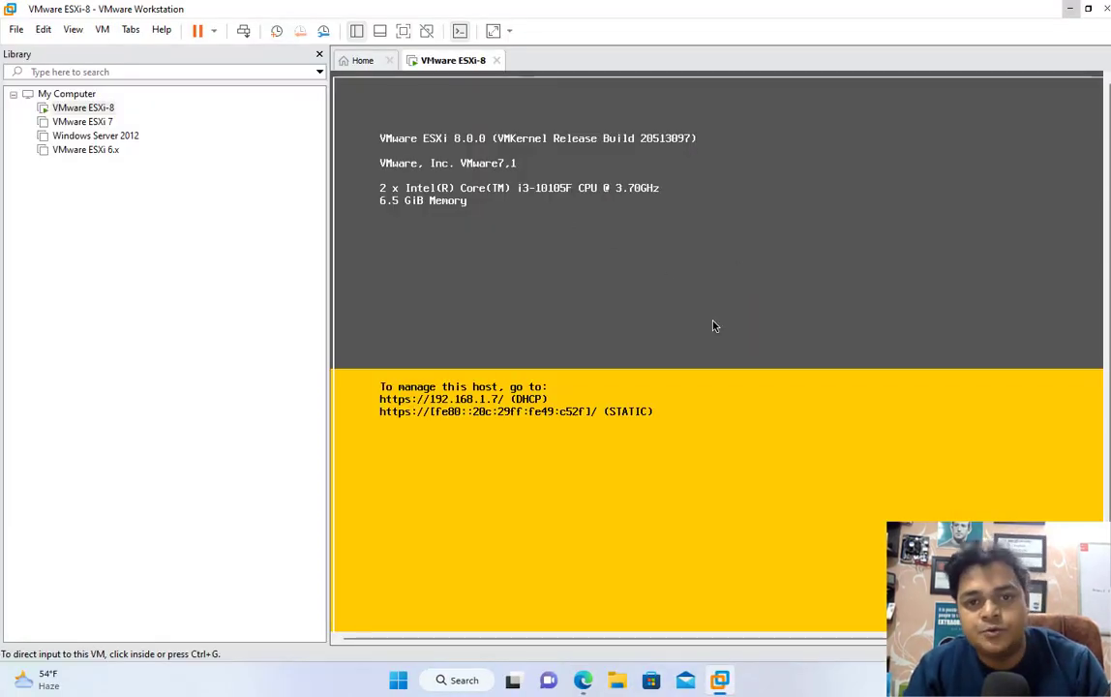
pyautogui.moveTo(653, 218)
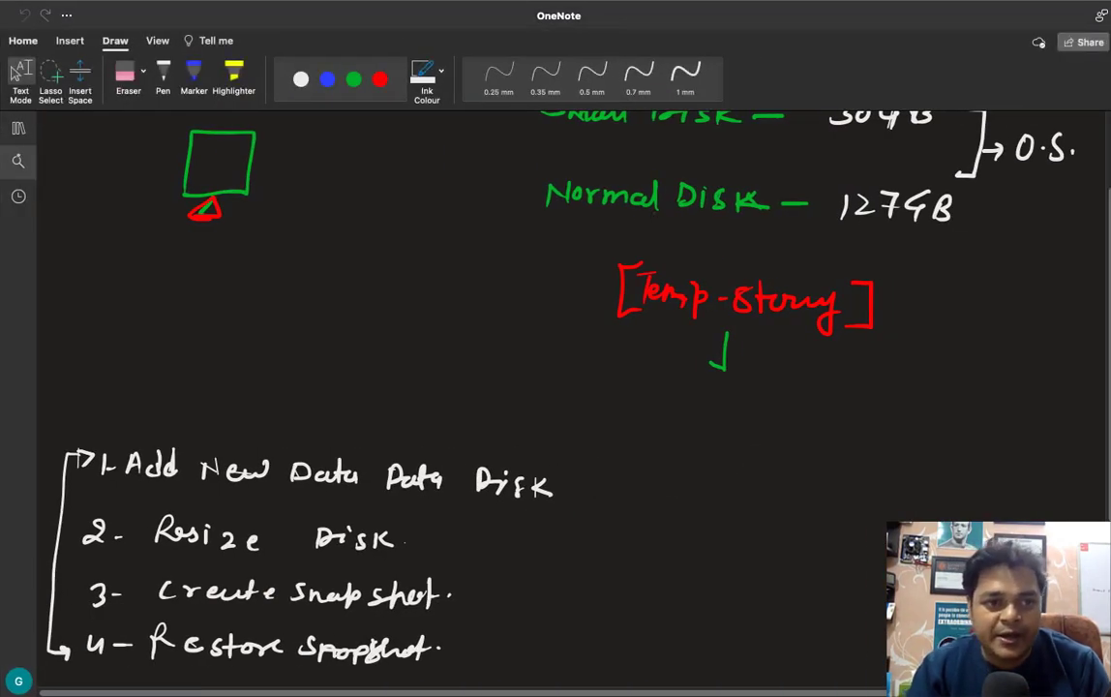
# Step: Open the VMware section holding the DV-Switch Management page in Mannan's Notebook
pyautogui.click(18, 128)
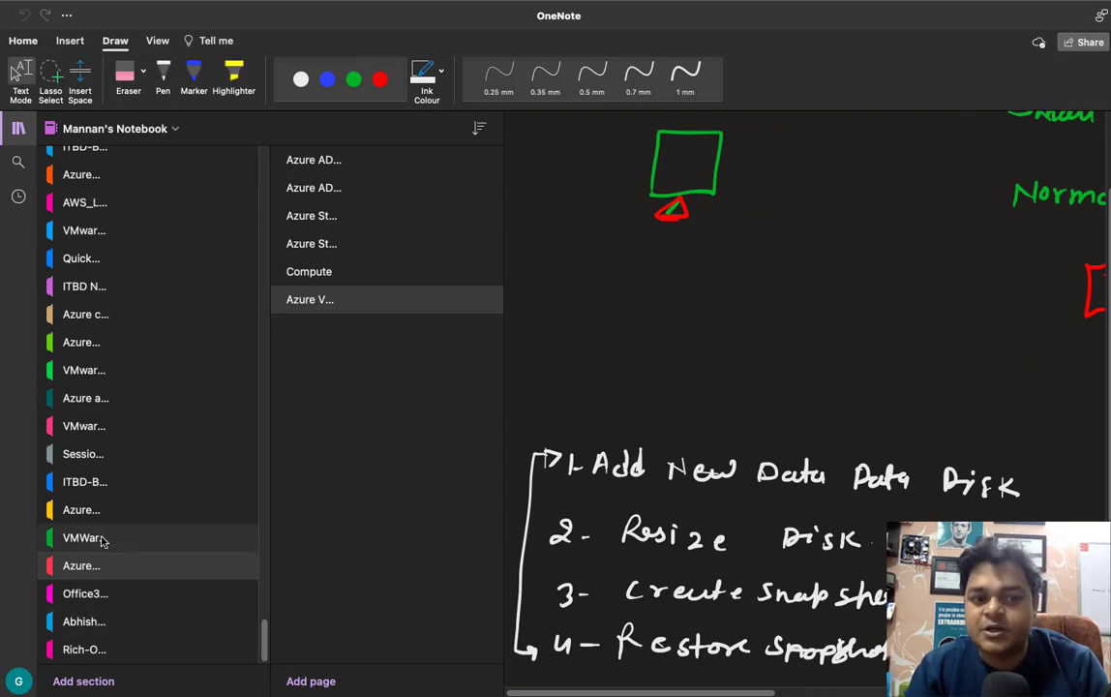
pyautogui.click(83, 537)
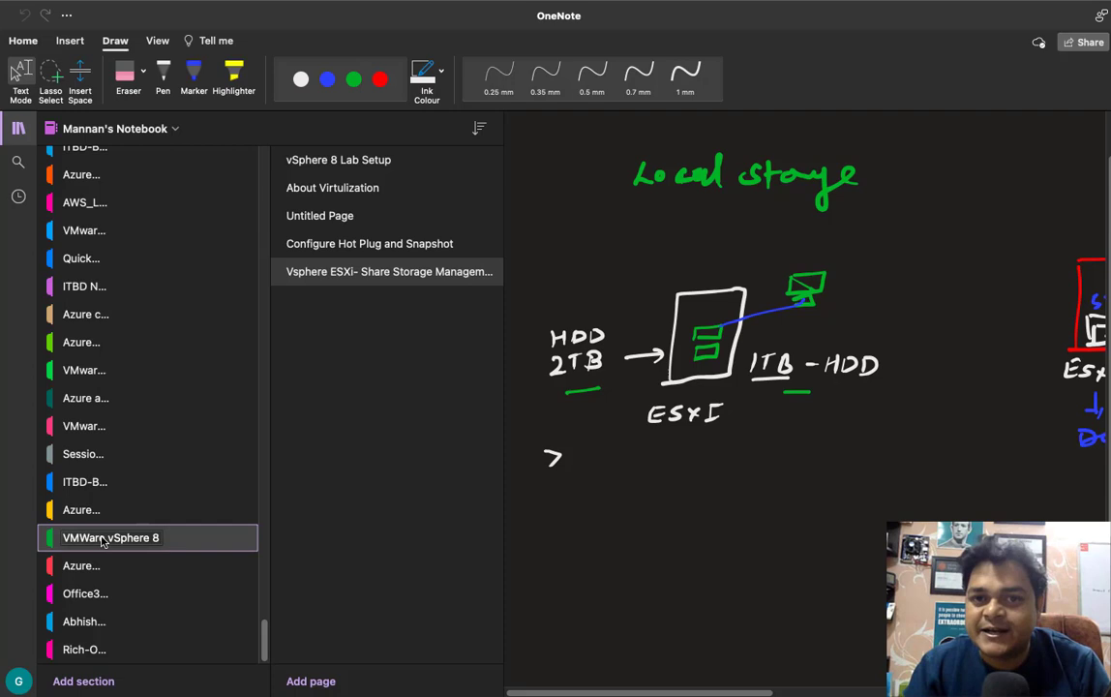
pyautogui.click(109, 369)
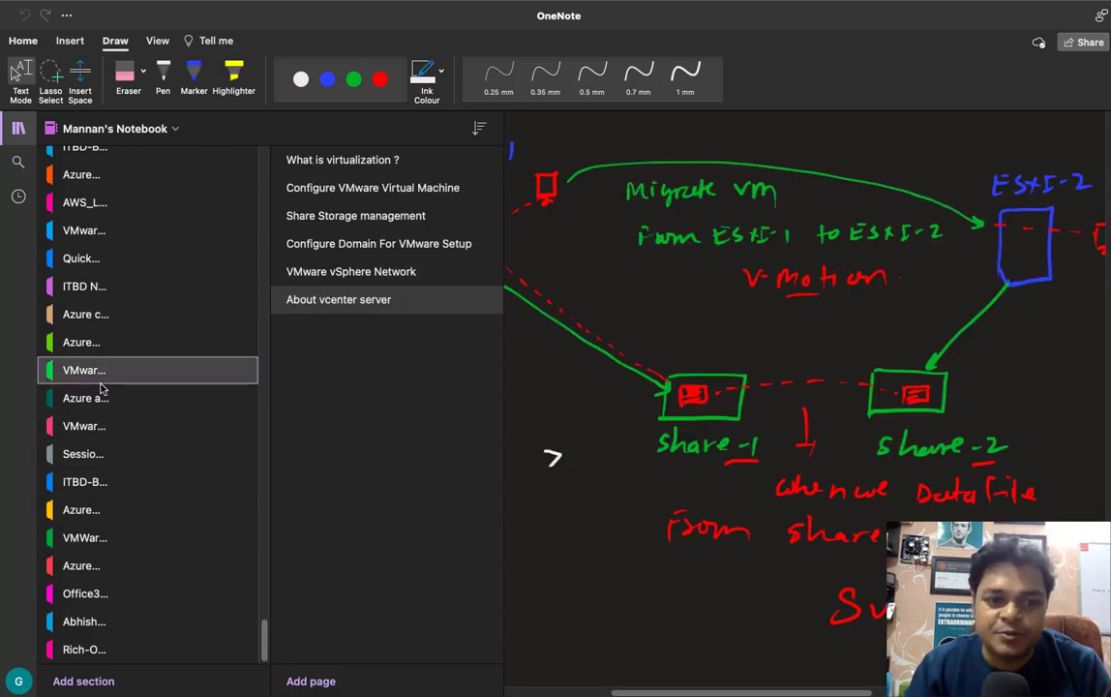
pyautogui.click(83, 425)
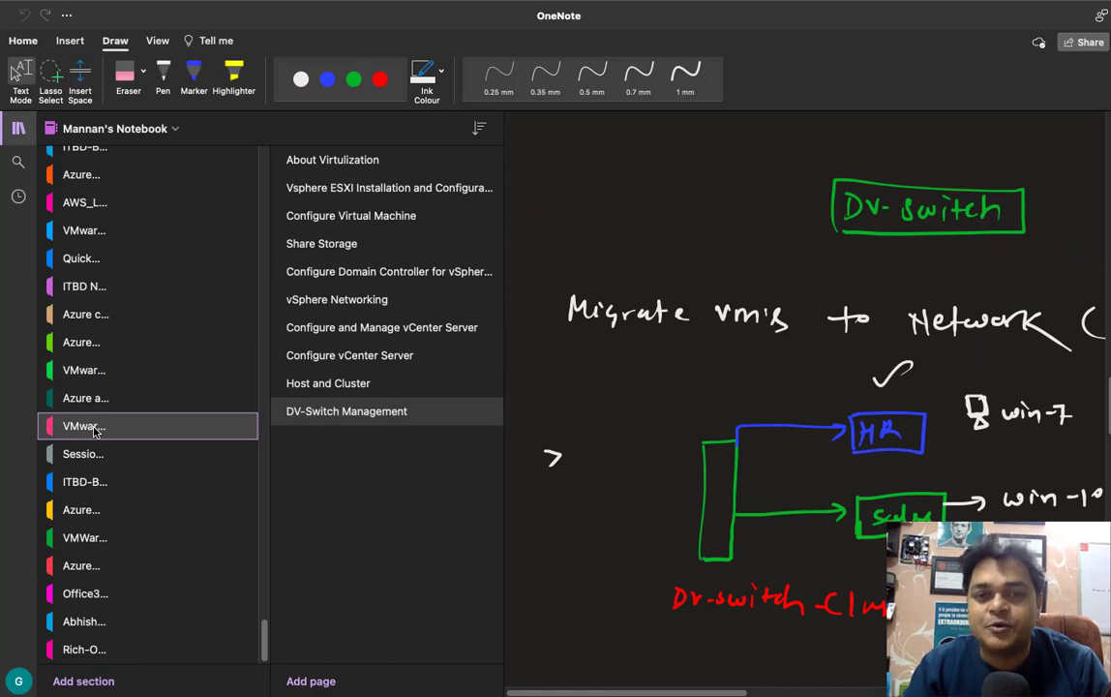
pyautogui.moveTo(82, 621)
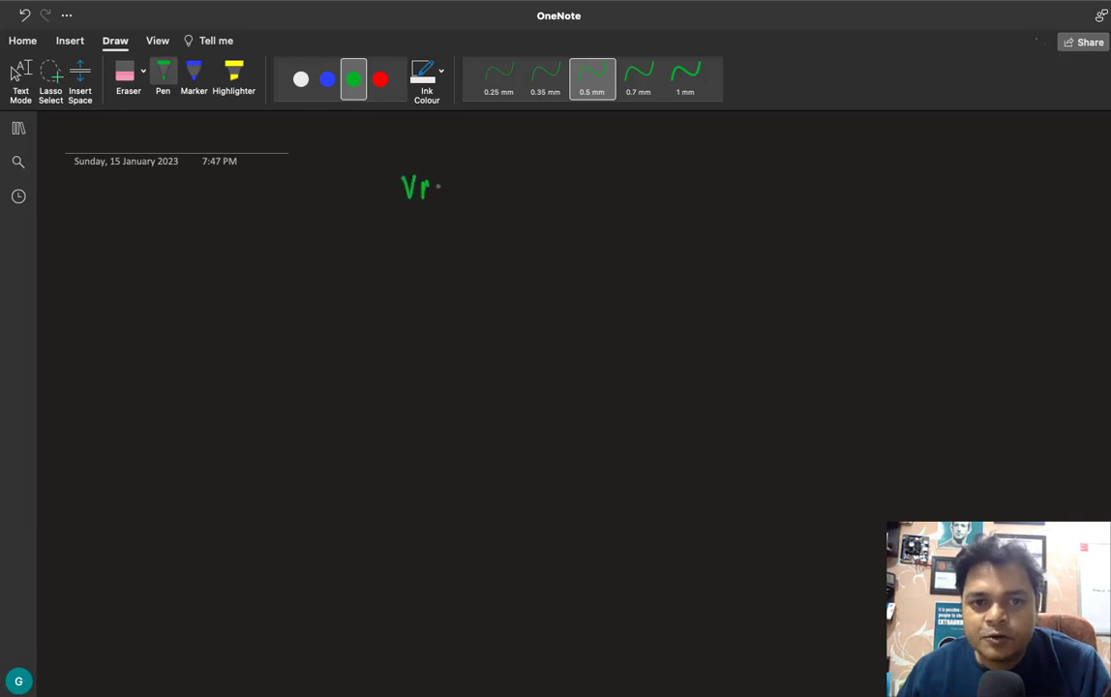
# Step: Handwrite a boxed green VMware heading with white branching arrows beneath it
pyautogui.moveTo(431, 189); pyautogui.dragTo(489, 194)
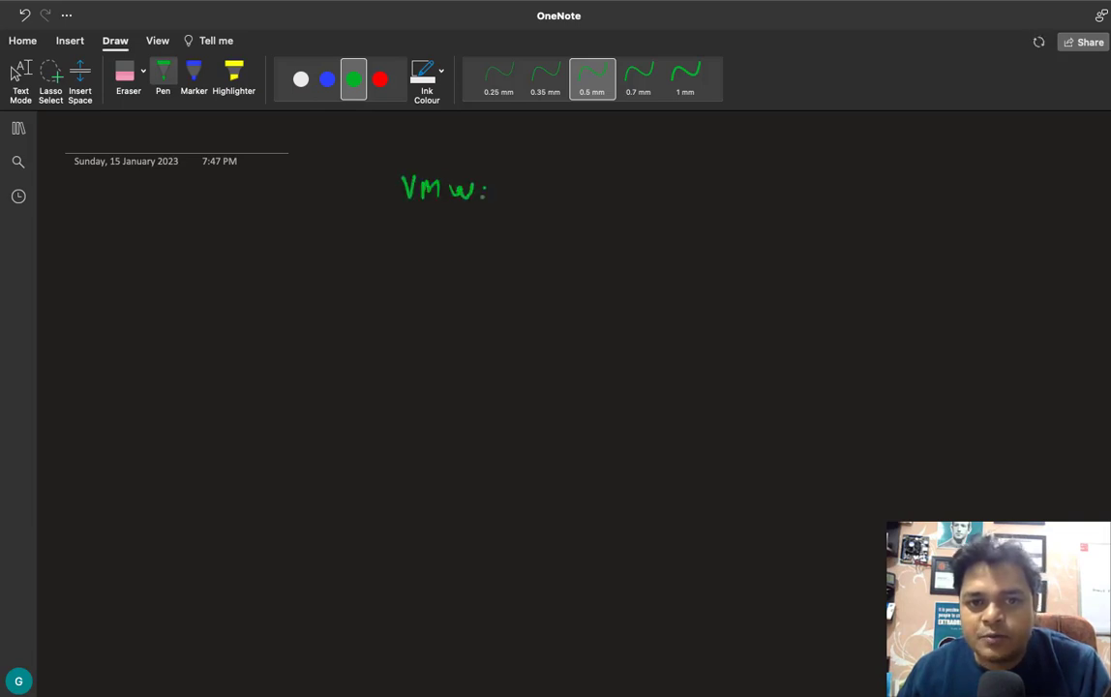
pyautogui.moveTo(474, 189); pyautogui.dragTo(528, 198)
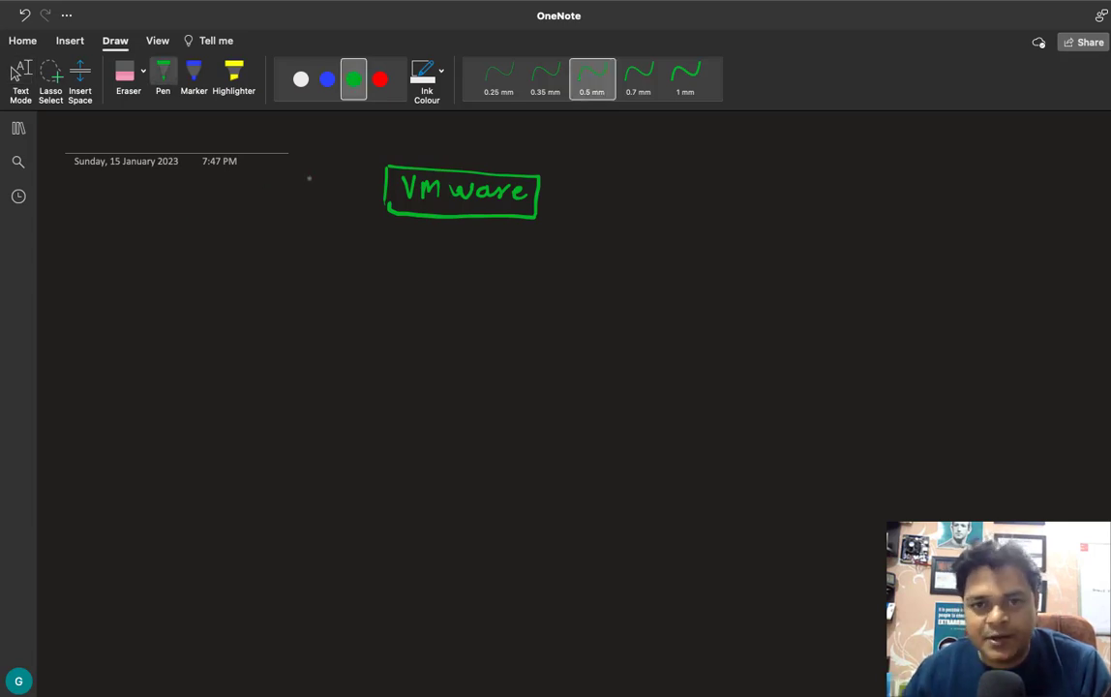
pyautogui.click(301, 79)
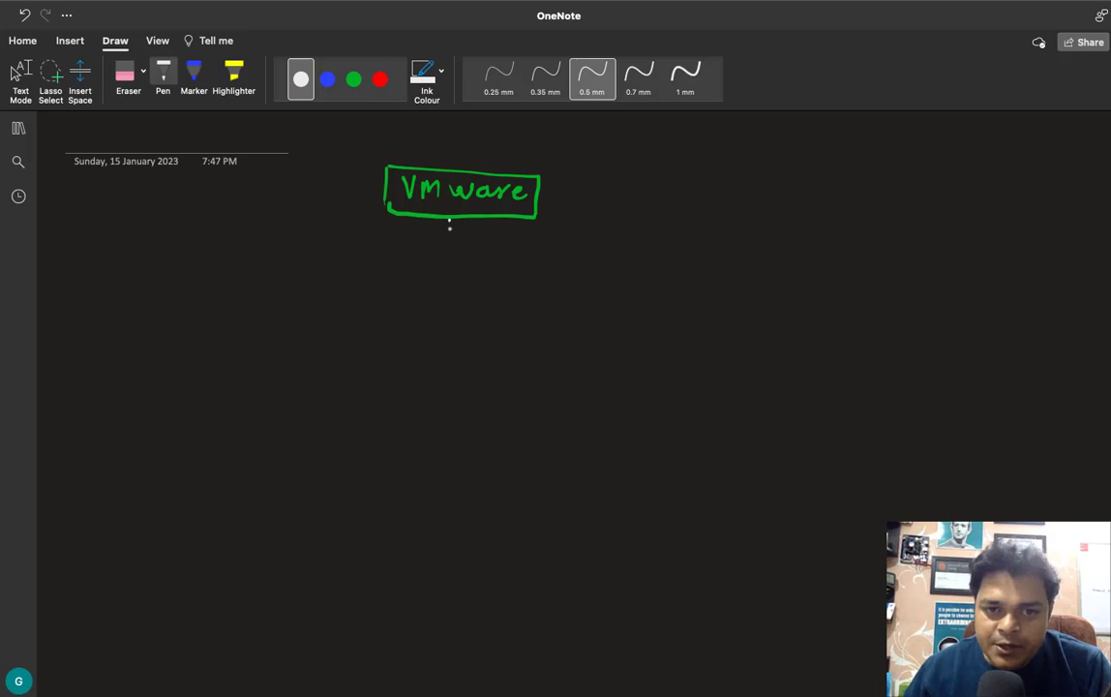
pyautogui.moveTo(450, 208); pyautogui.dragTo(266, 276)
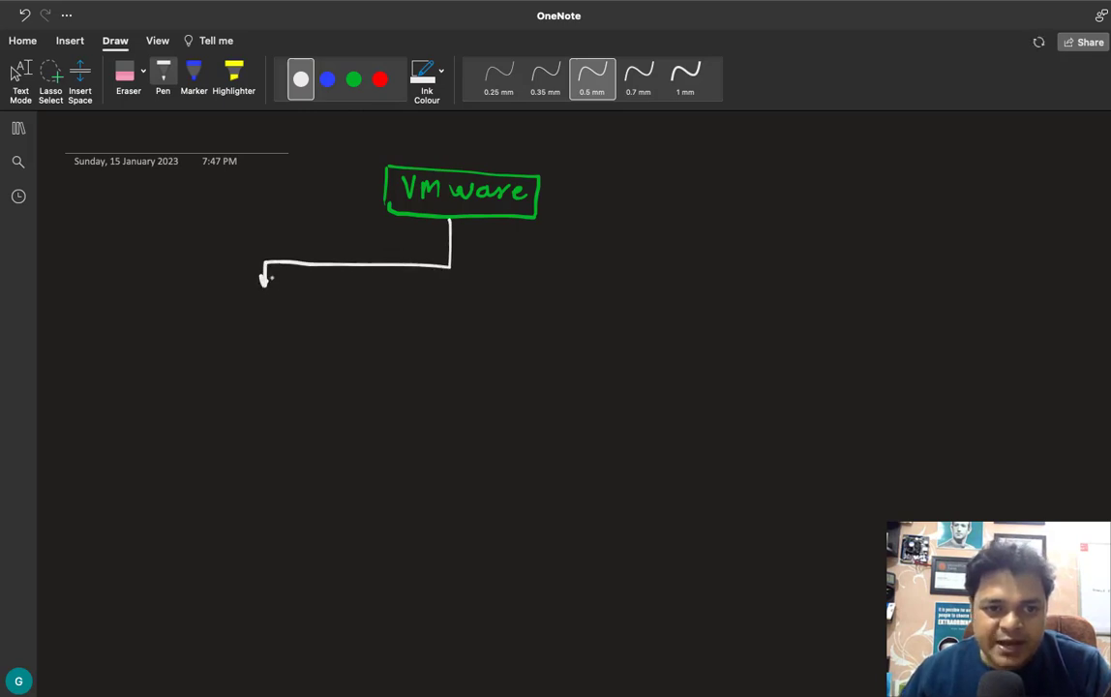
pyautogui.moveTo(450, 268); pyautogui.dragTo(644, 269)
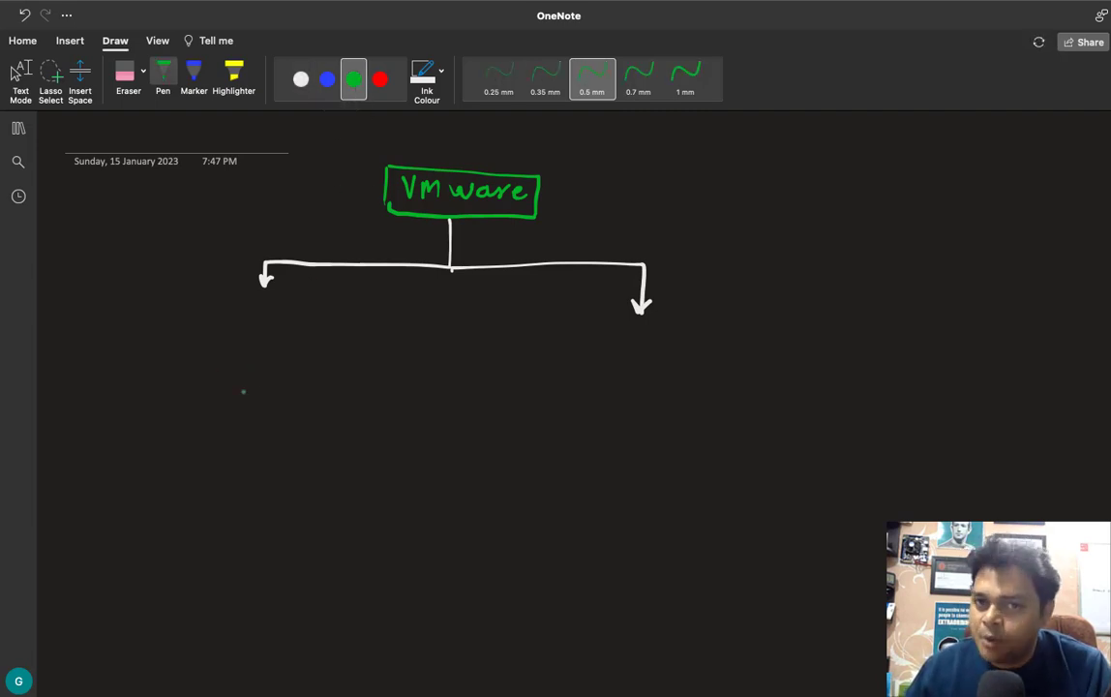
# Step: Write and box the Standard and DV-switch labels under the two arrows
pyautogui.moveTo(215, 344); pyautogui.dragTo(245, 320)
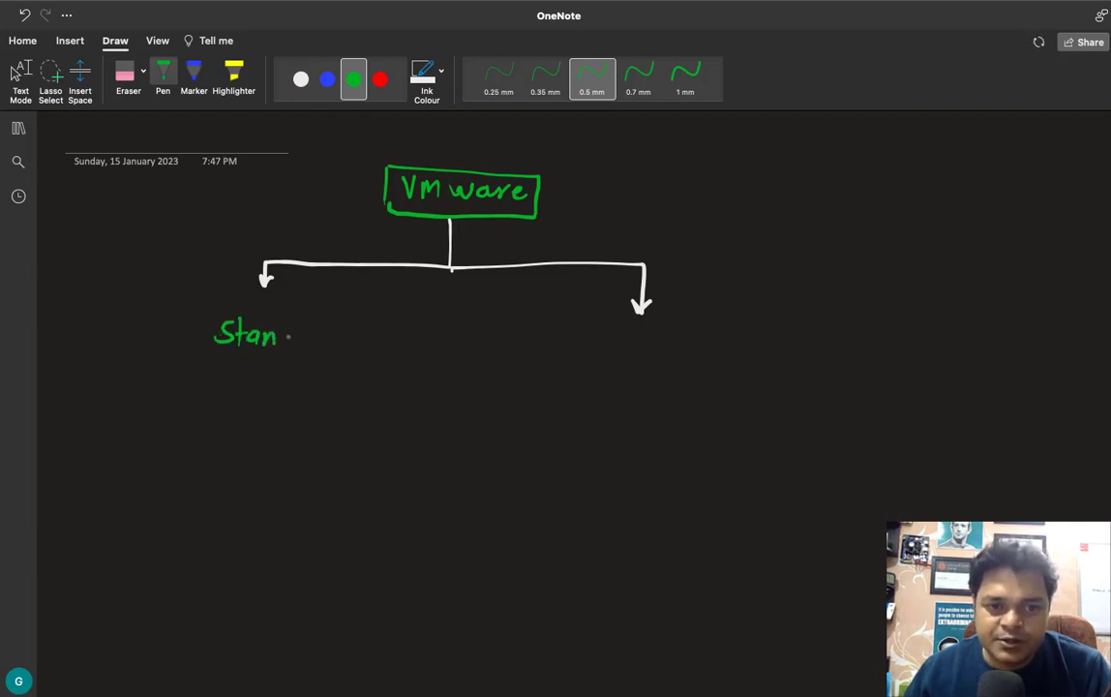
pyautogui.moveTo(291, 334); pyautogui.dragTo(314, 339)
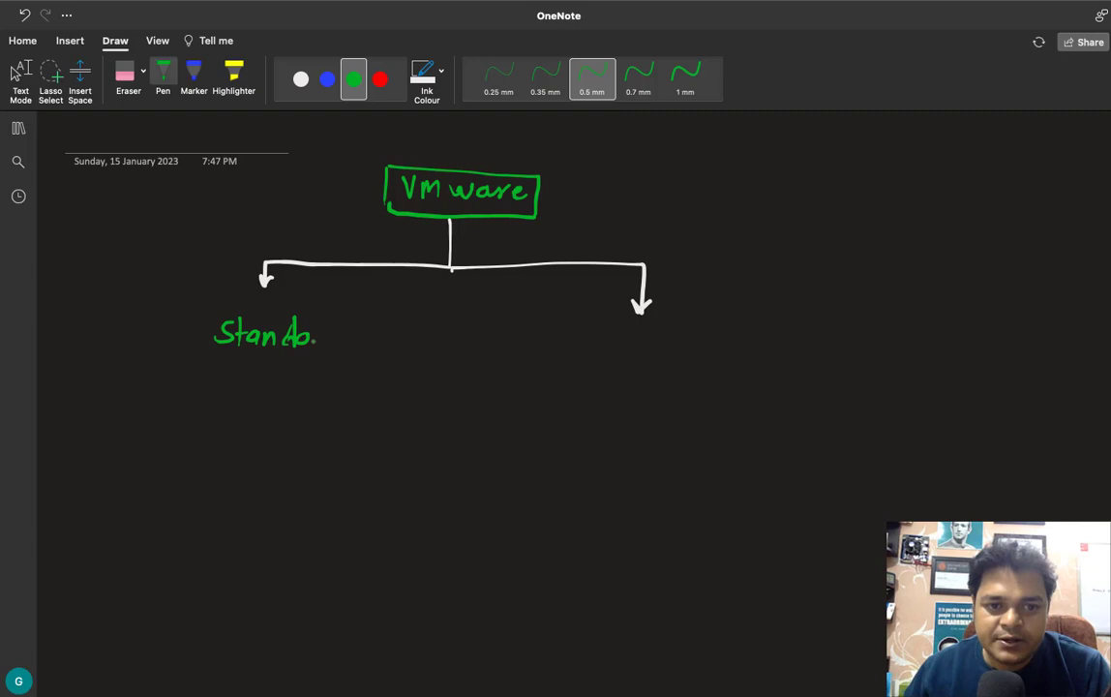
pyautogui.moveTo(316, 334); pyautogui.dragTo(338, 339)
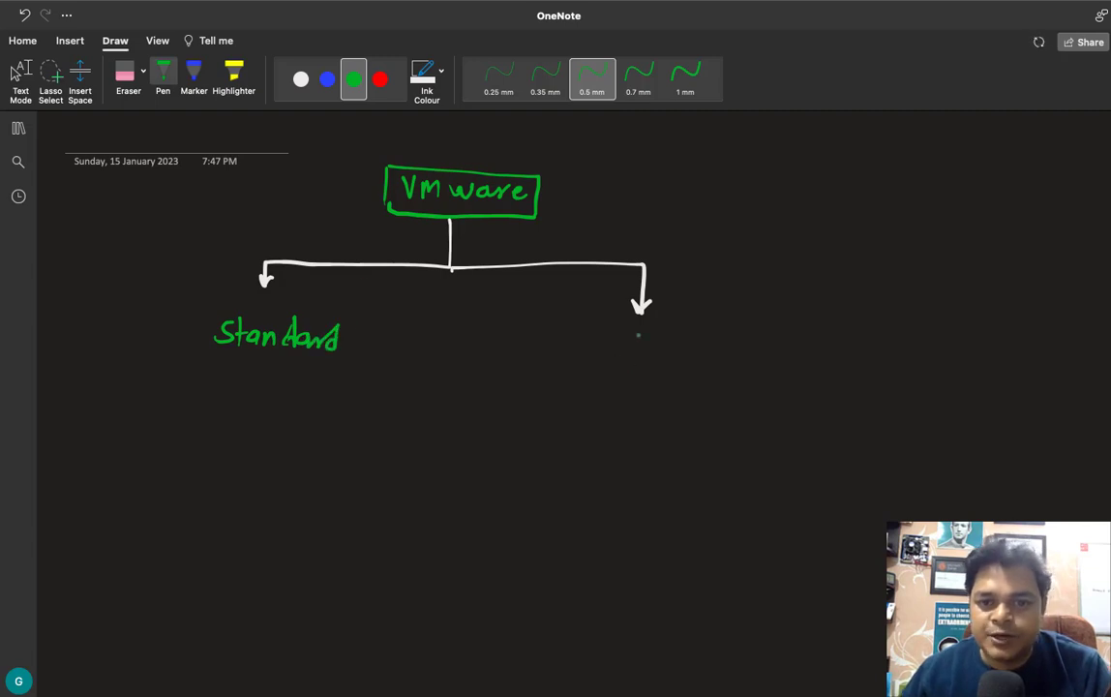
pyautogui.moveTo(634, 343); pyautogui.dragTo(697, 344)
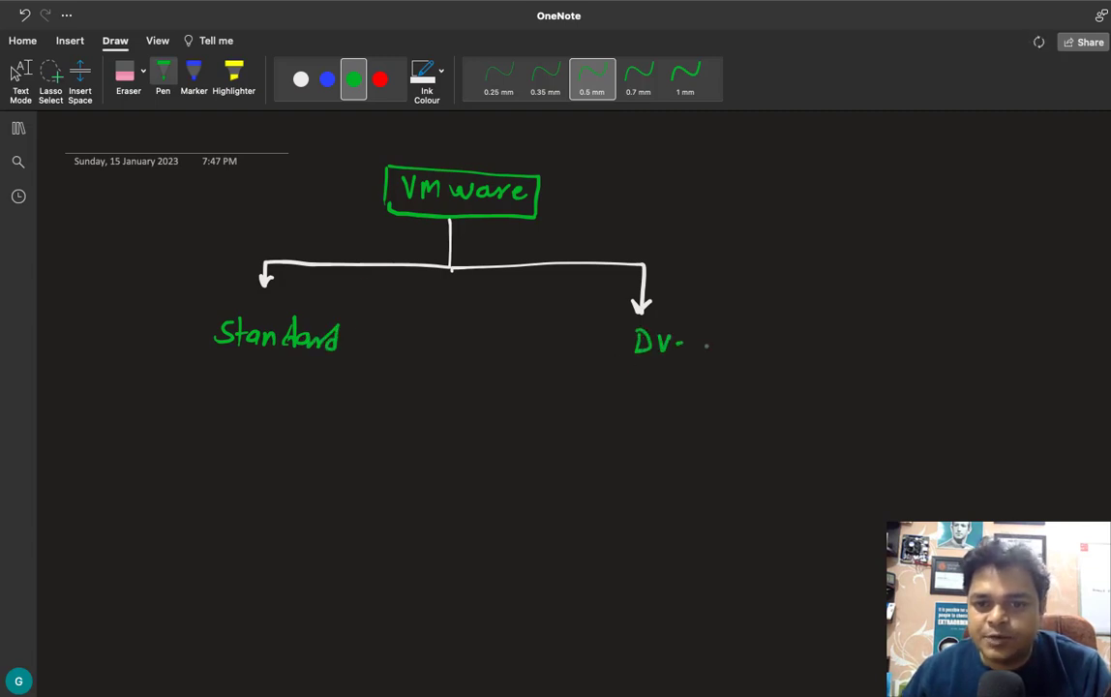
pyautogui.moveTo(672, 344); pyautogui.dragTo(726, 343)
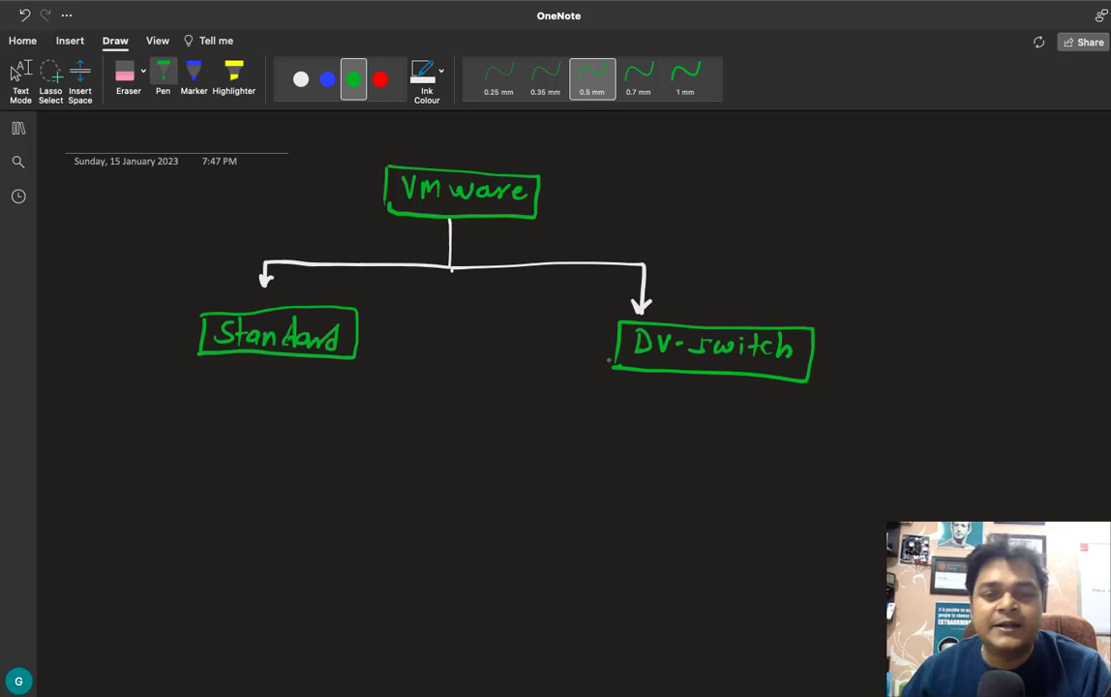
# Step: Draw blue host boxes labelled ESXi under Standard and ESXi-1, 2, 3 under DV-switch
pyautogui.click(326, 79)
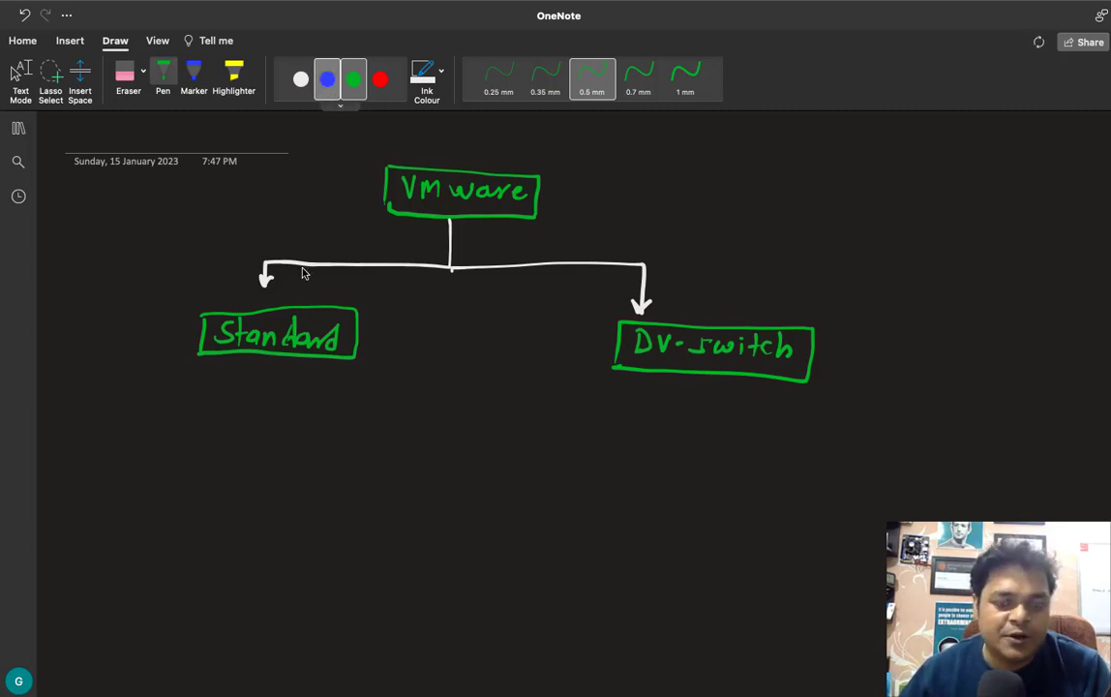
pyautogui.moveTo(223, 414); pyautogui.dragTo(222, 502)
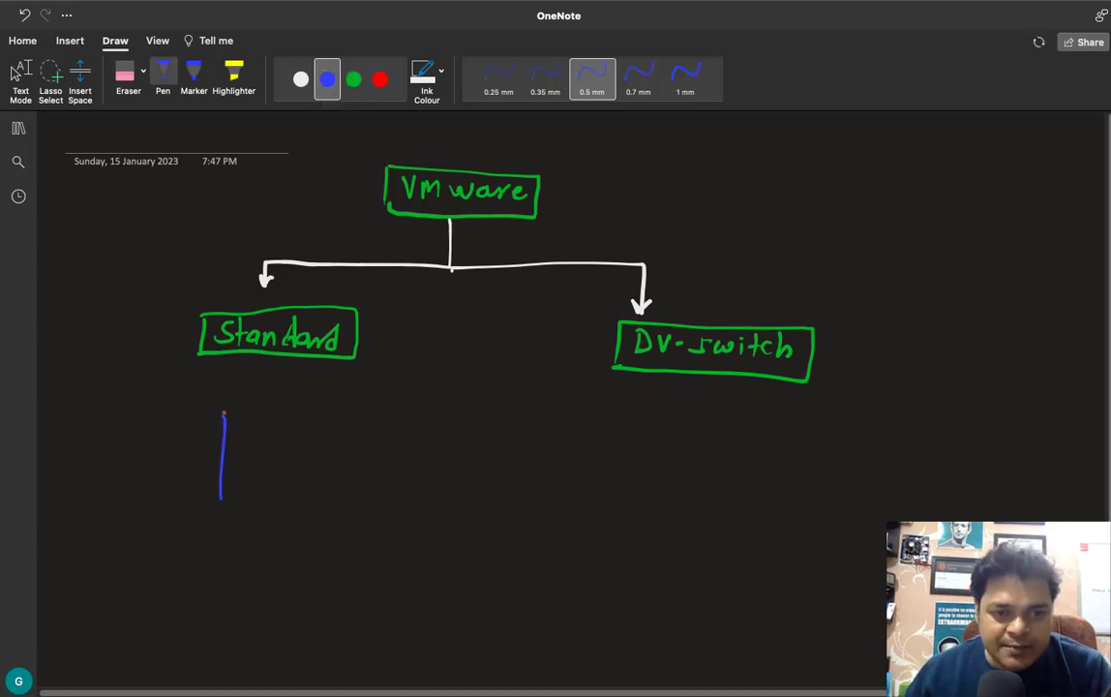
pyautogui.moveTo(222, 414); pyautogui.dragTo(274, 499)
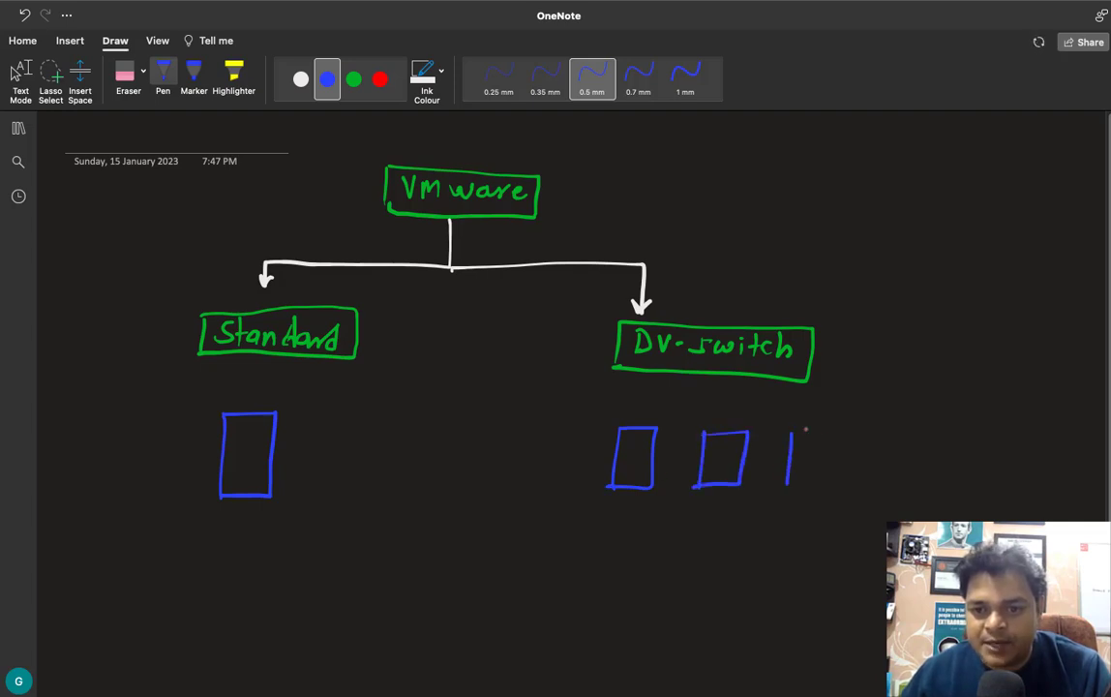
pyautogui.moveTo(784, 430); pyautogui.dragTo(828, 489)
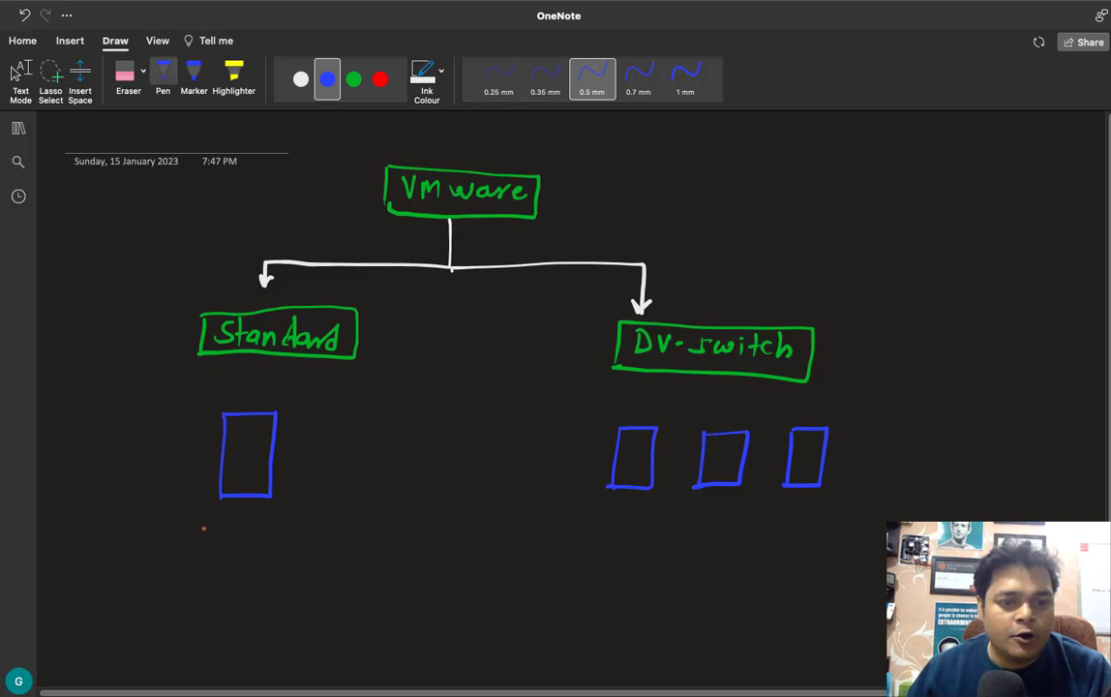
pyautogui.moveTo(198, 527); pyautogui.dragTo(257, 528)
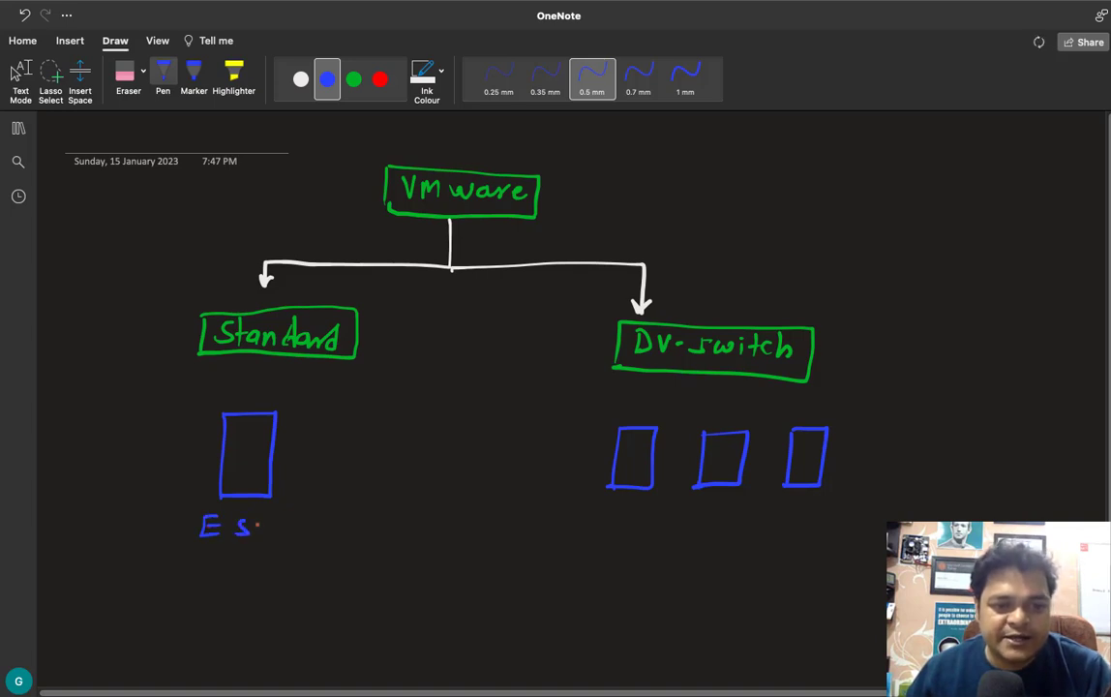
pyautogui.moveTo(261, 527); pyautogui.dragTo(295, 527)
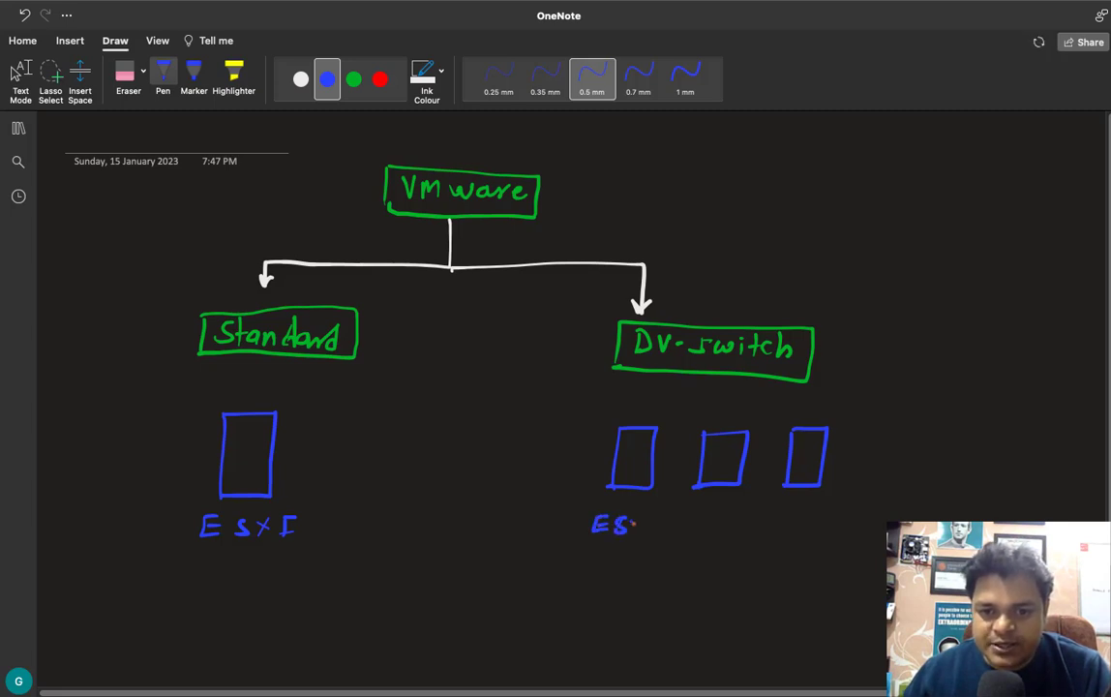
pyautogui.moveTo(614, 524); pyautogui.dragTo(658, 525)
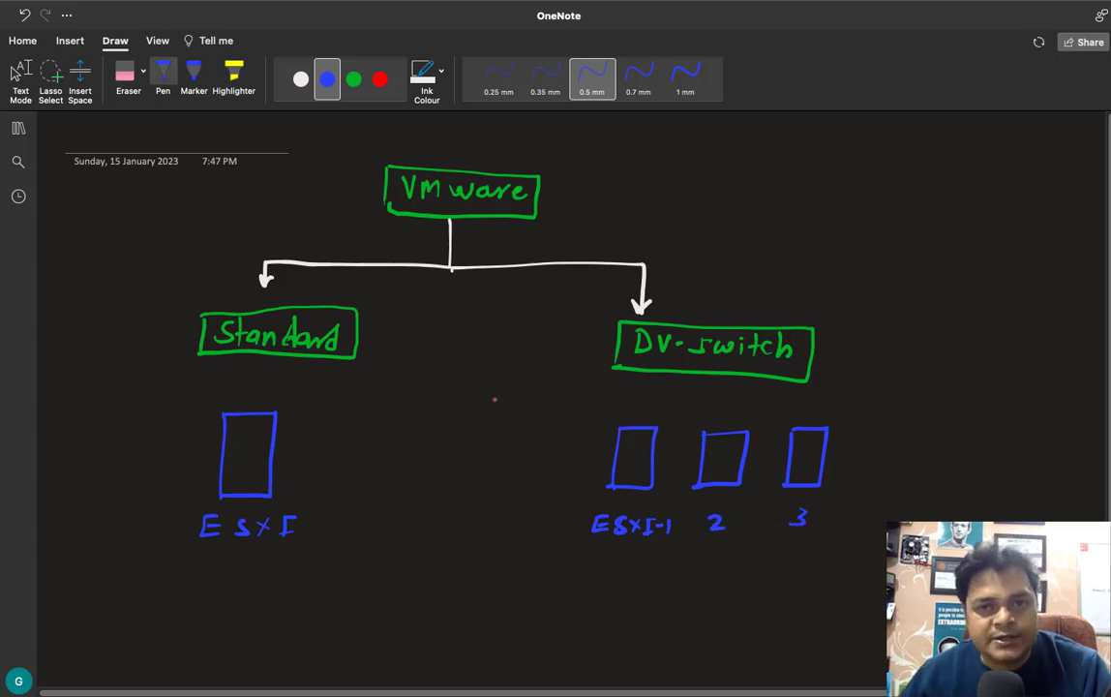
# Step: Sketch green VM icons beside the Standard ESXi host
pyautogui.click(353, 78)
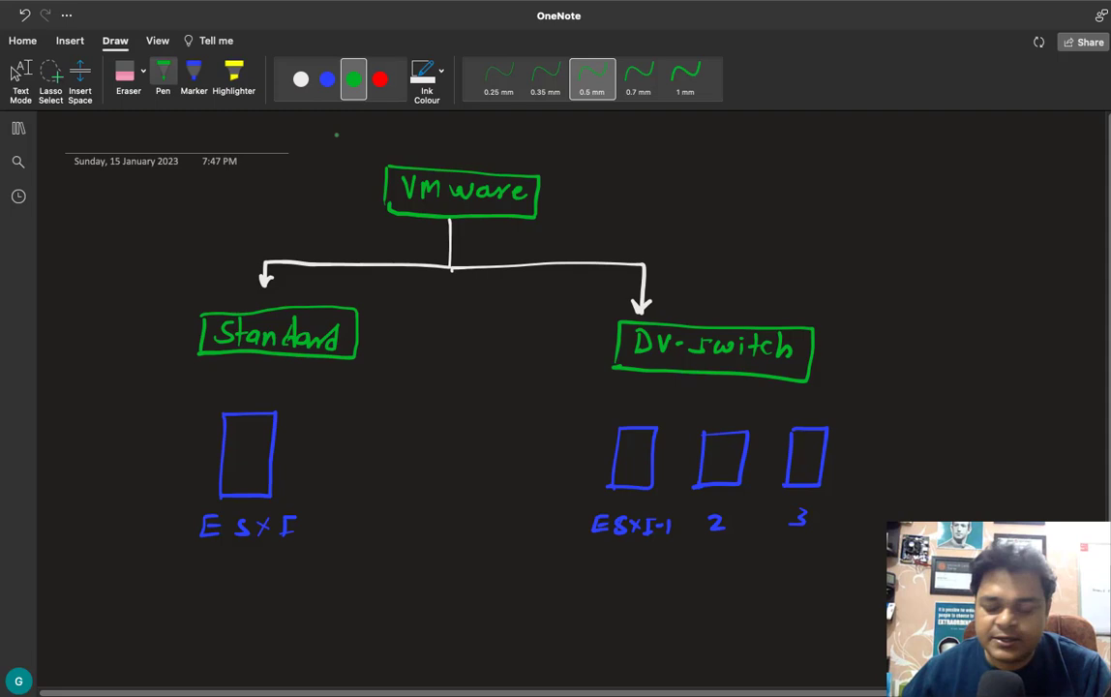
pyautogui.moveTo(334, 411); pyautogui.dragTo(349, 431)
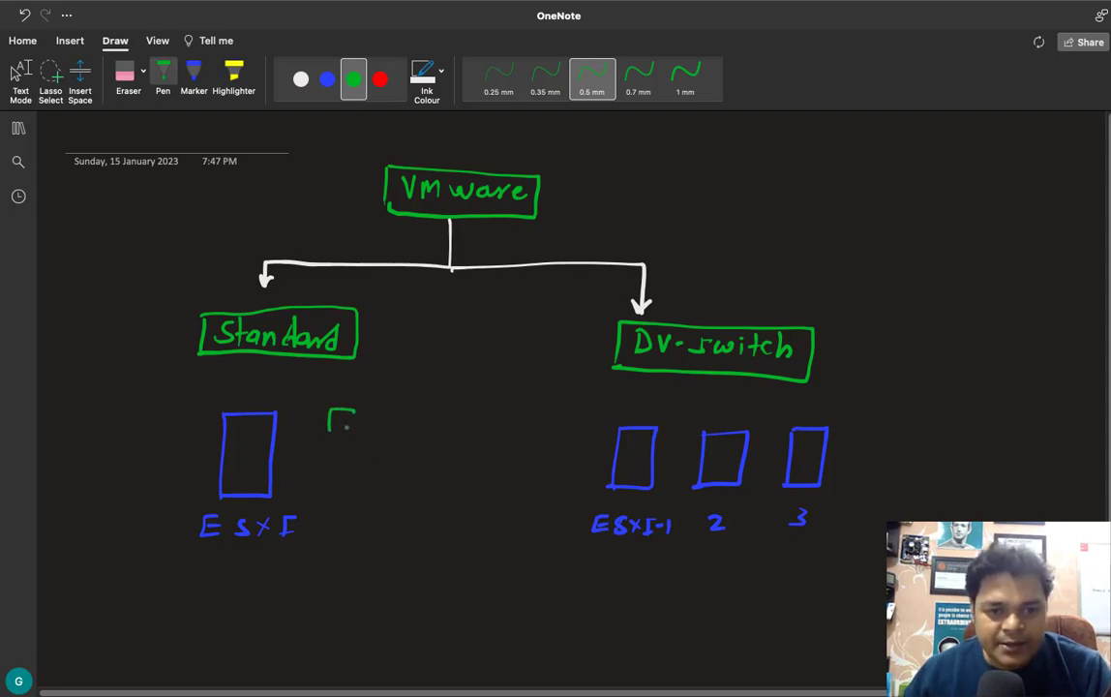
pyautogui.moveTo(338, 416); pyautogui.dragTo(341, 450)
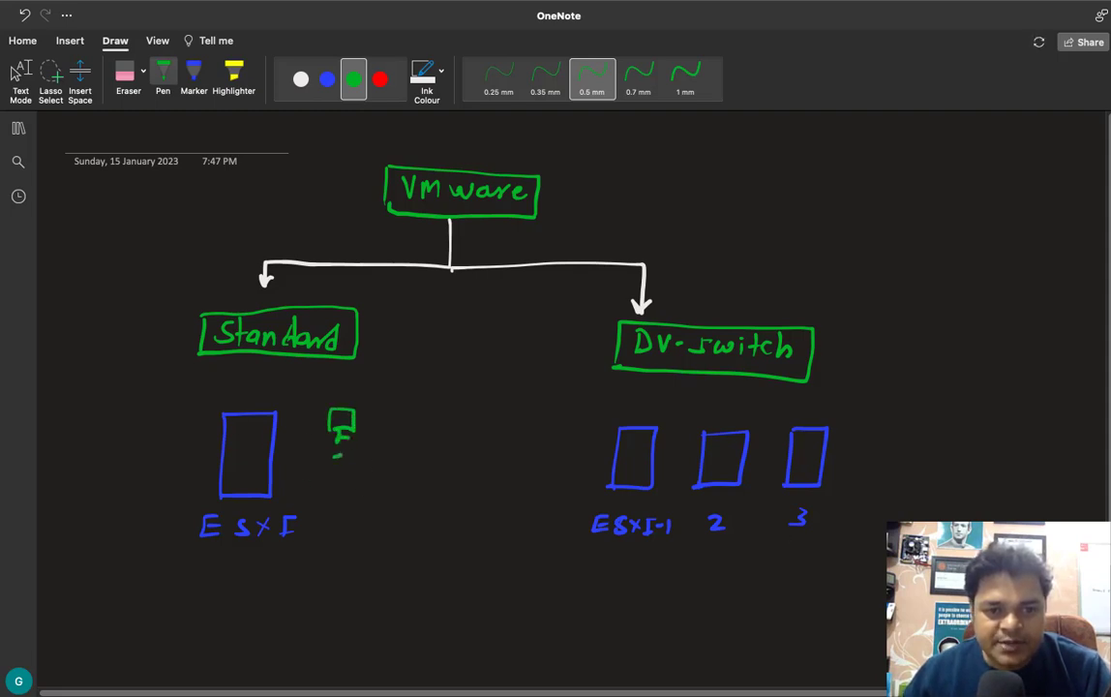
pyautogui.moveTo(338, 450); pyautogui.dragTo(348, 479)
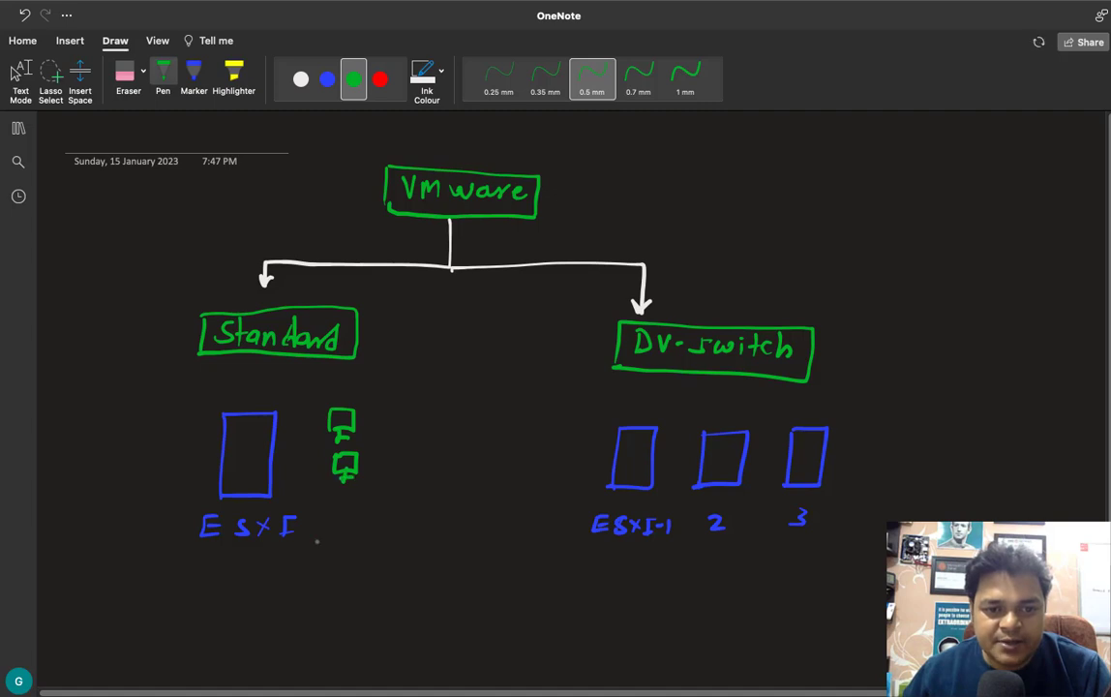
pyautogui.moveTo(334, 497); pyautogui.dragTo(358, 520)
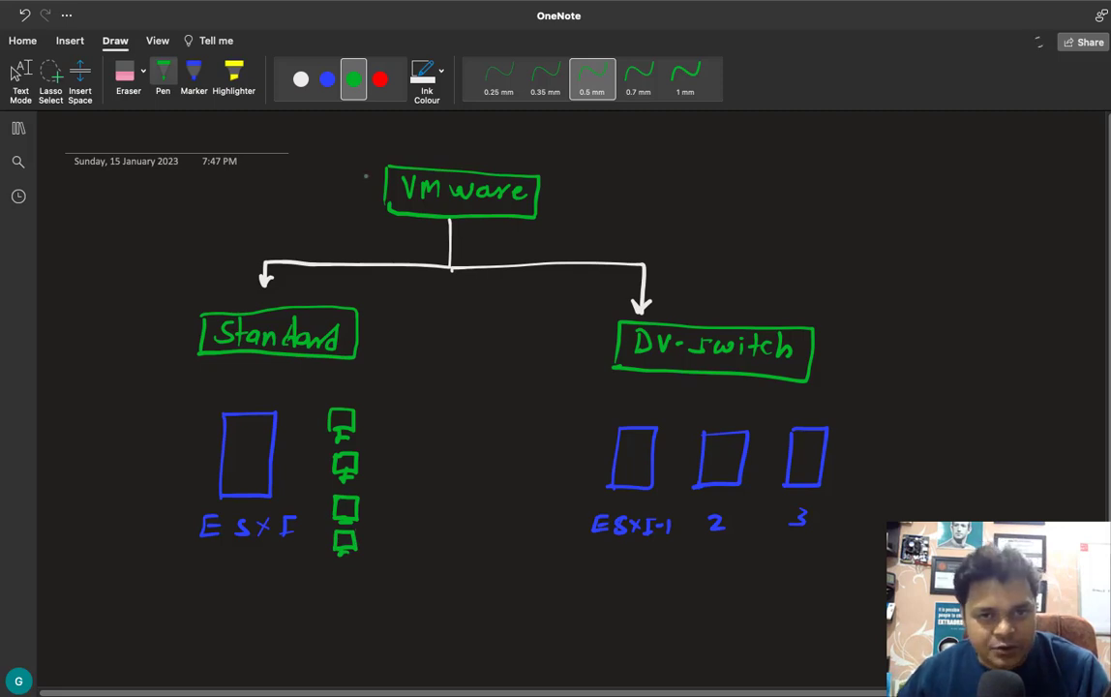
# Step: Draw white VM icons beside the three DV-switch hosts and connect them
pyautogui.click(301, 79)
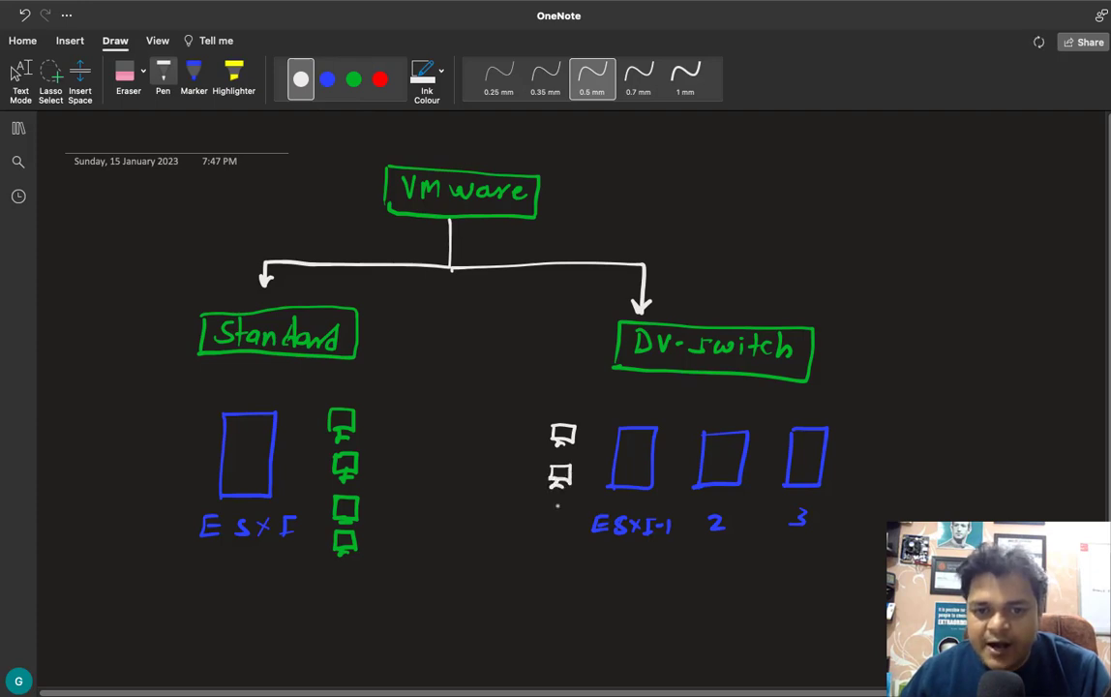
pyautogui.moveTo(547, 499); pyautogui.dragTo(561, 517)
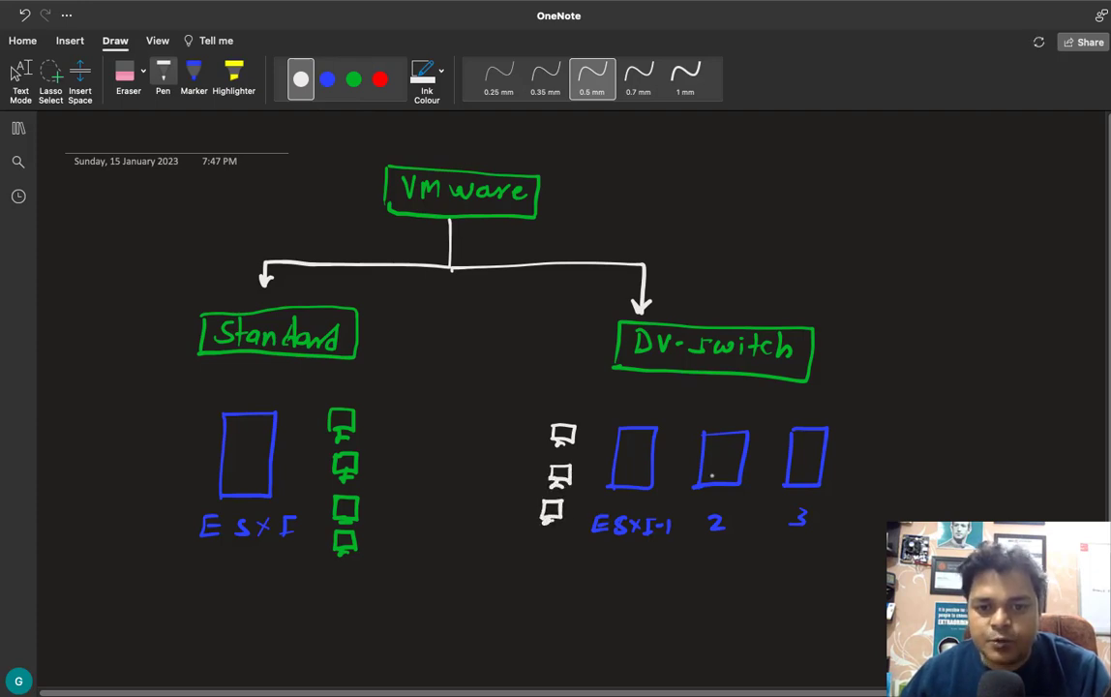
pyautogui.click(679, 448)
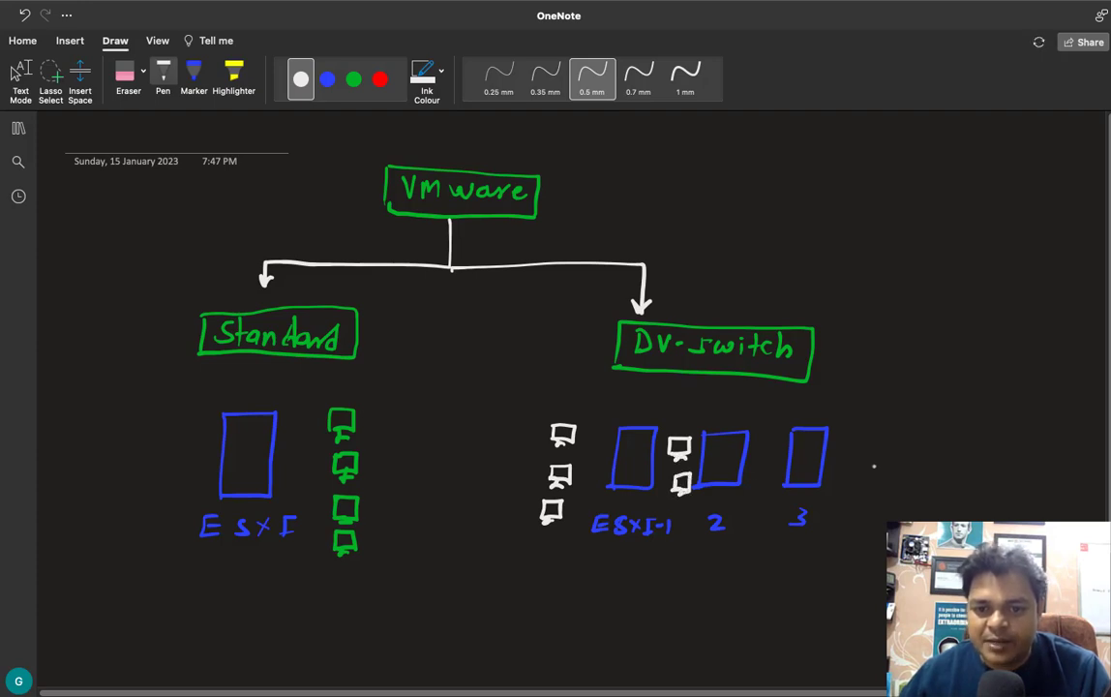
pyautogui.moveTo(865, 435); pyautogui.dragTo(864, 474)
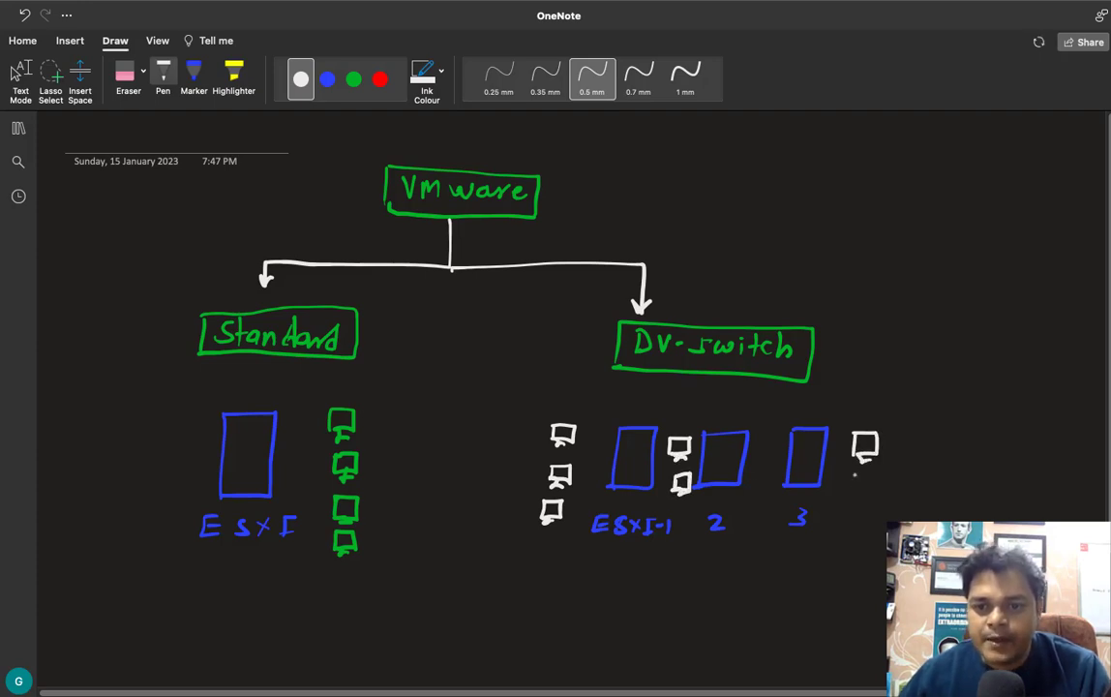
pyautogui.moveTo(857, 474); pyautogui.dragTo(867, 498)
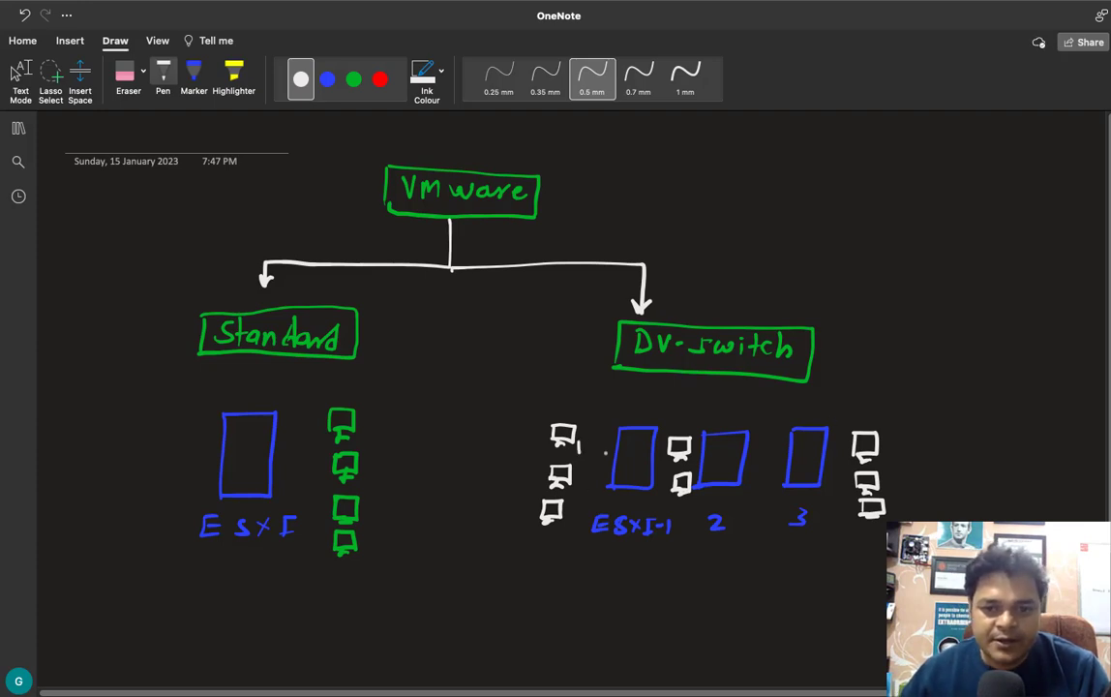
pyautogui.moveTo(581, 446); pyautogui.dragTo(610, 513)
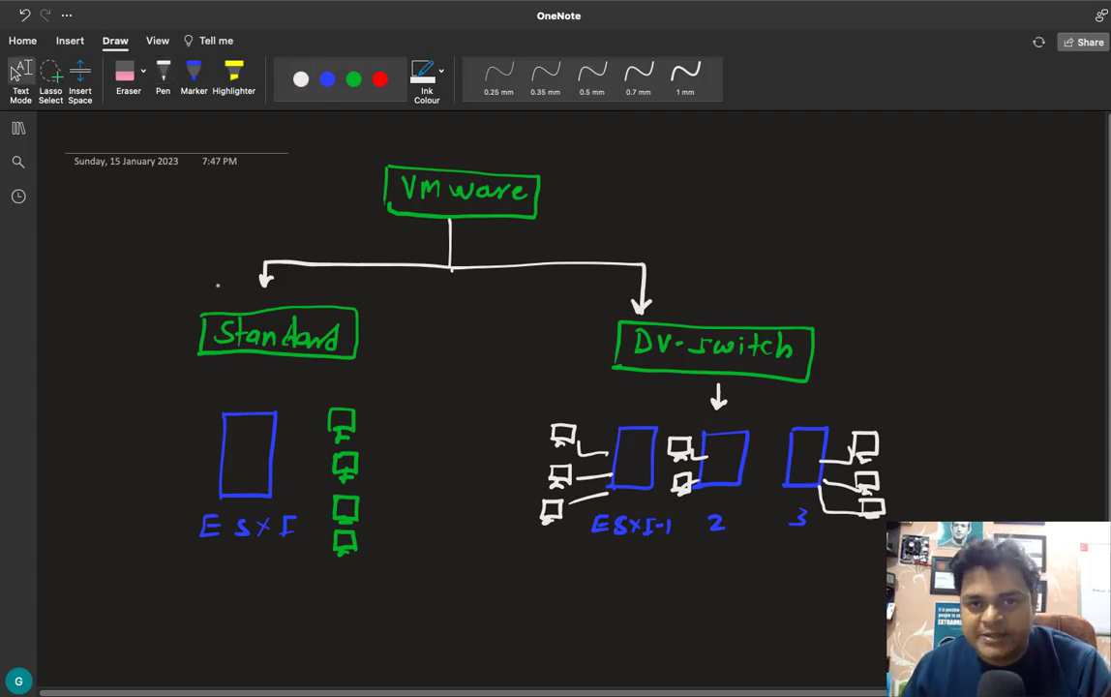
# Step: Draw red arrows from the Standard ESXi box to its four VMs
pyautogui.click(379, 78)
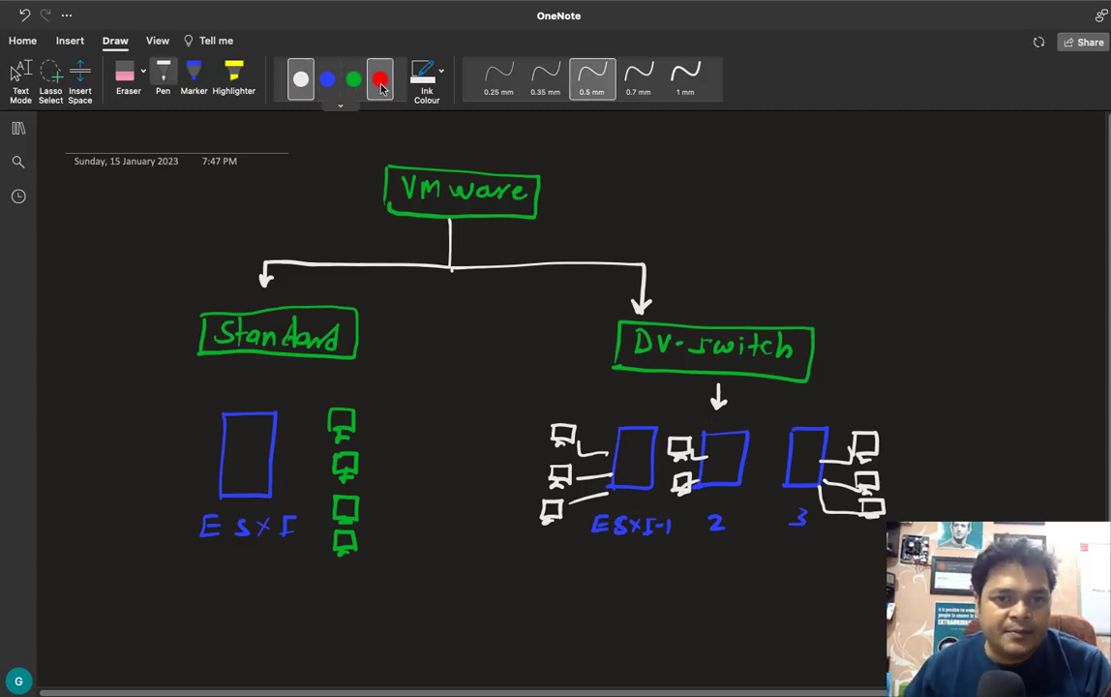
pyautogui.click(380, 78)
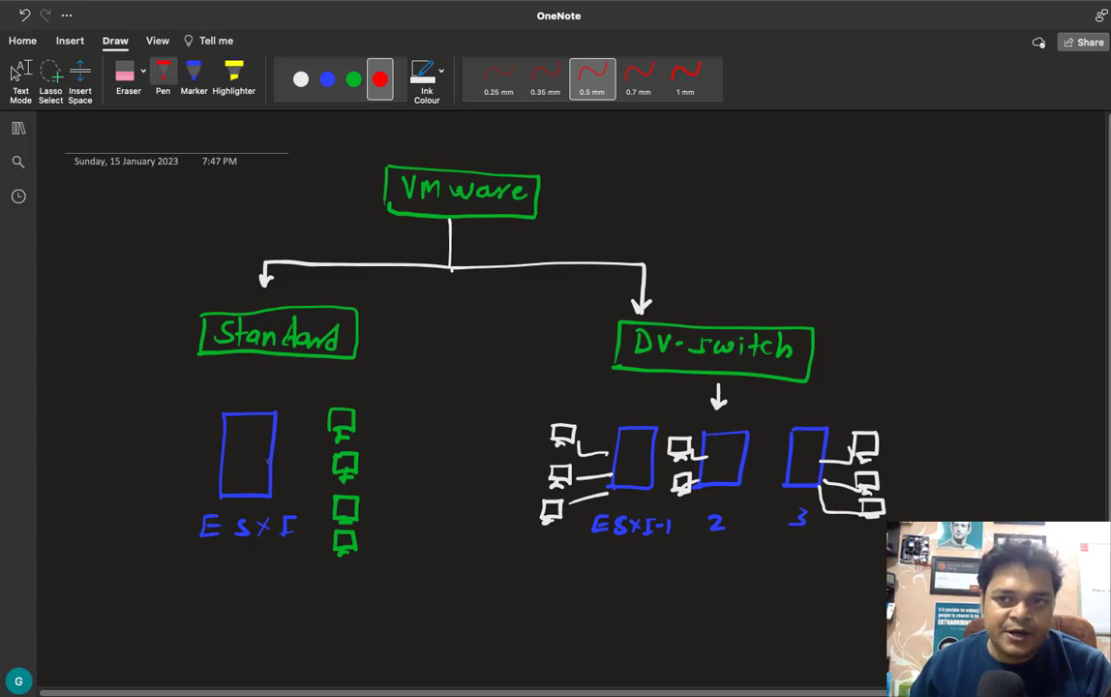
pyautogui.click(265, 368)
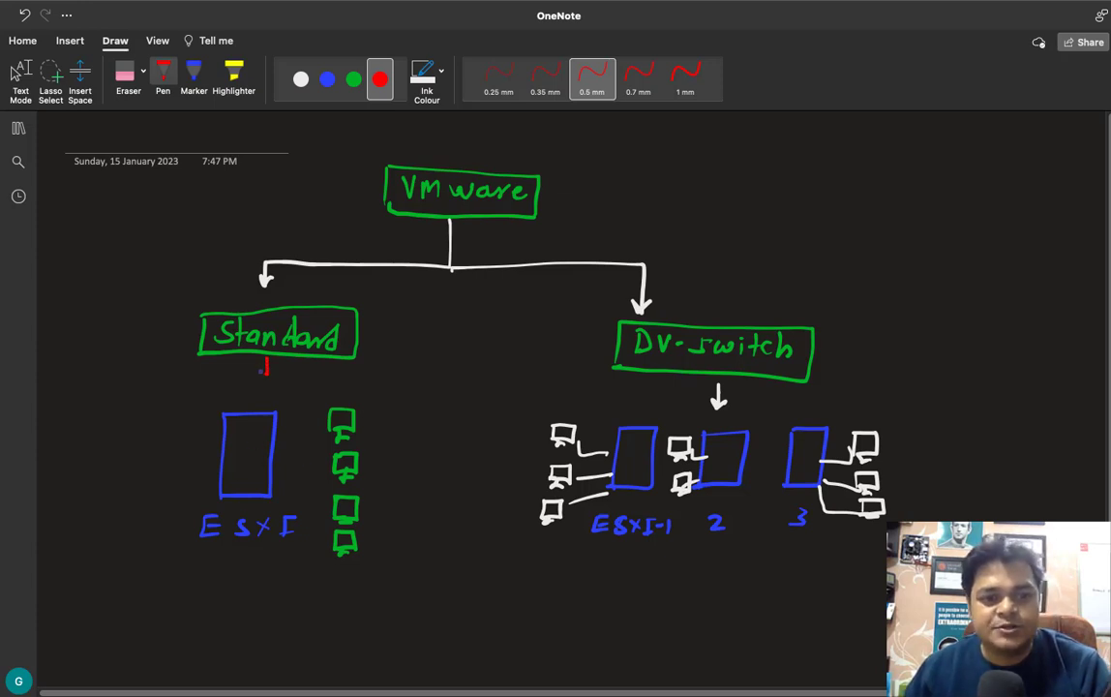
pyautogui.moveTo(264, 363); pyautogui.dragTo(266, 376)
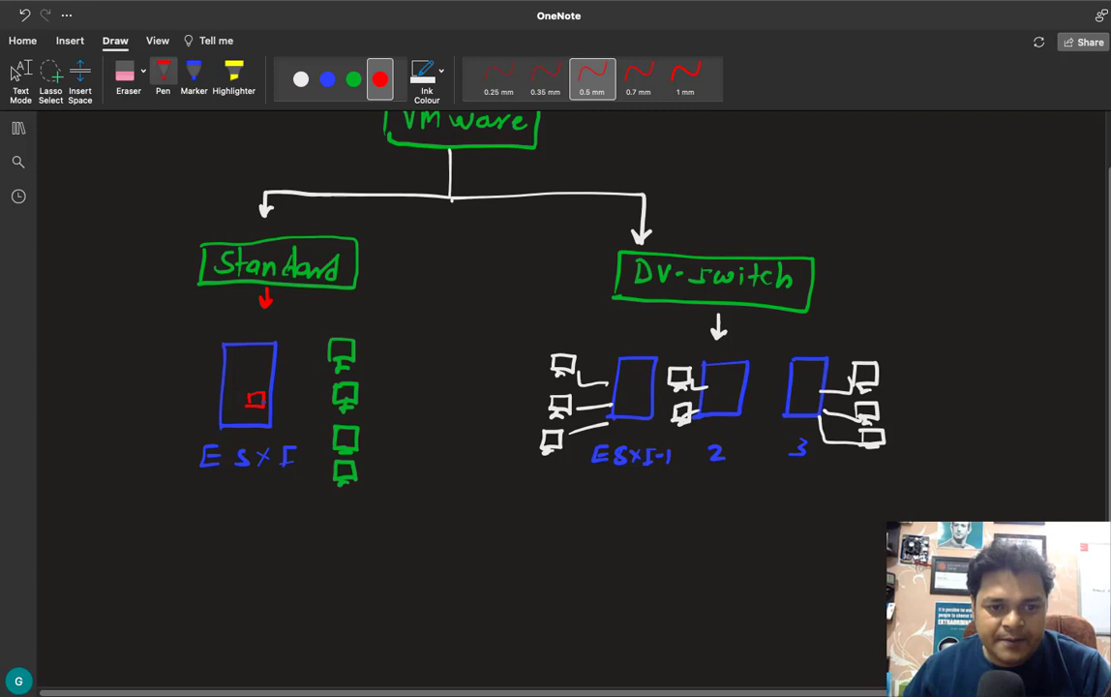
pyautogui.moveTo(261, 401); pyautogui.dragTo(334, 363)
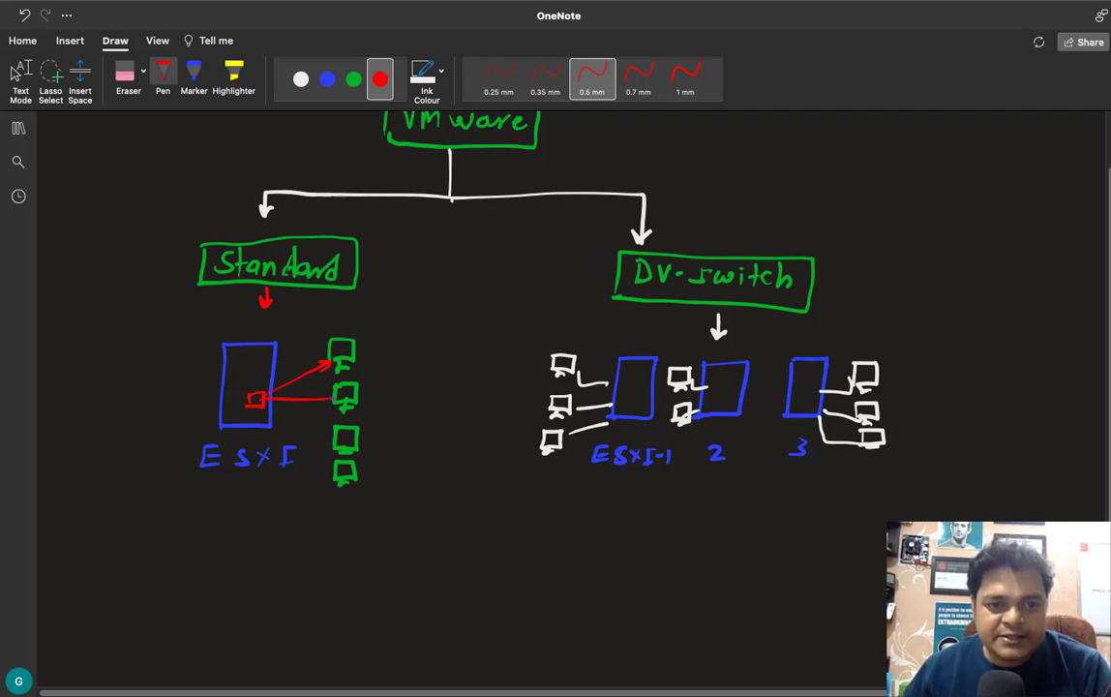
pyautogui.moveTo(262, 400); pyautogui.dragTo(339, 445)
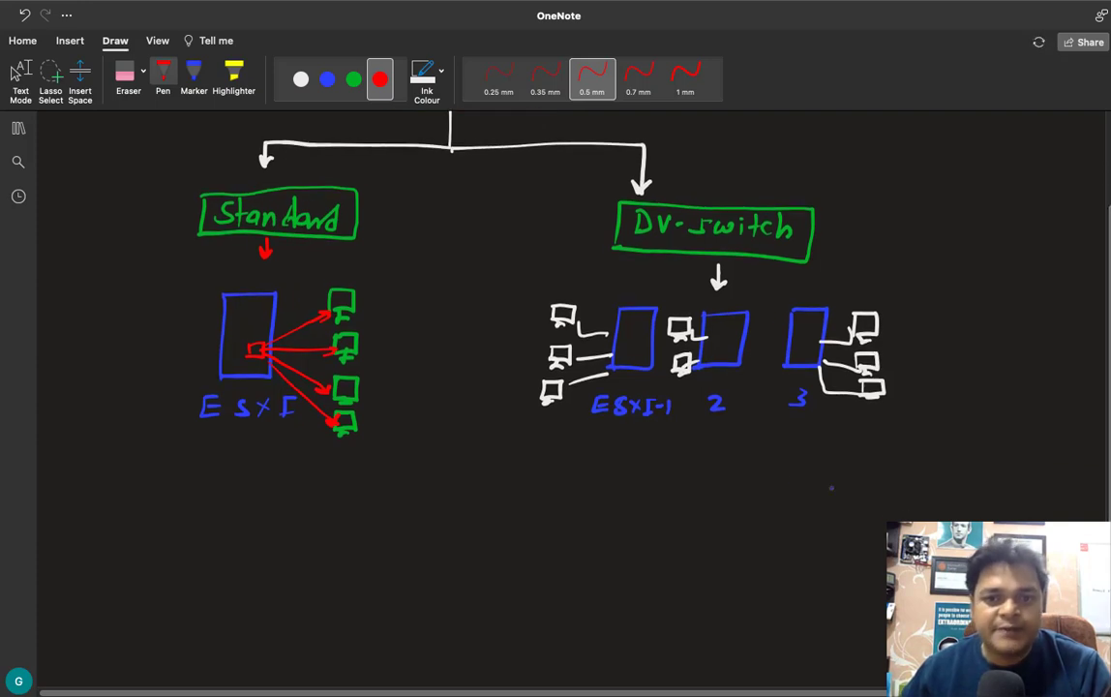
# Step: Sketch a white switch bar with a red uplink box and green port boxes
pyautogui.click(353, 80)
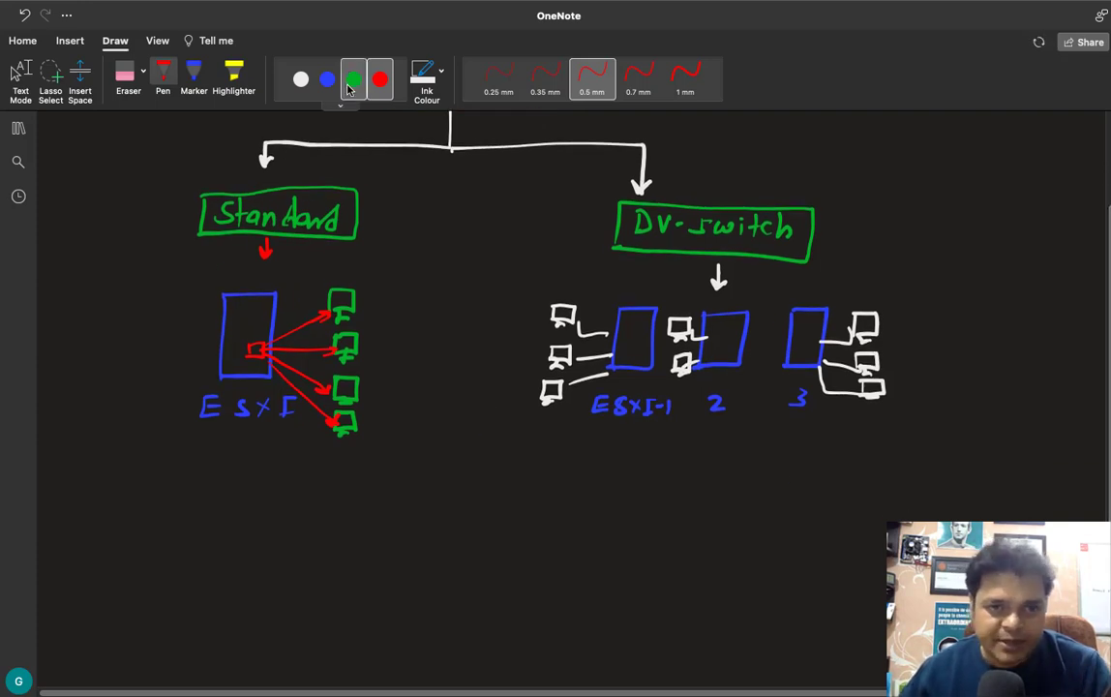
pyautogui.click(301, 78)
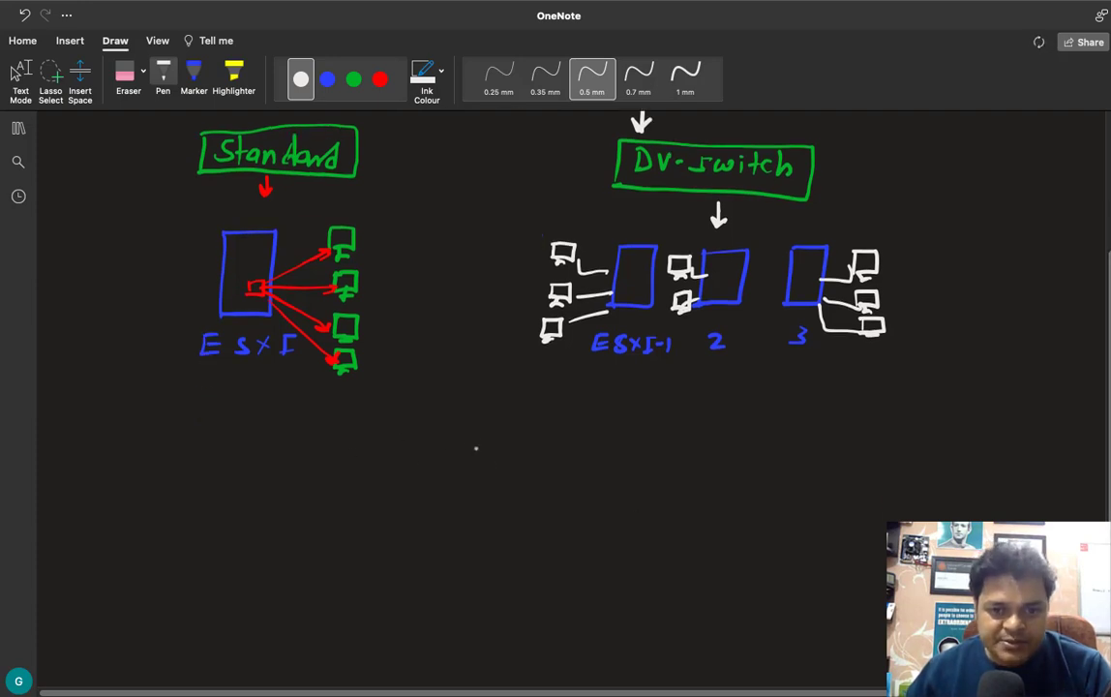
pyautogui.moveTo(496, 445); pyautogui.dragTo(495, 646)
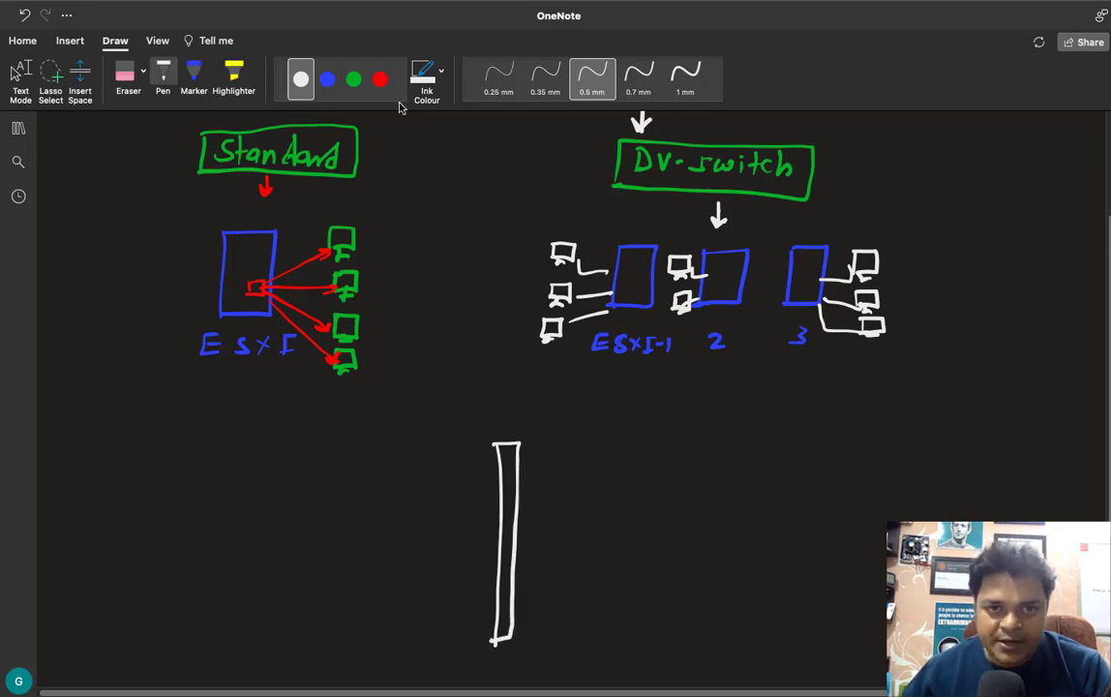
pyautogui.click(379, 79)
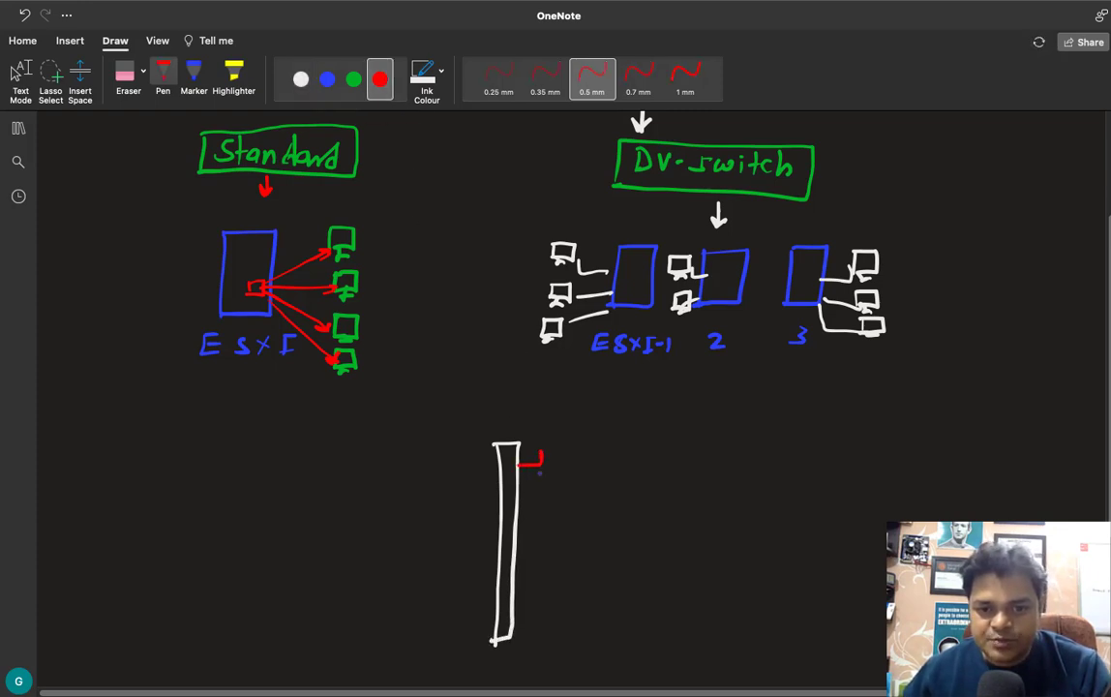
pyautogui.moveTo(513, 455); pyautogui.dragTo(581, 484)
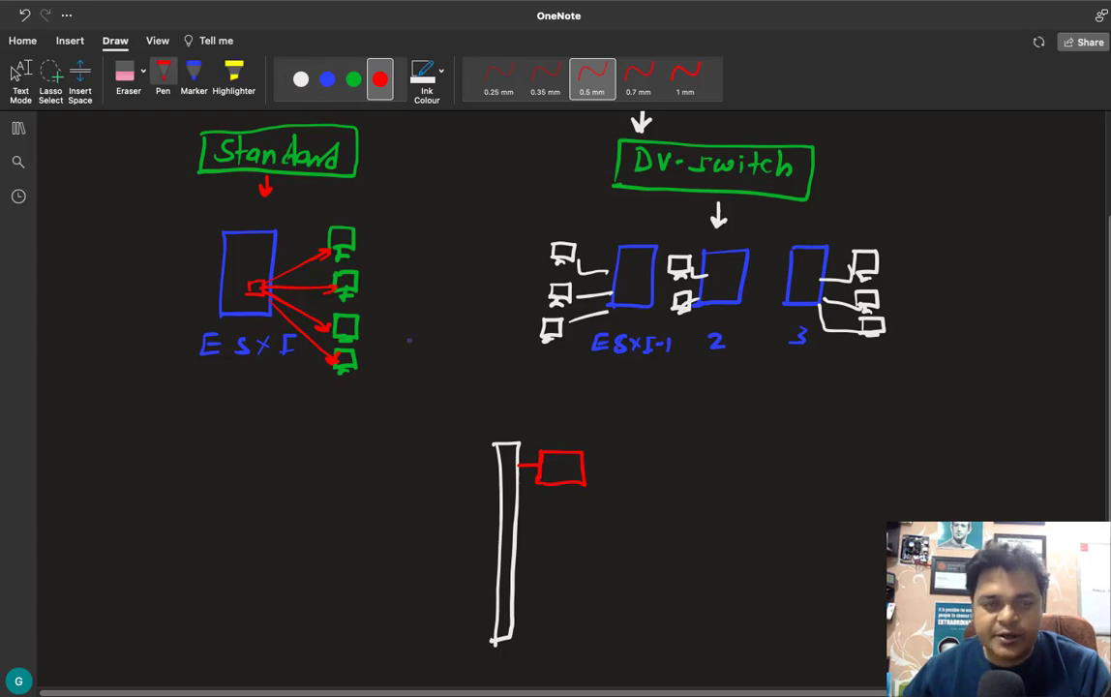
pyautogui.click(352, 78)
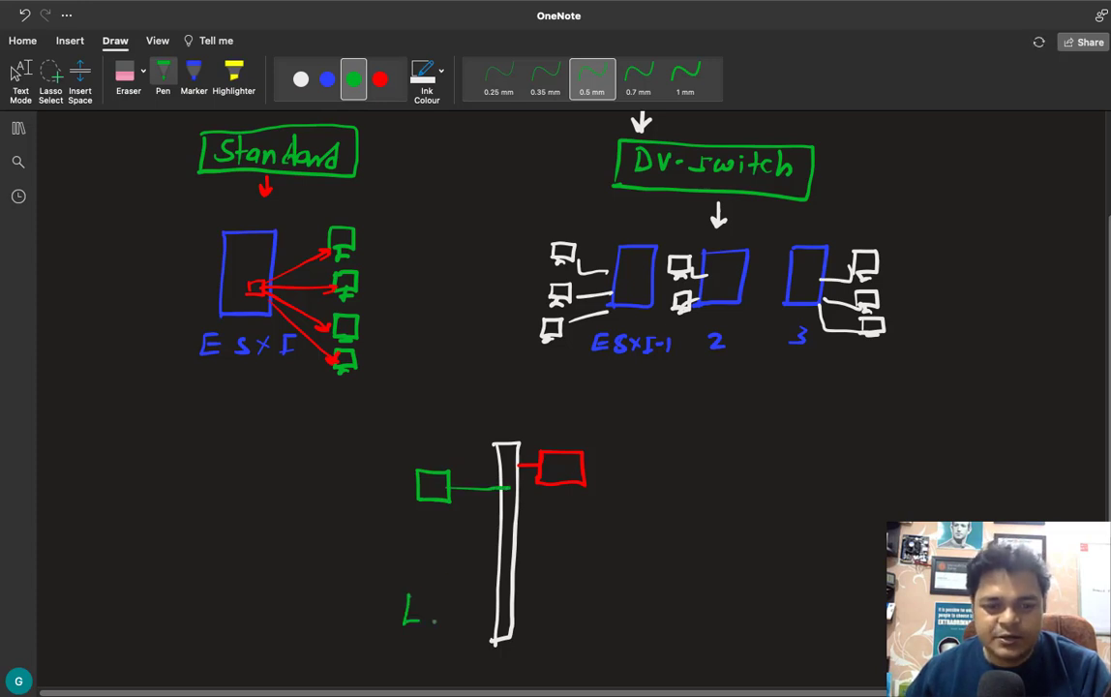
pyautogui.moveTo(404, 615); pyautogui.dragTo(493, 608)
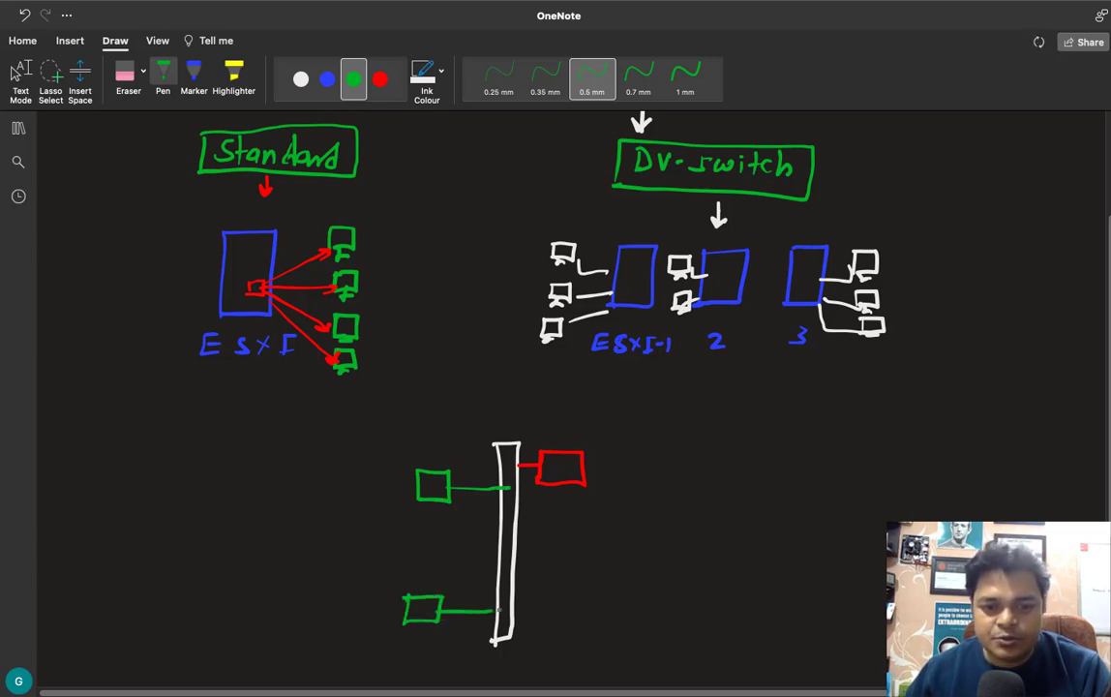
# Step: Handwrite the uplink-physical adapter label in white beside the red box
pyautogui.click(301, 79)
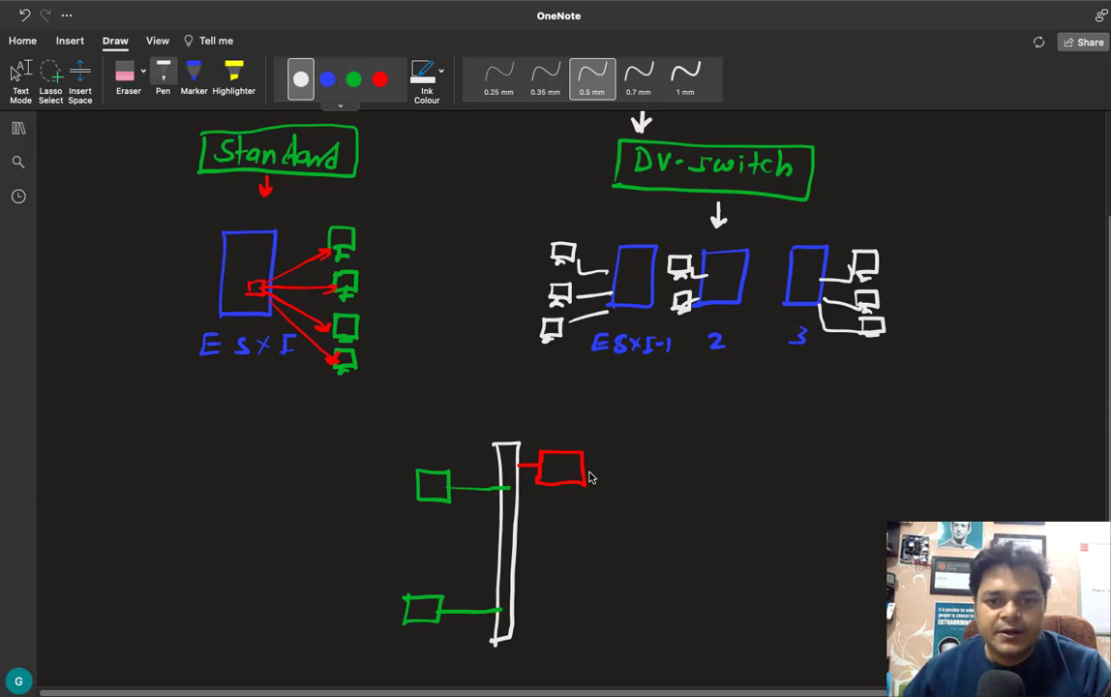
pyautogui.moveTo(605, 493); pyautogui.dragTo(634, 484)
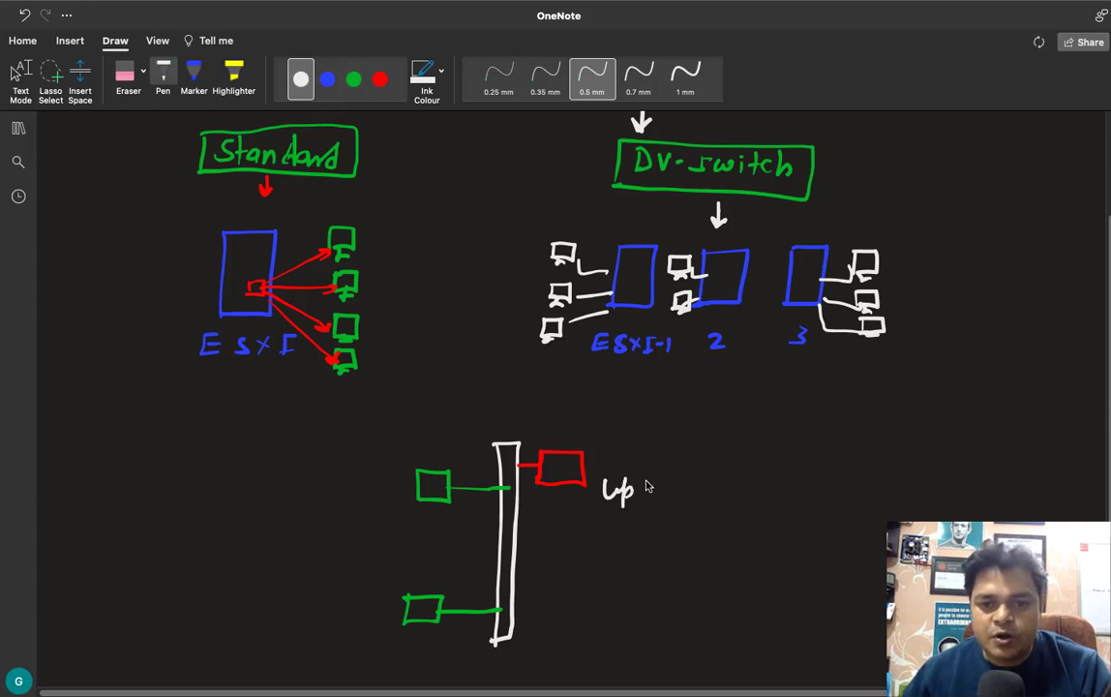
pyautogui.write('Link')
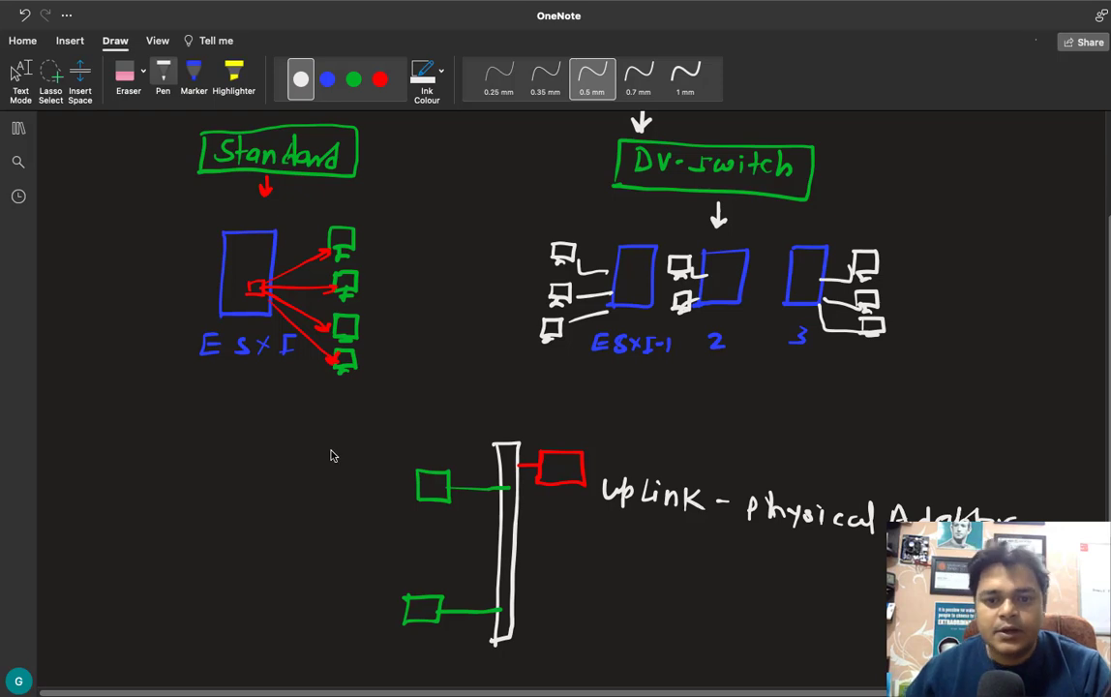
# Step: Handwrite VM-Net and Mgmt-Net in red beside the two green port boxes
pyautogui.click(378, 79)
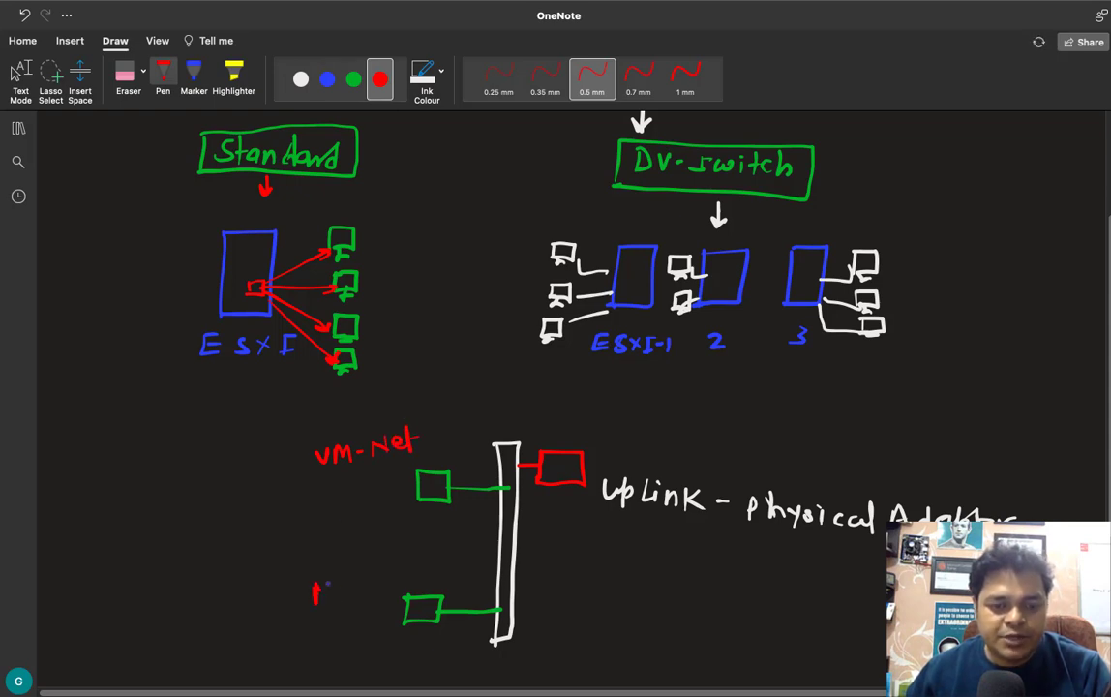
pyautogui.write('Mgm')
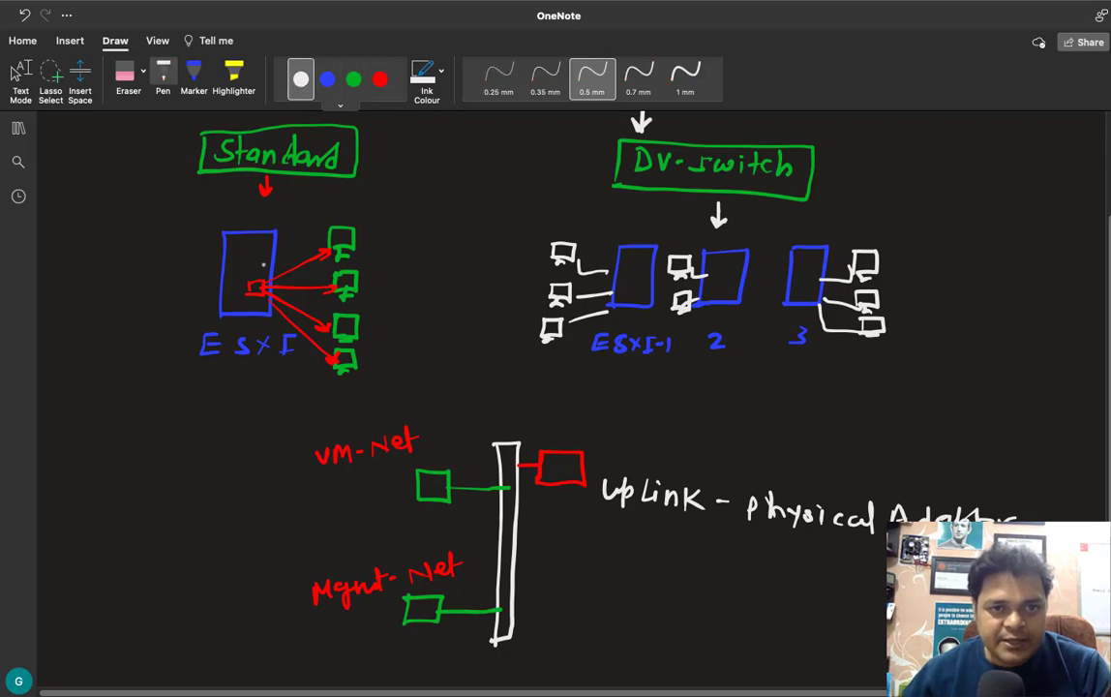
pyautogui.moveTo(295, 460); pyautogui.dragTo(280, 609)
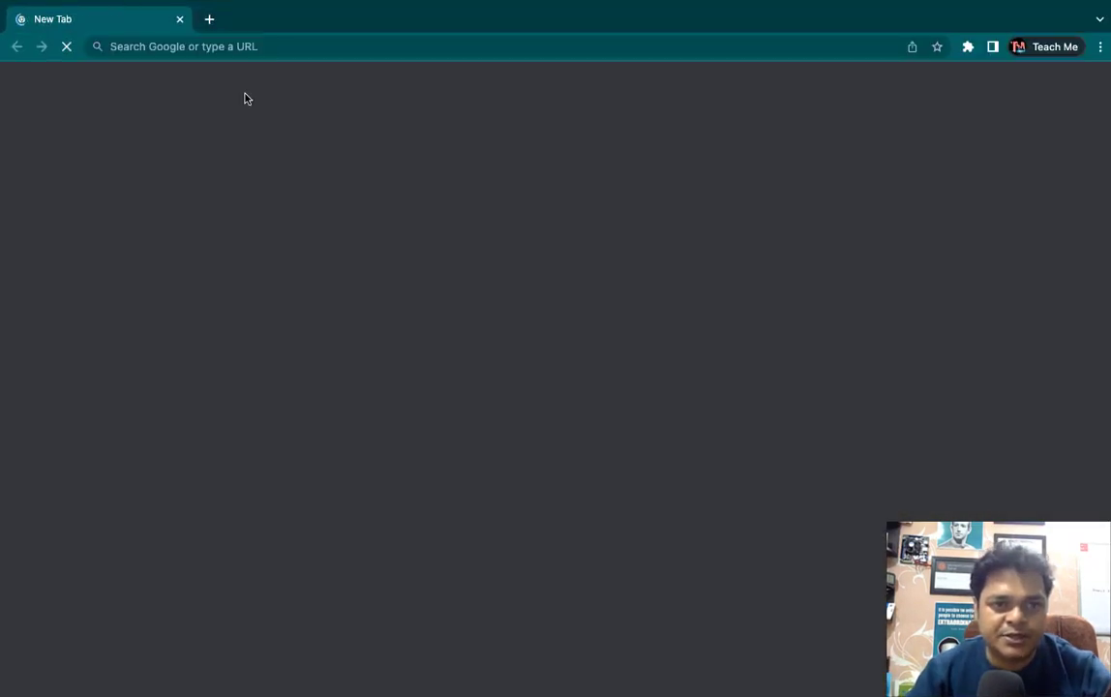
# Step: Browse to the ESXi host at 192.168.1.7 and proceed past the certificate warning
pyautogui.write('1')
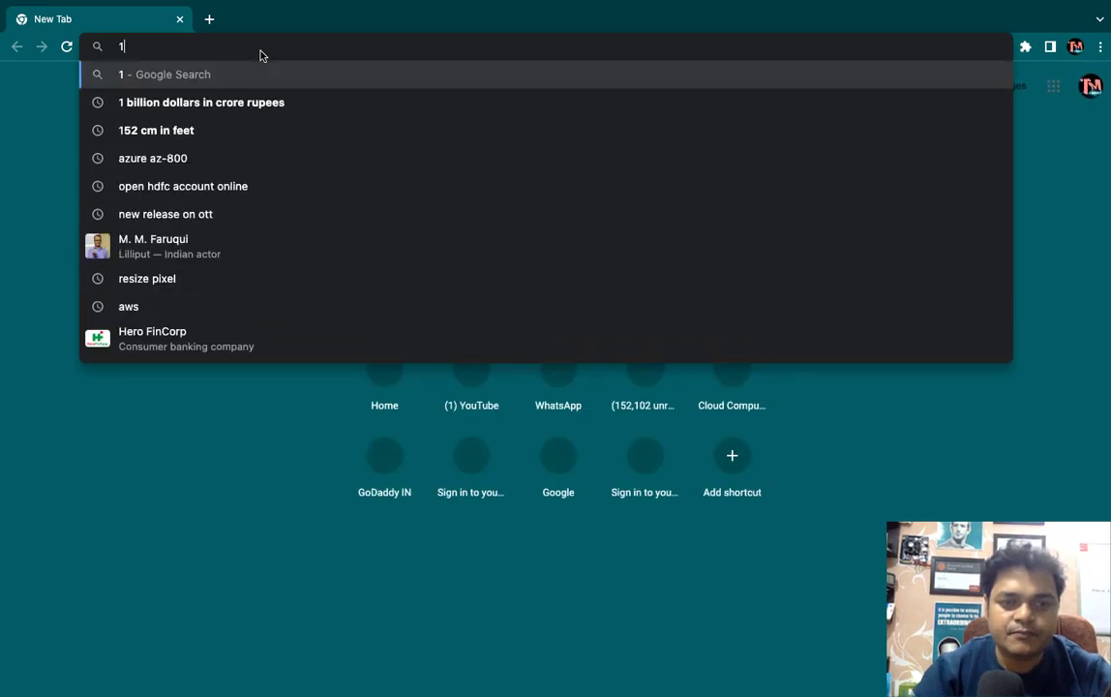
pyautogui.write('92.168.1.10')
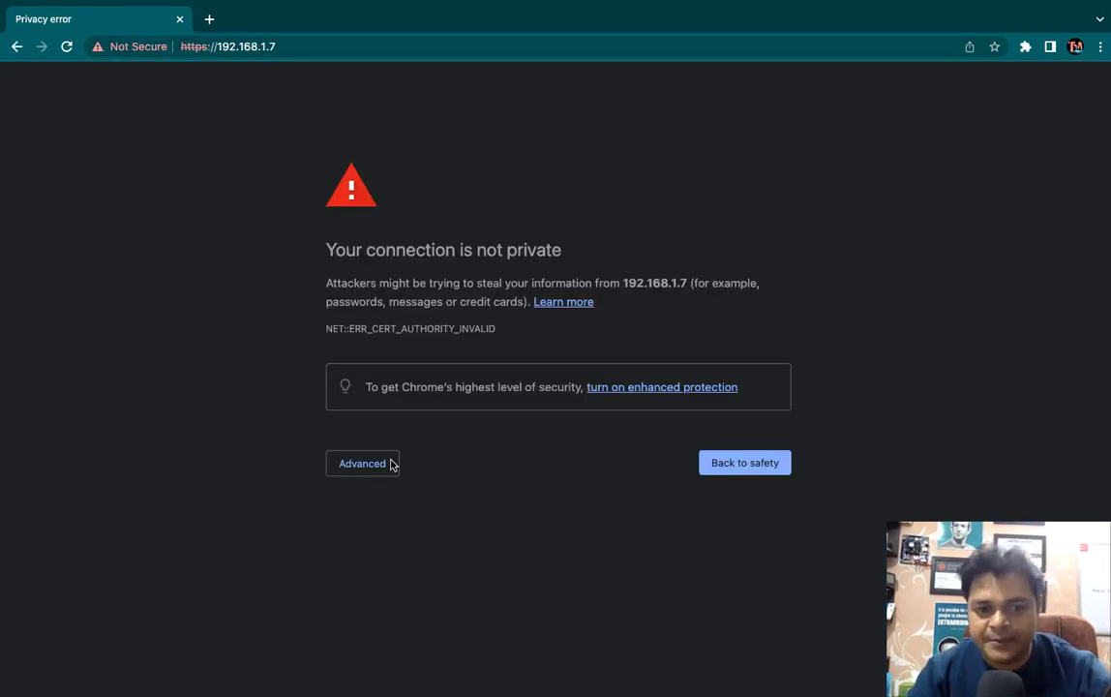
pyautogui.click(362, 462)
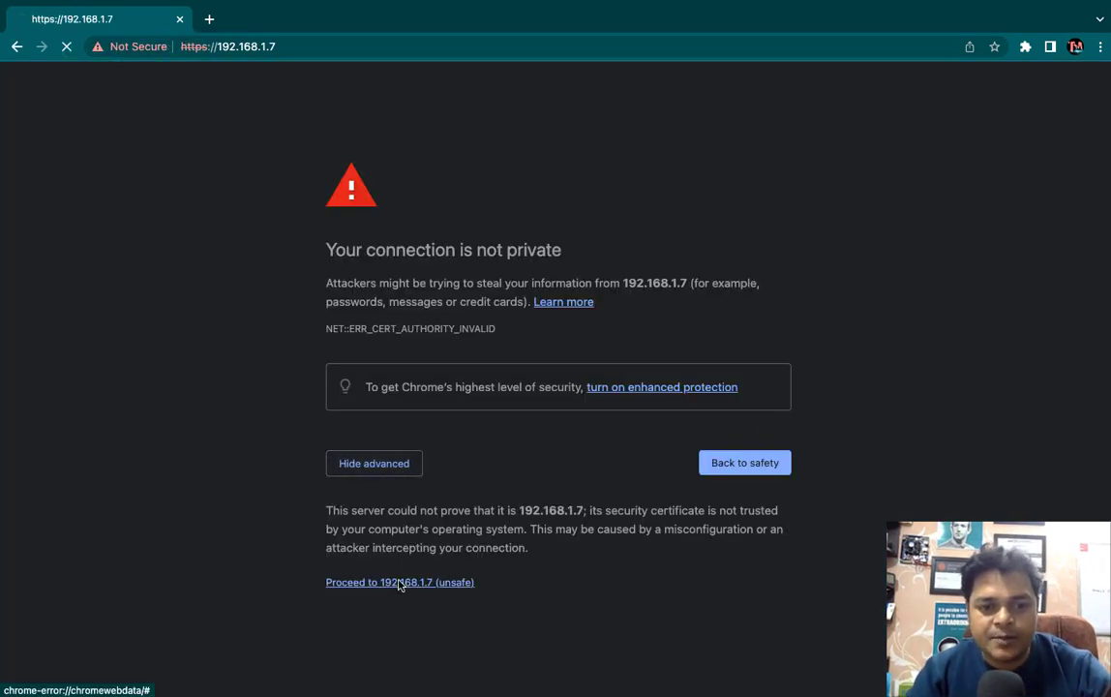
pyautogui.click(400, 582)
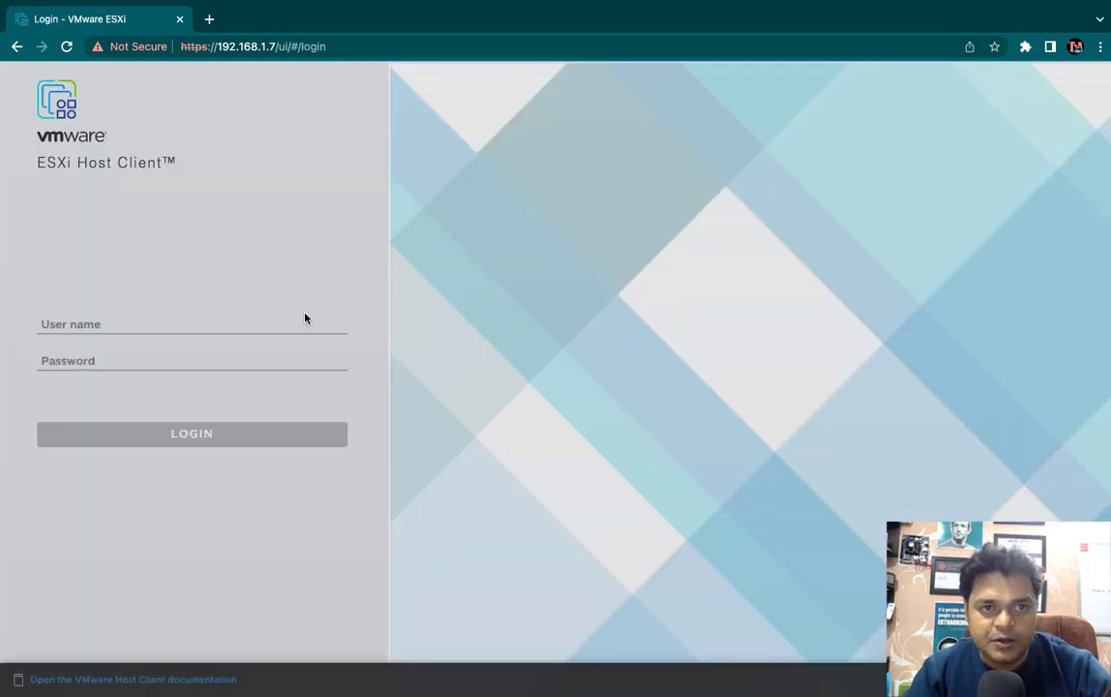
# Step: Log in to the ESXi Host Client as root to view the host summary
pyautogui.write('root')
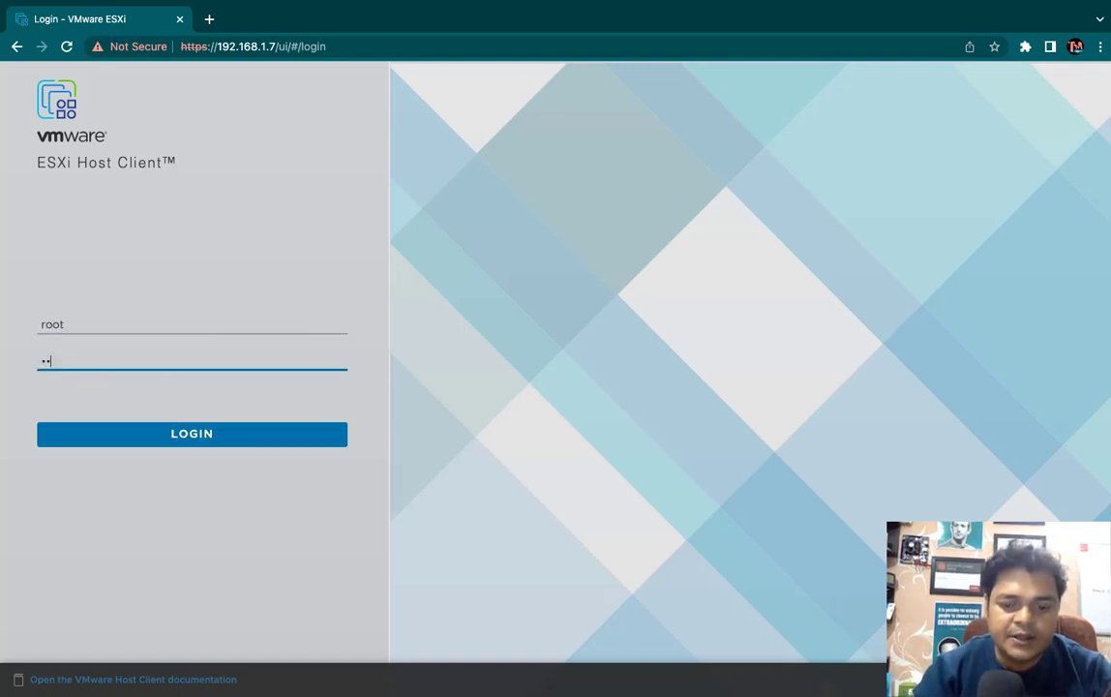
pyautogui.write('password')
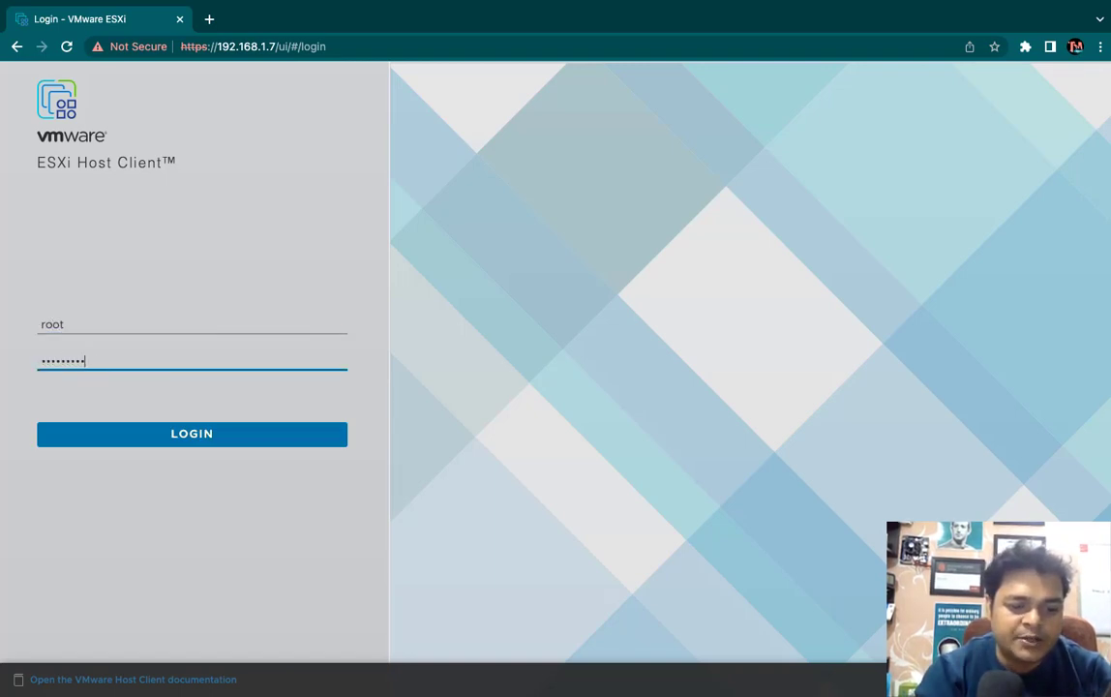
pyautogui.click(191, 433)
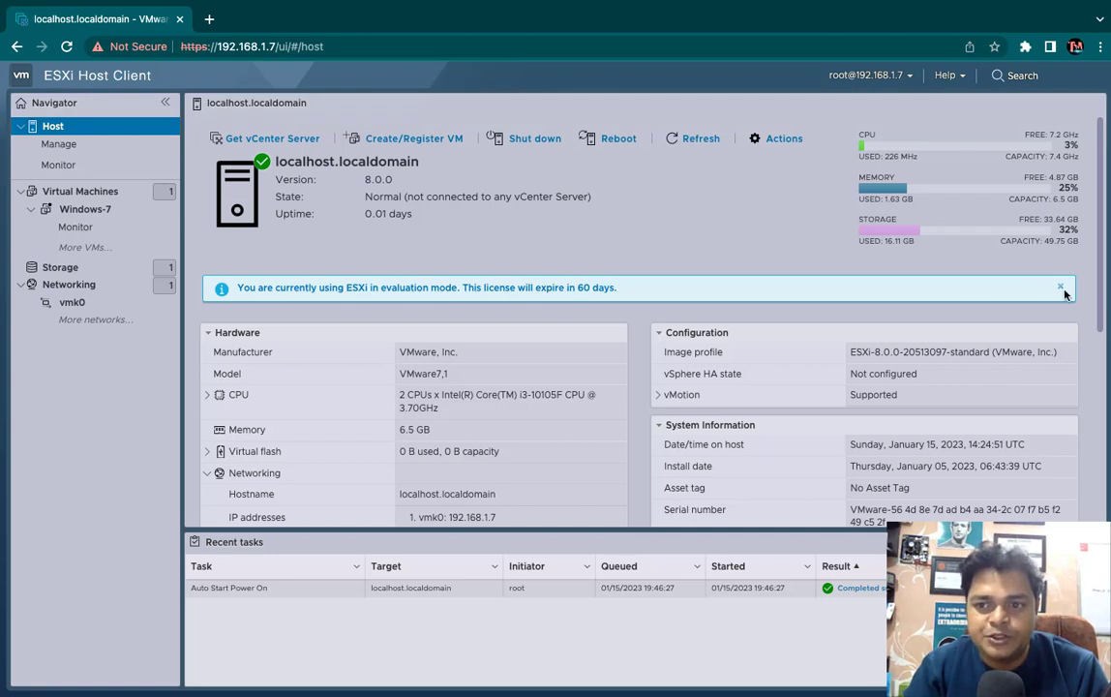
# Step: Inspect vSwitch0's topology, then list the VM Network and Management Network port groups
pyautogui.click(69, 284)
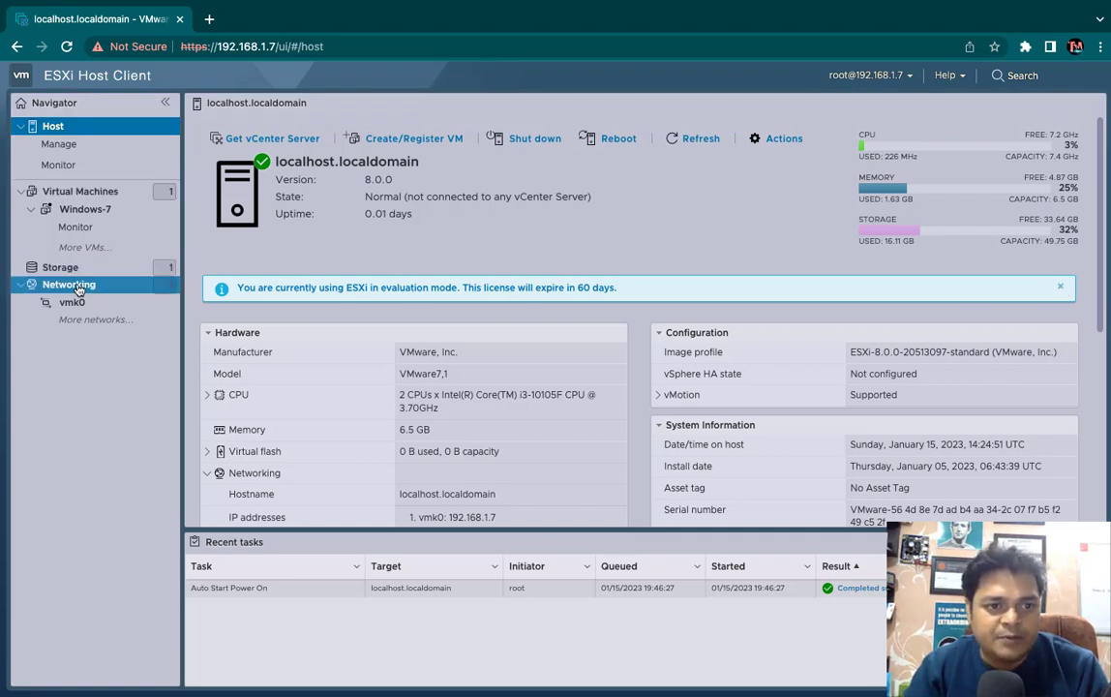
pyautogui.click(69, 285)
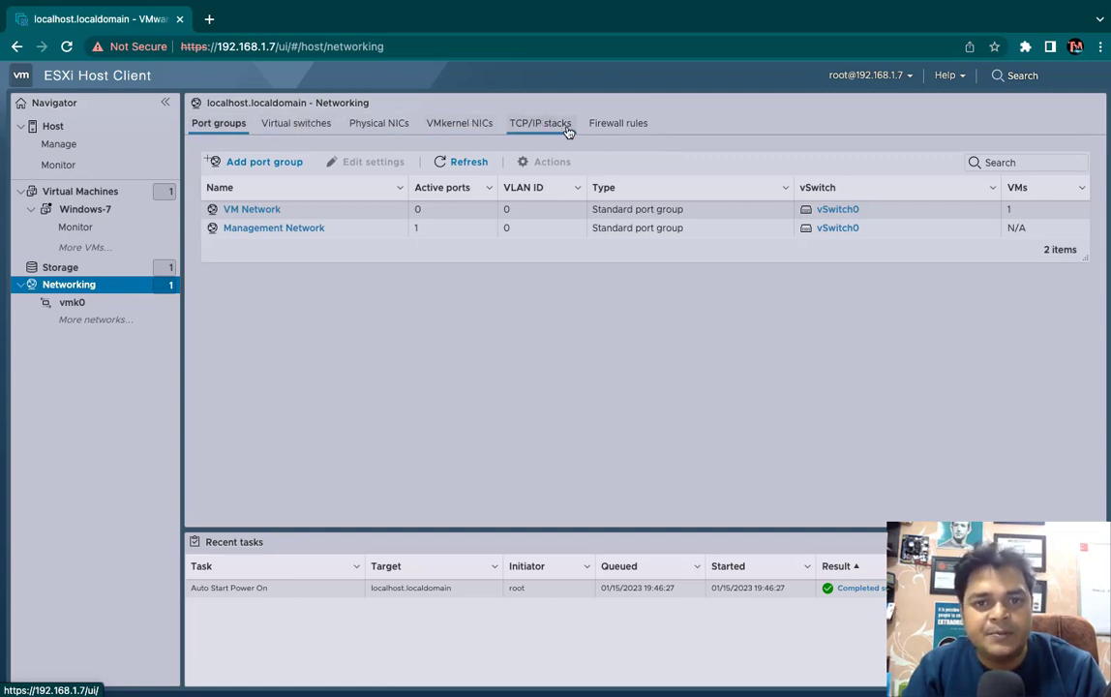
pyautogui.moveTo(617, 123)
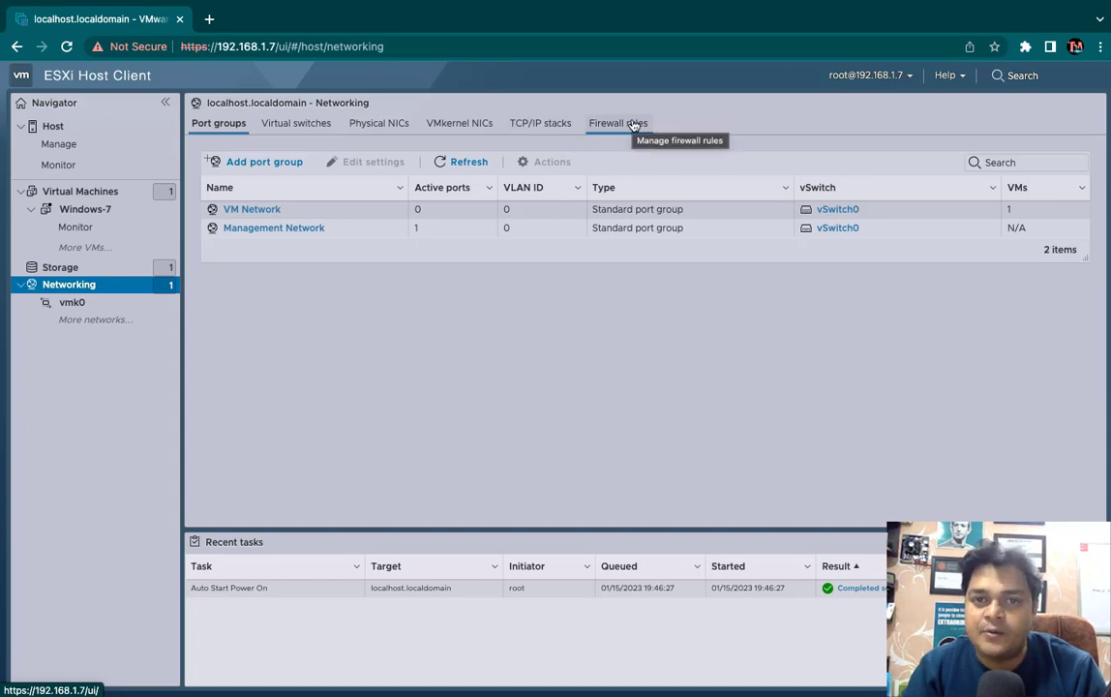
pyautogui.moveTo(284, 133)
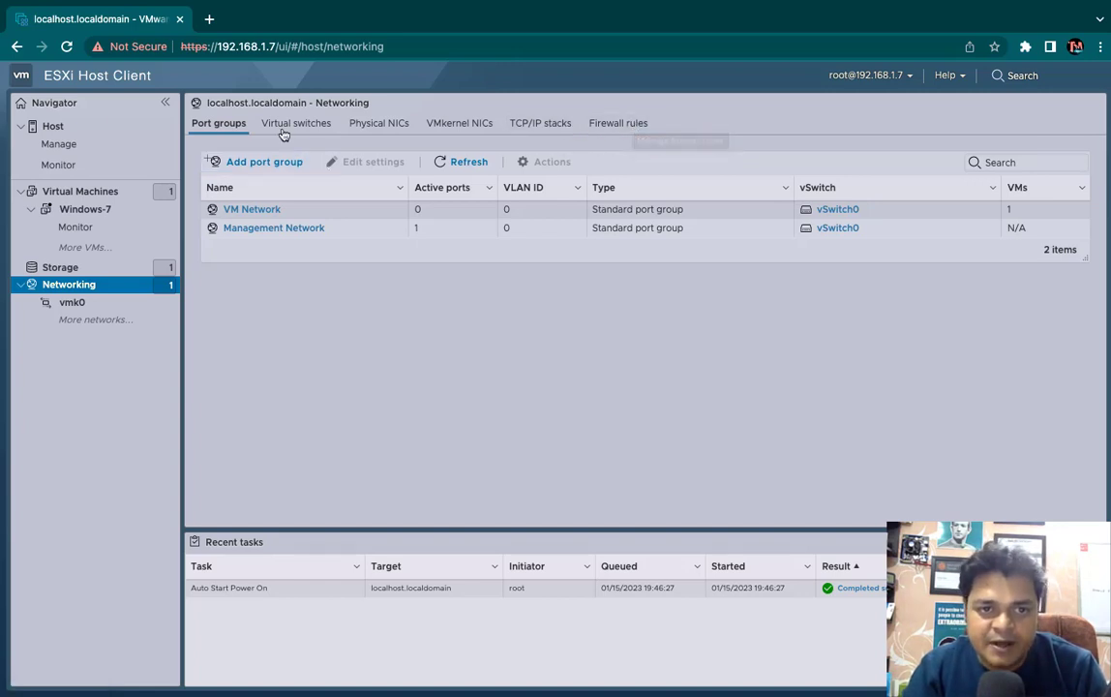
pyautogui.click(296, 123)
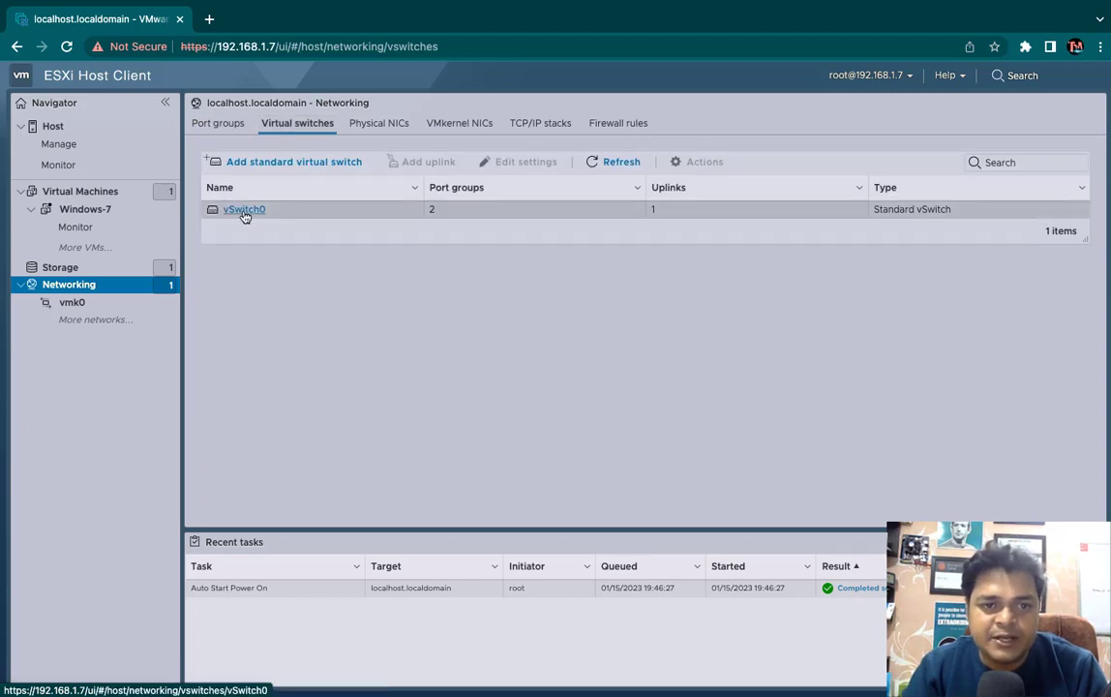
pyautogui.click(244, 209)
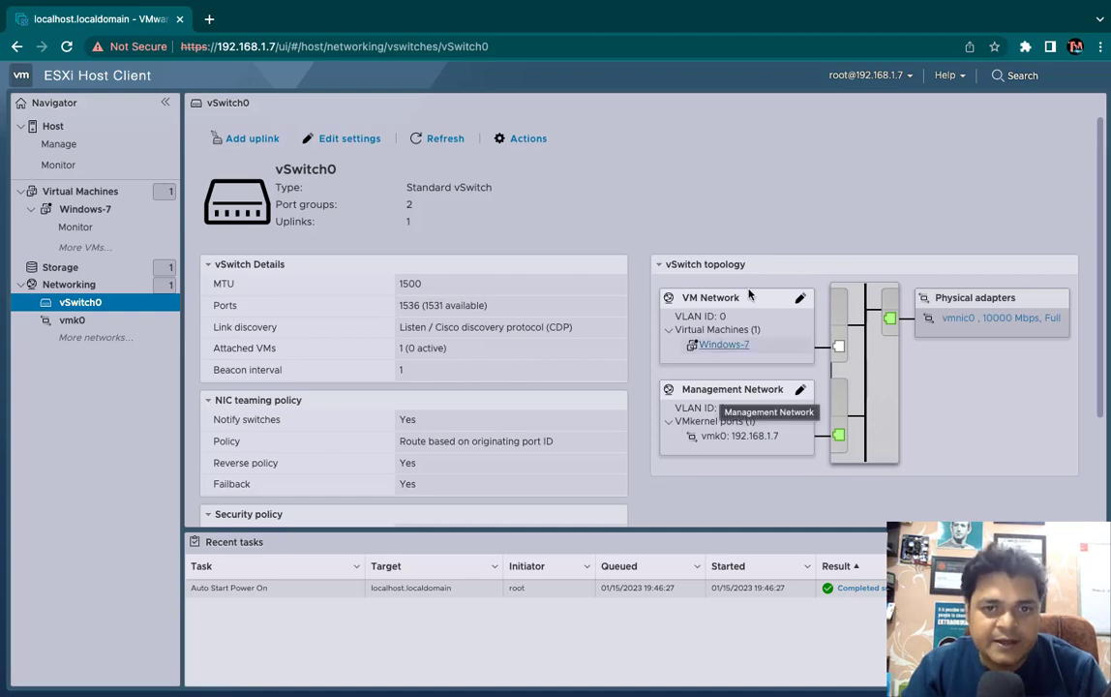
pyautogui.moveTo(121, 184)
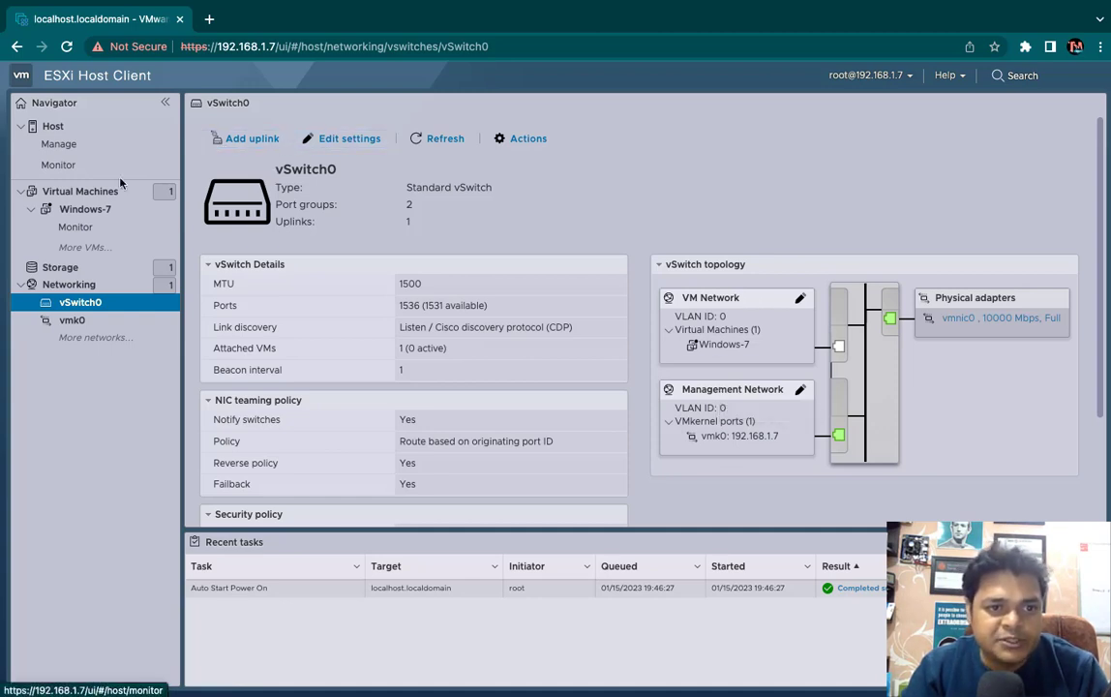
pyautogui.click(67, 283)
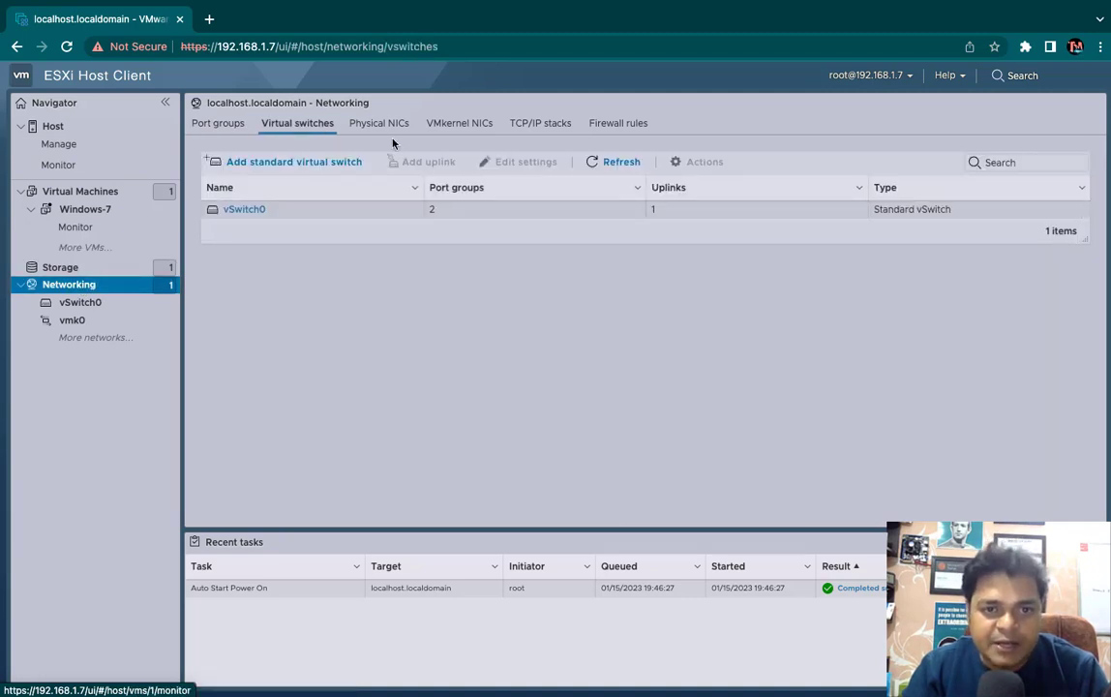
pyautogui.moveTo(244, 209)
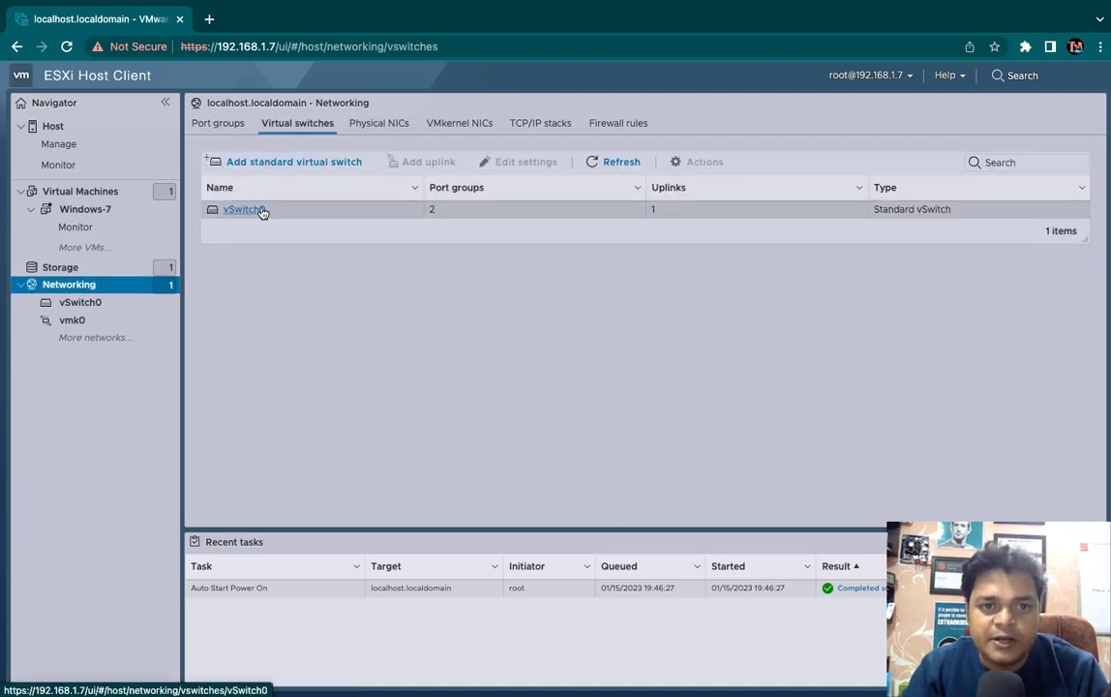
pyautogui.click(243, 209)
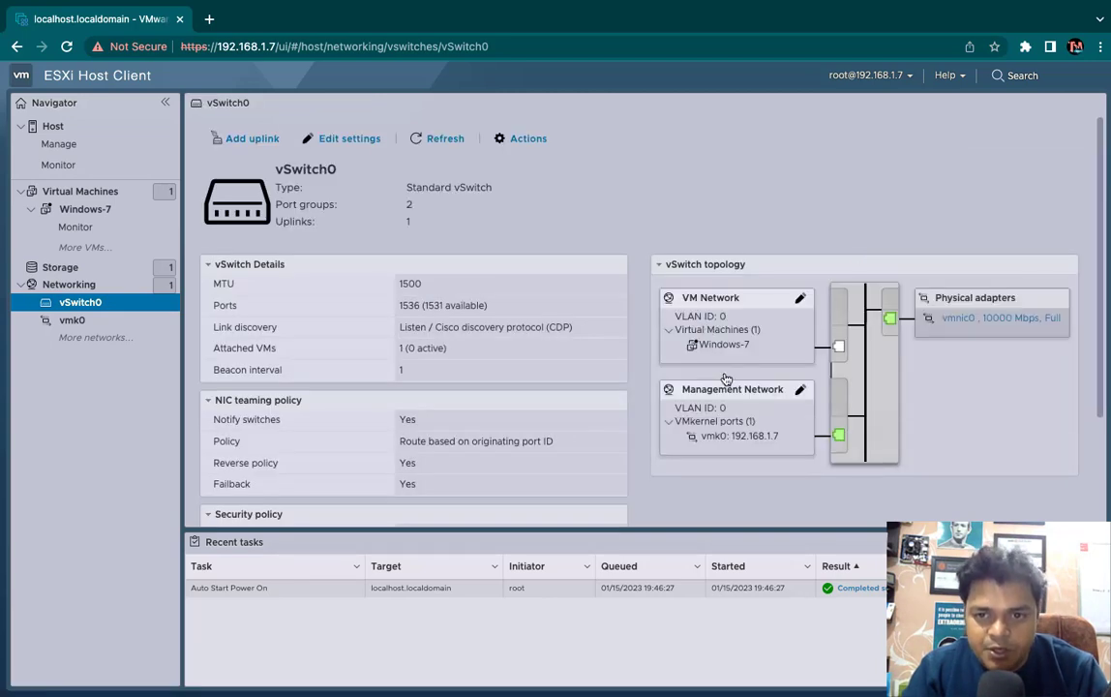
pyautogui.moveTo(358, 233)
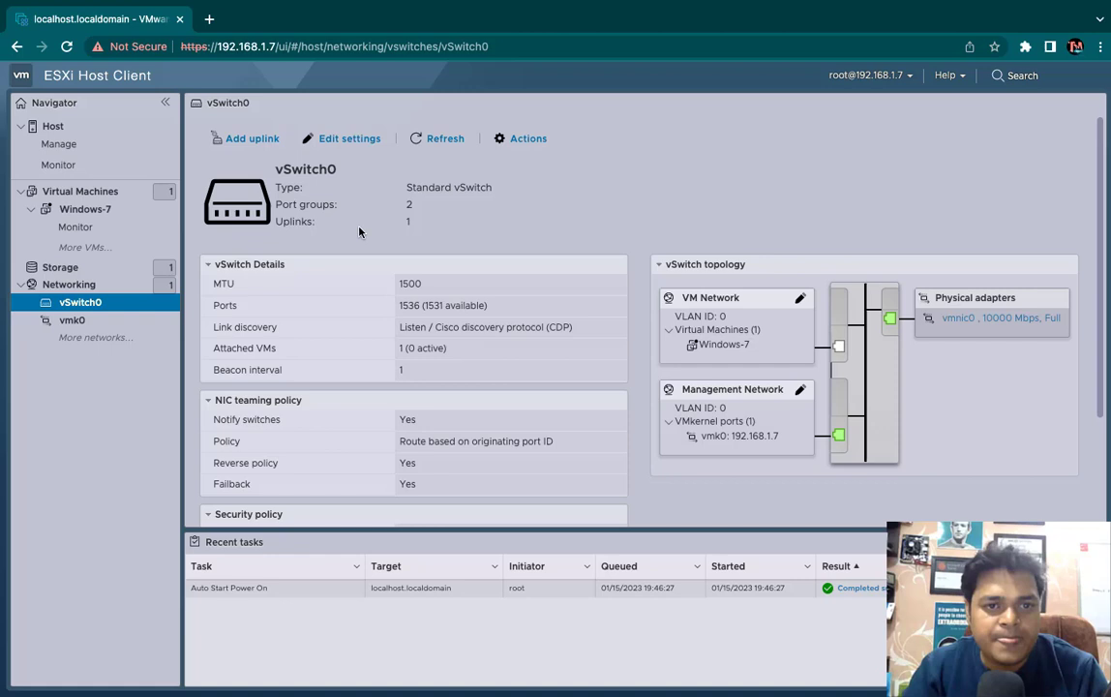
pyautogui.click(68, 283)
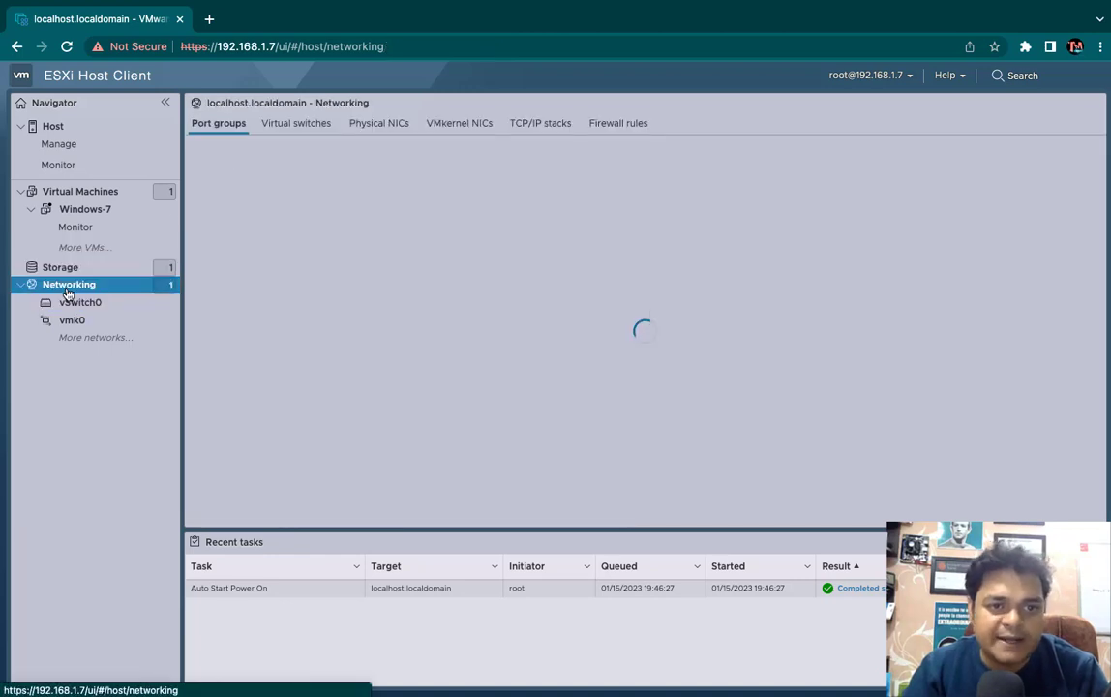
pyautogui.click(218, 122)
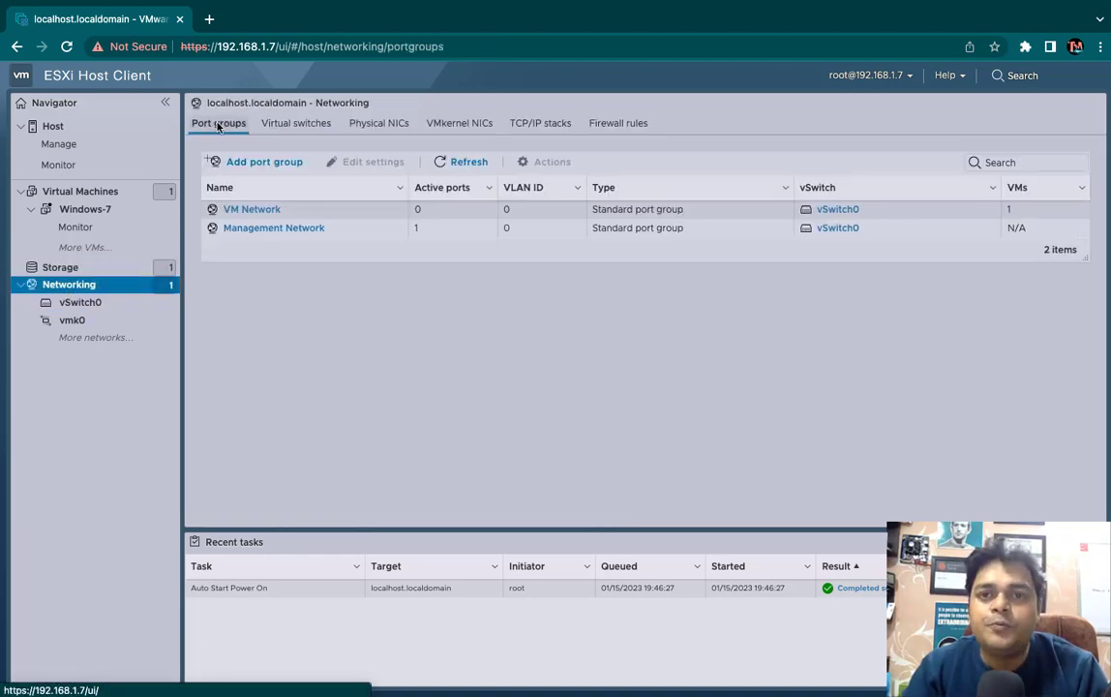
# Step: Add port group HR with VLAN ID 2 on vSwitch0 and dismiss the notification
pyautogui.click(264, 161)
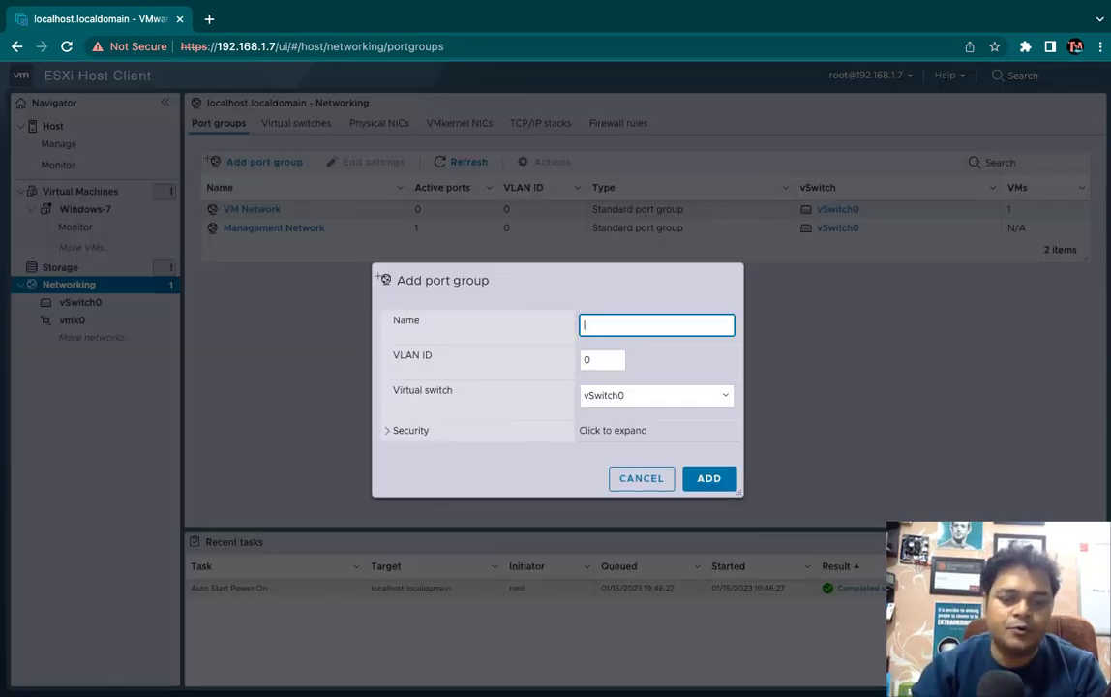
pyautogui.write('HR')
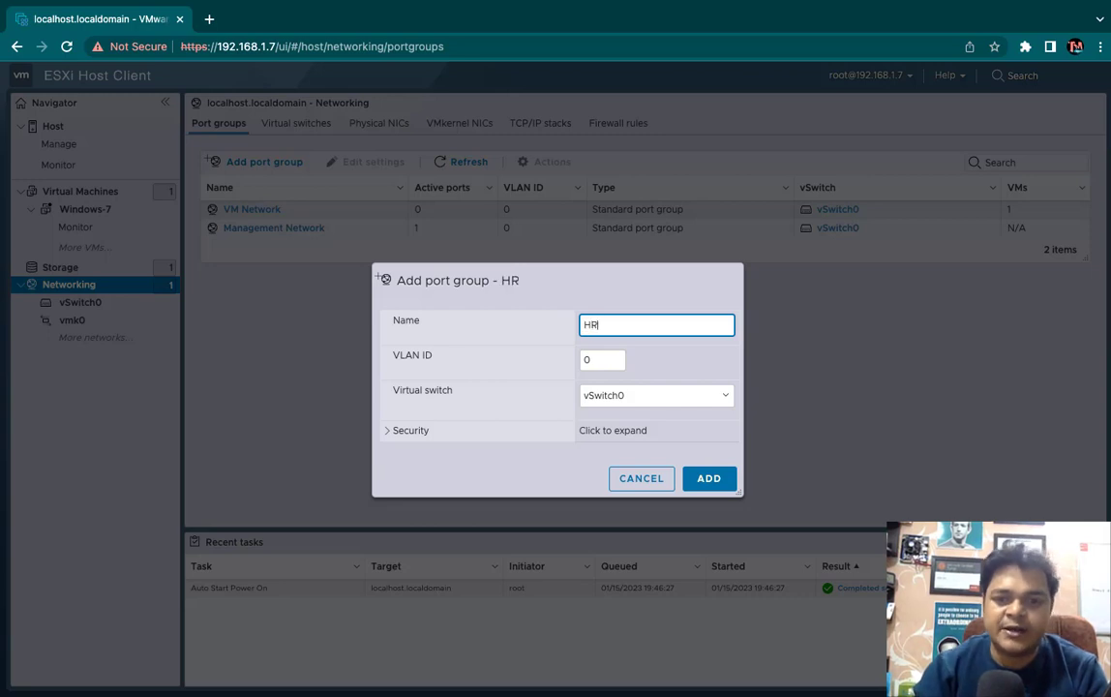
pyautogui.click(601, 359)
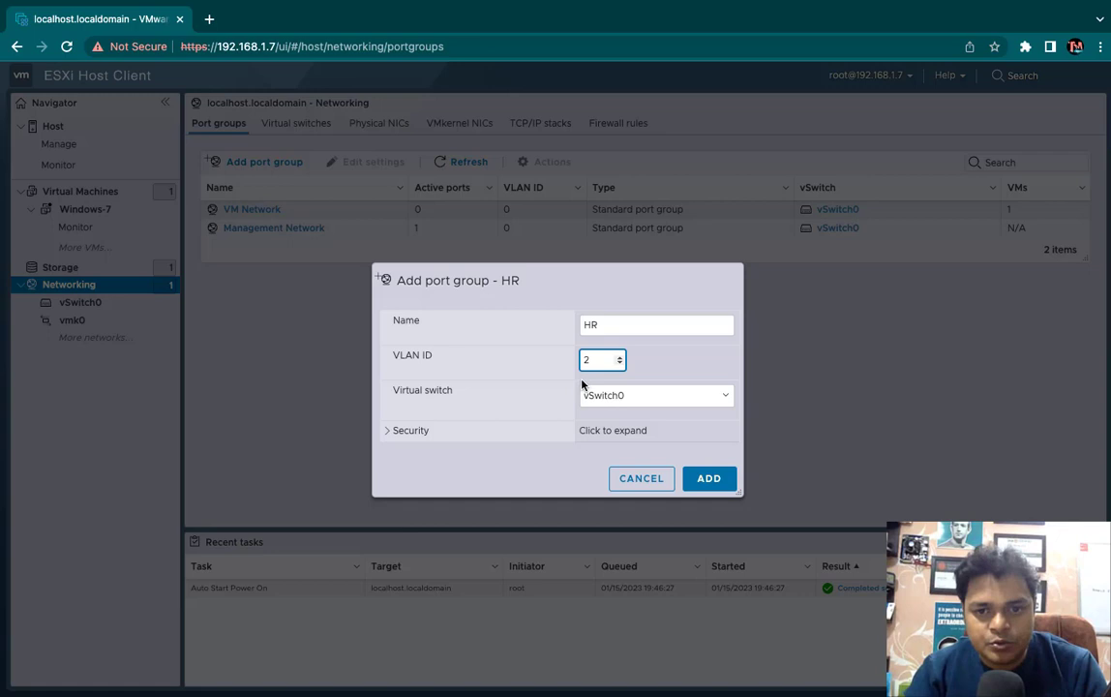
pyautogui.moveTo(644, 403)
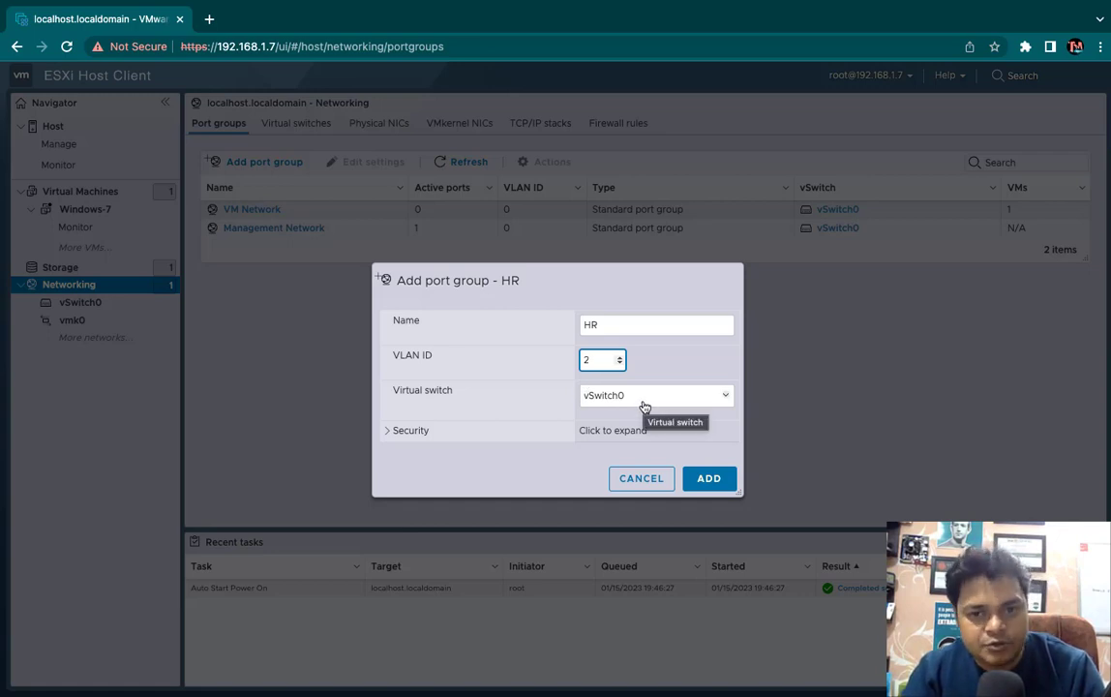
pyautogui.click(708, 478)
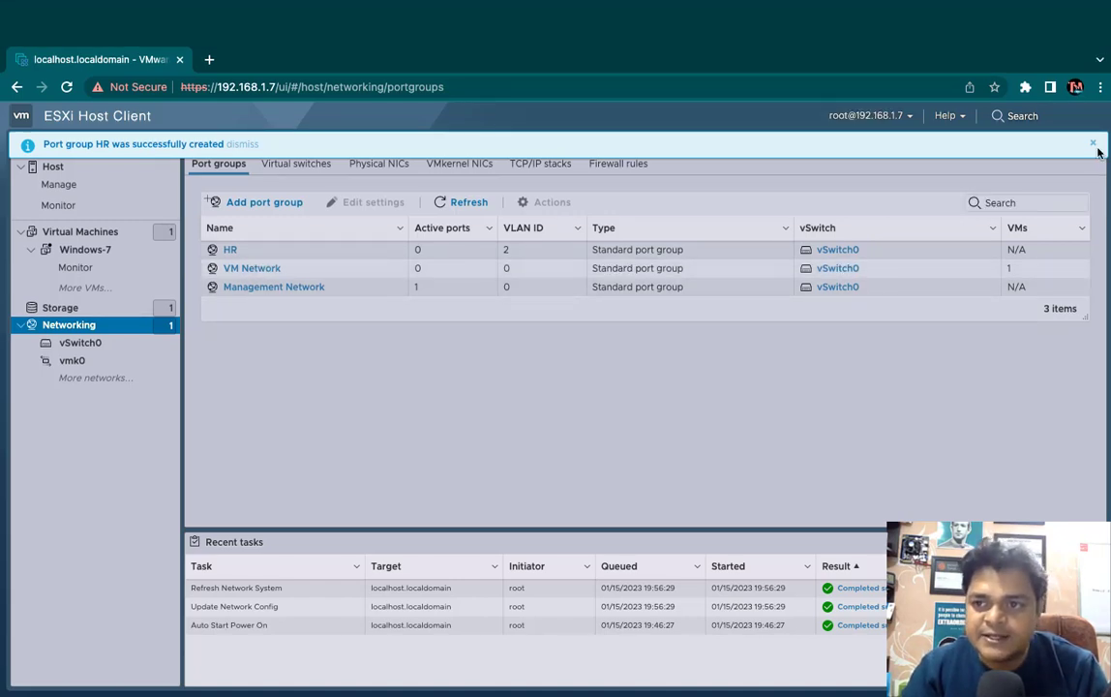
pyautogui.click(1094, 143)
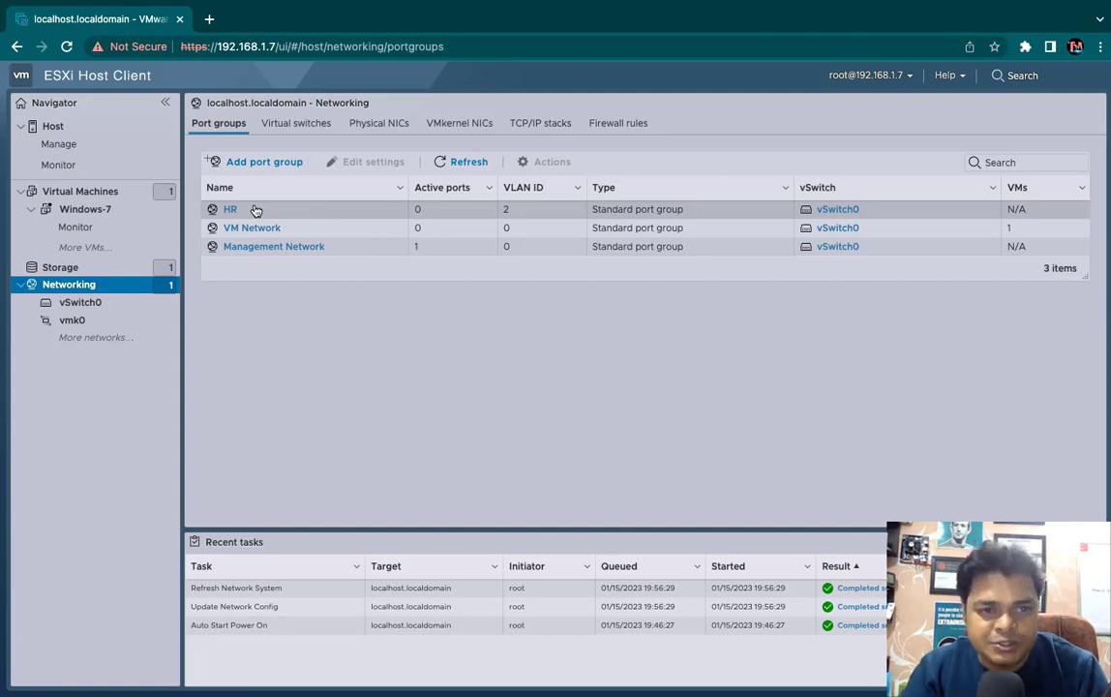
# Step: Check vSwitch0's topology for HR (VLAN 2), then open the Windows-7 VM's page
pyautogui.click(296, 123)
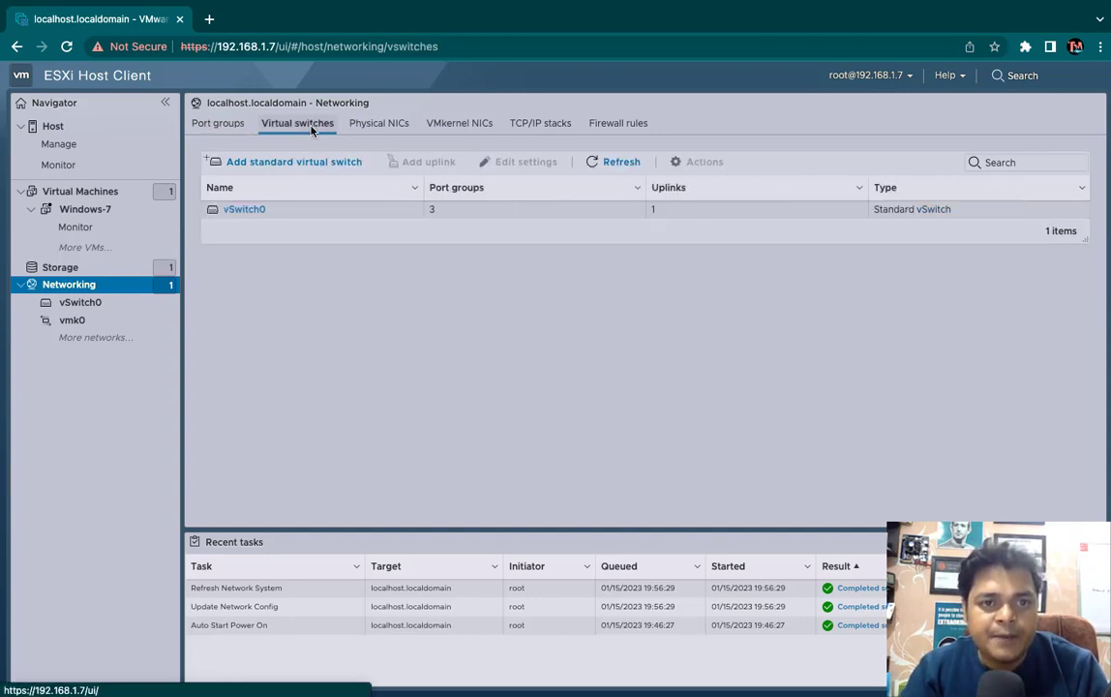
pyautogui.click(244, 209)
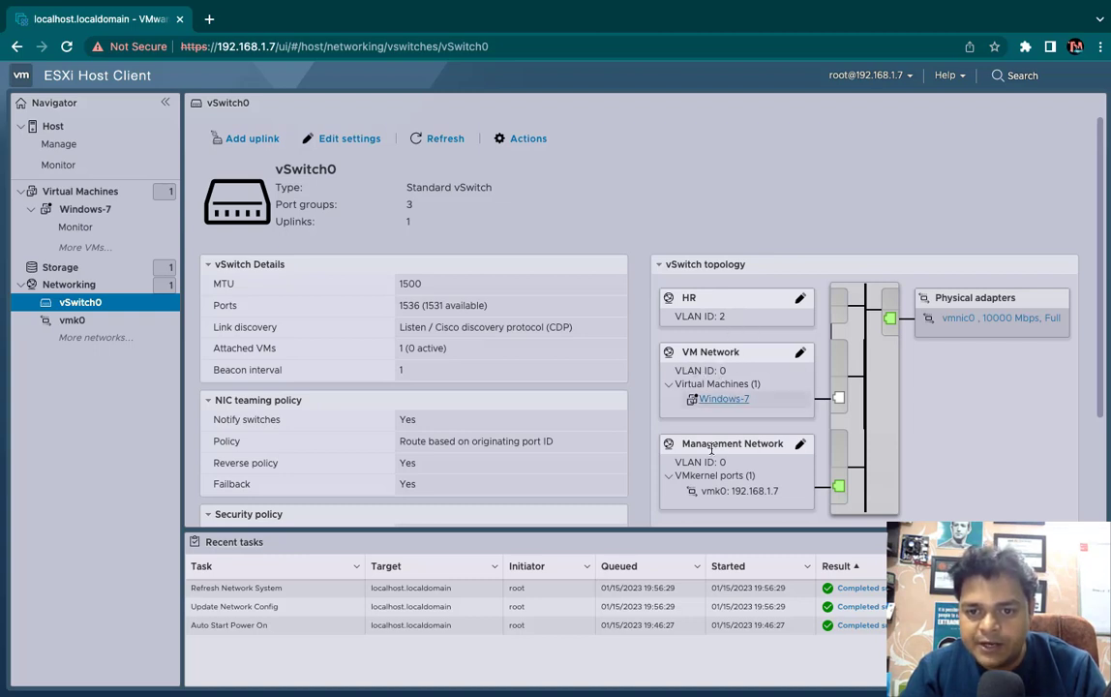
pyautogui.moveTo(743, 472)
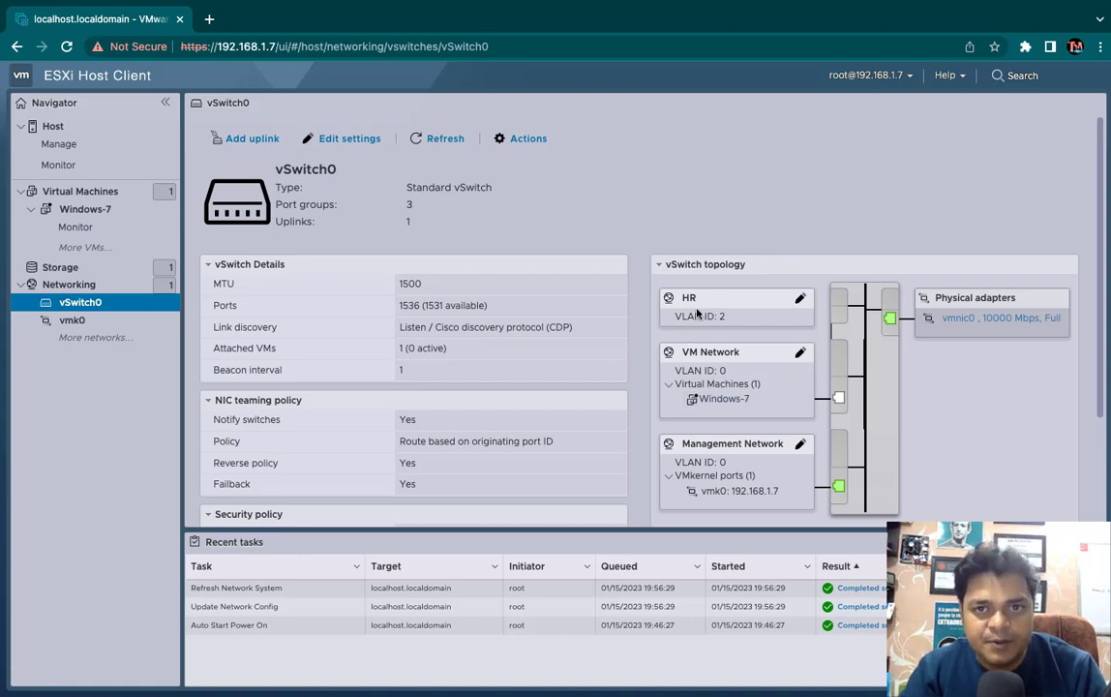
pyautogui.moveTo(704, 366)
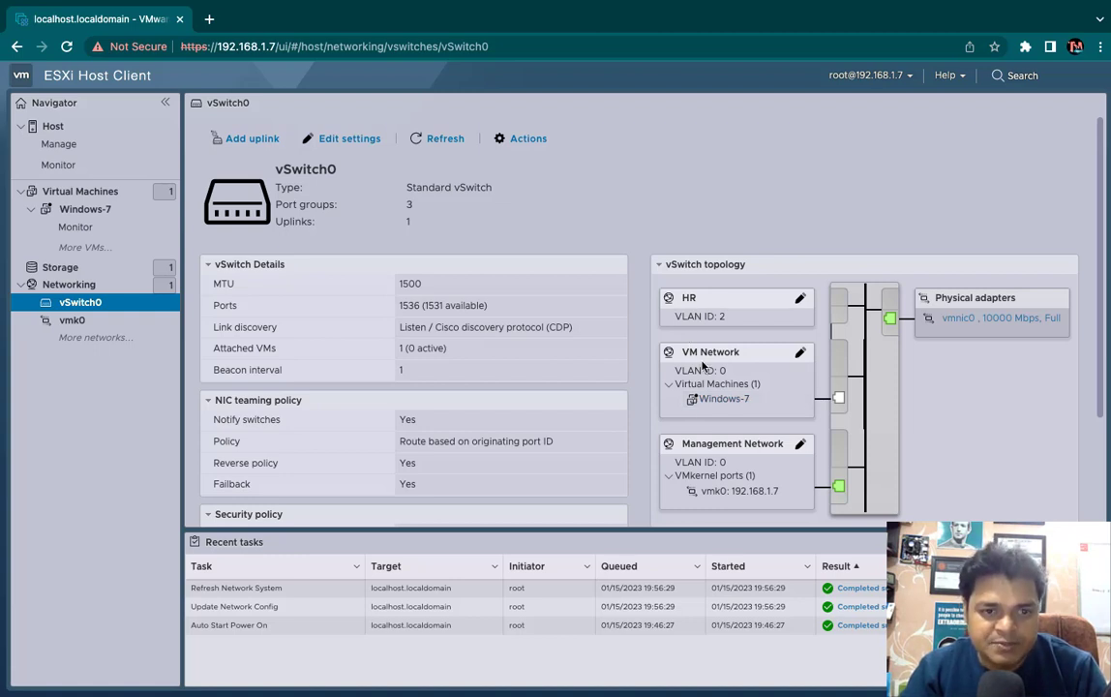
pyautogui.click(86, 209)
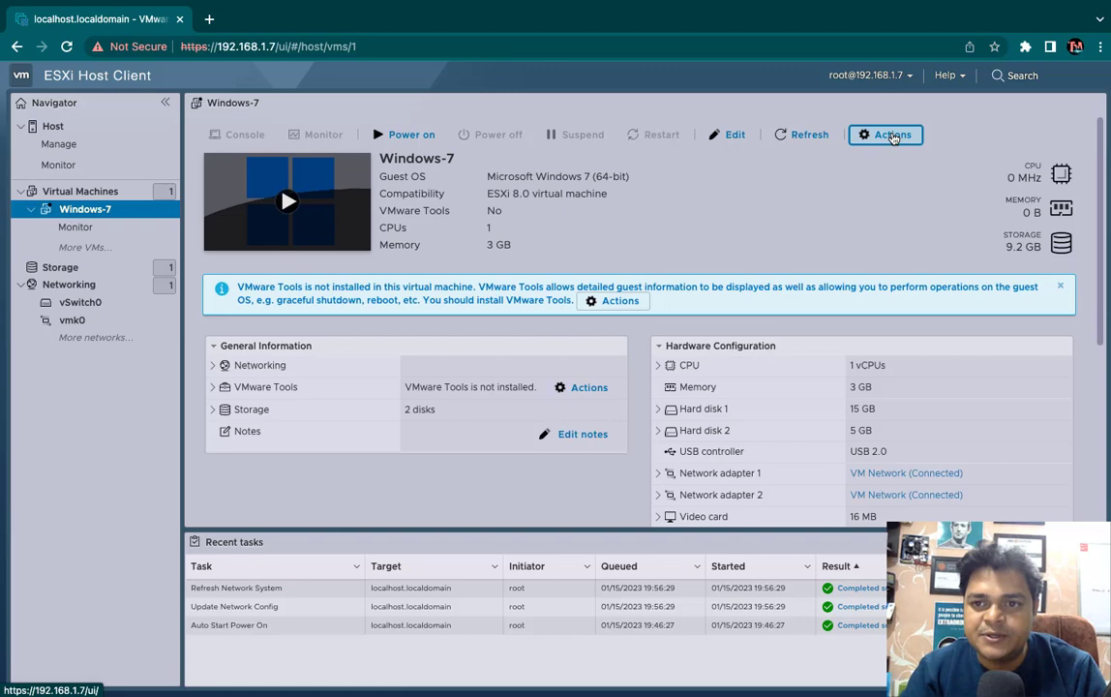
# Step: In Windows-7's Edit settings, set Network Adapter 1 and 2 to the HR port group
pyautogui.click(886, 134)
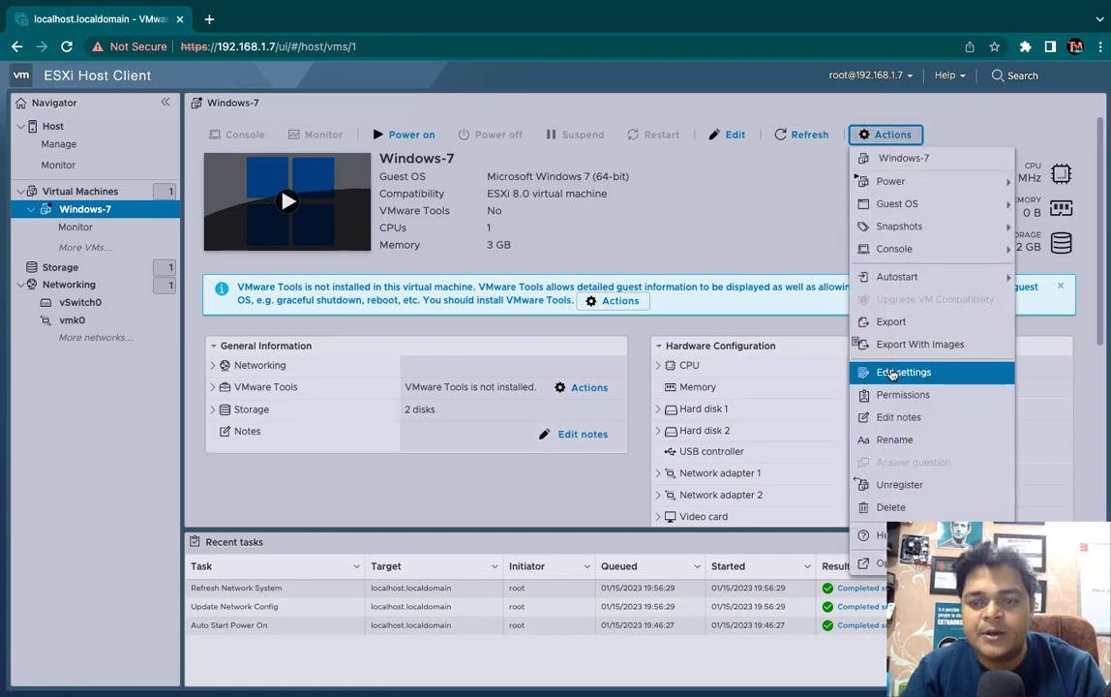
pyautogui.click(903, 372)
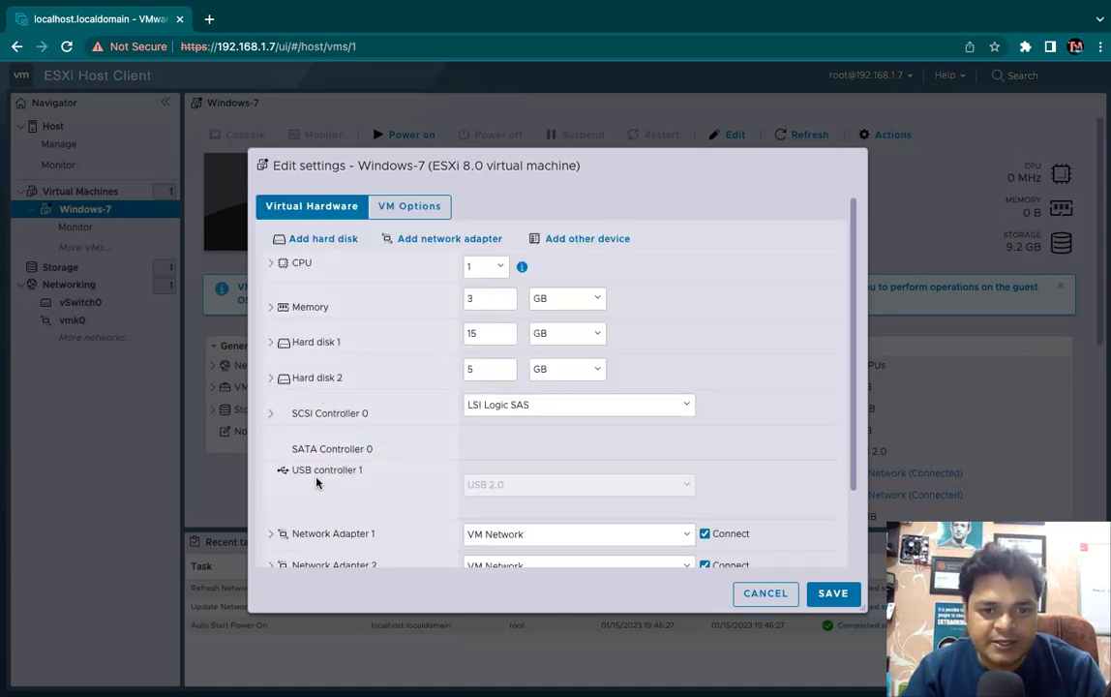
pyautogui.scroll(-3)
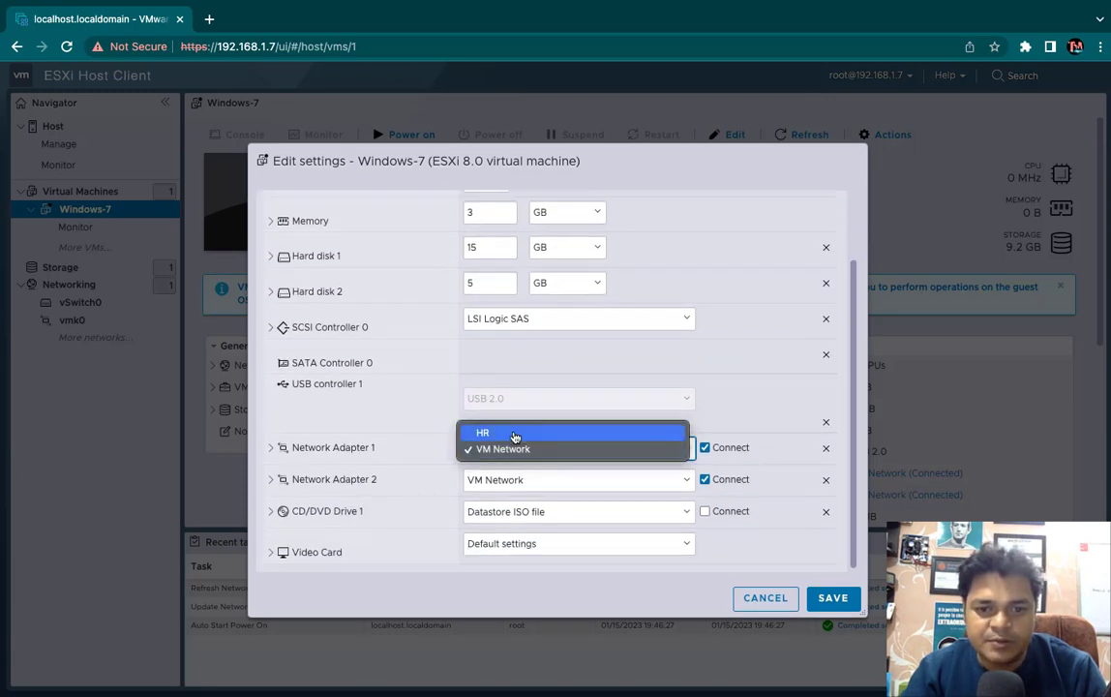
pyautogui.click(482, 432)
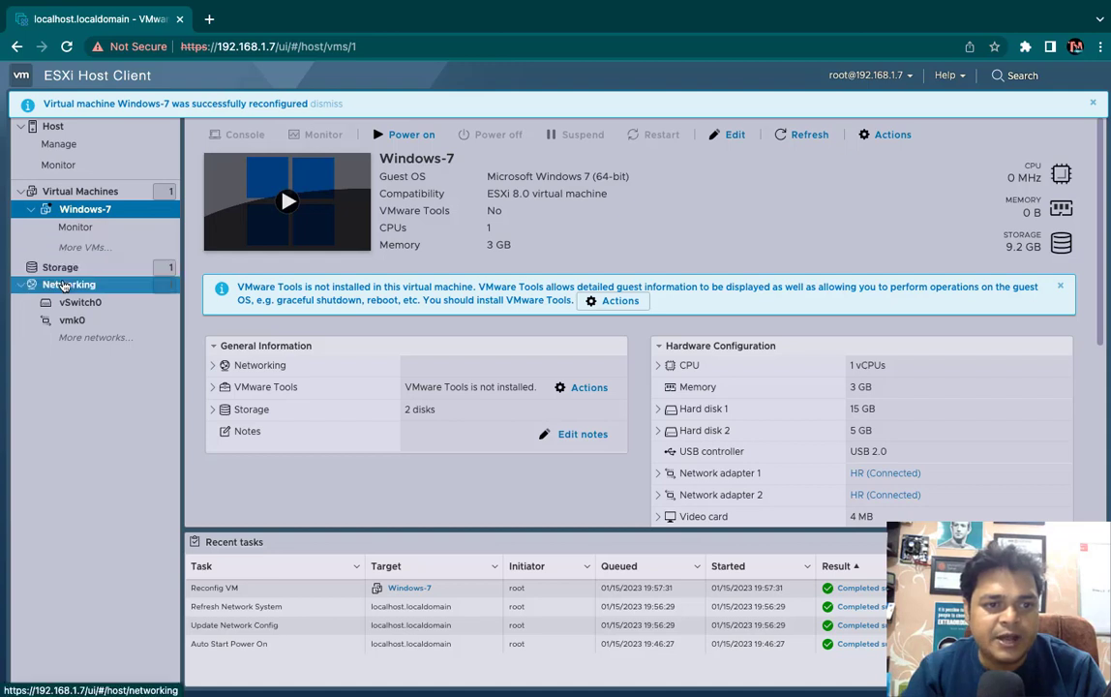
# Step: Reopen vSwitch0's topology to confirm Windows-7 sits under HR and VM Network is empty
pyautogui.click(69, 284)
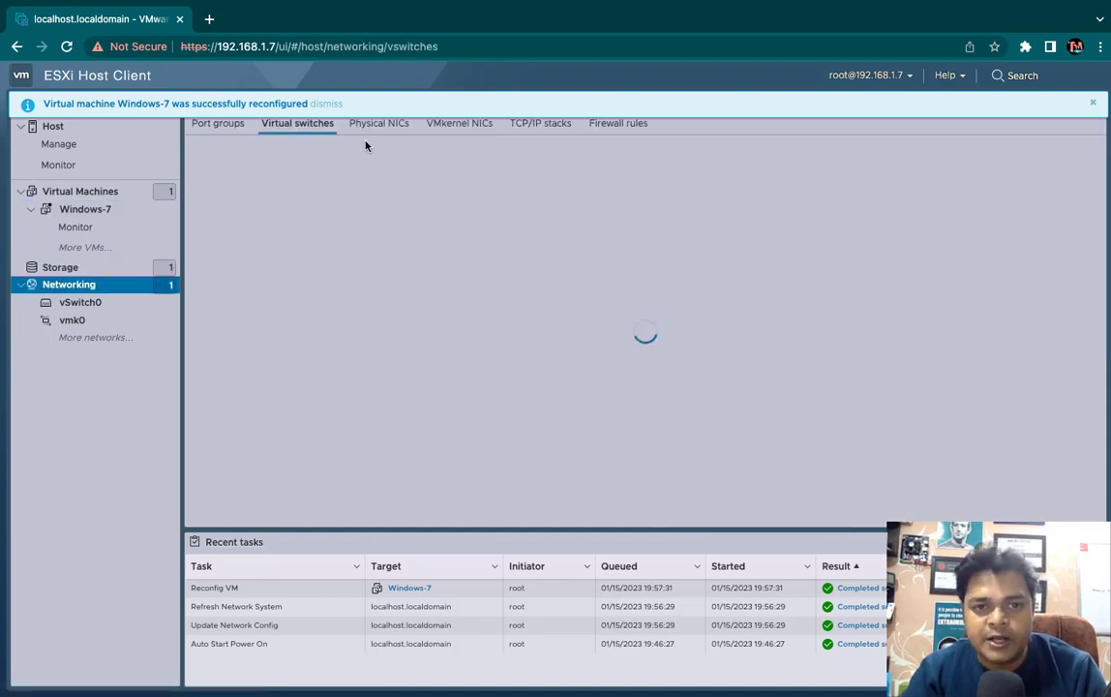
pyautogui.click(80, 302)
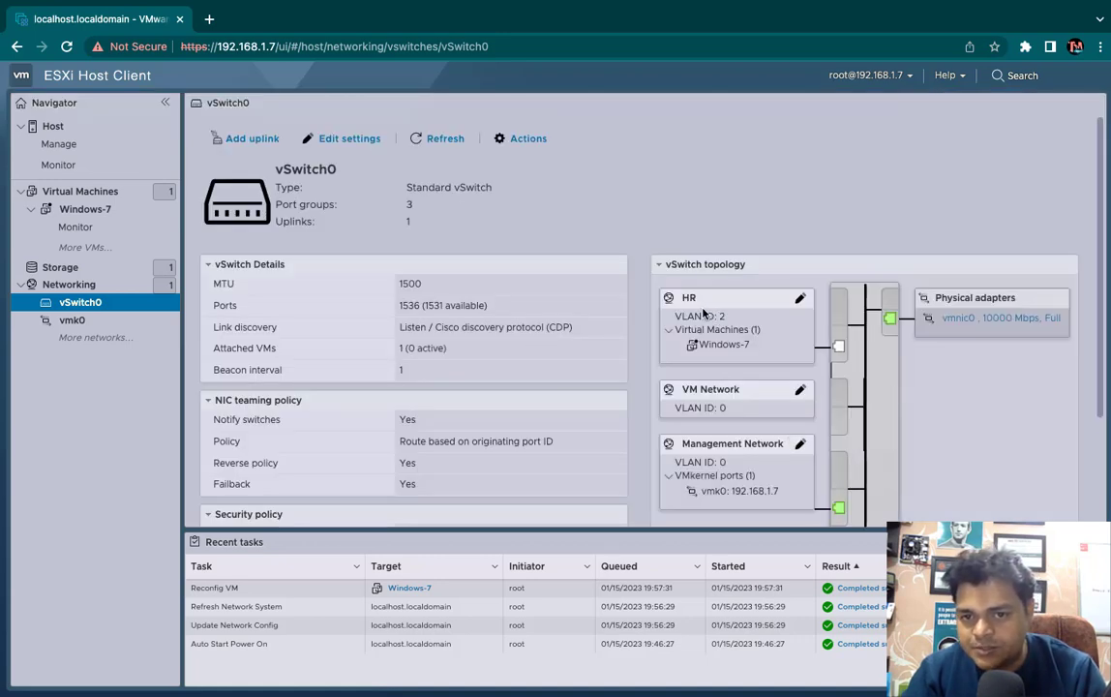
pyautogui.moveTo(724, 344)
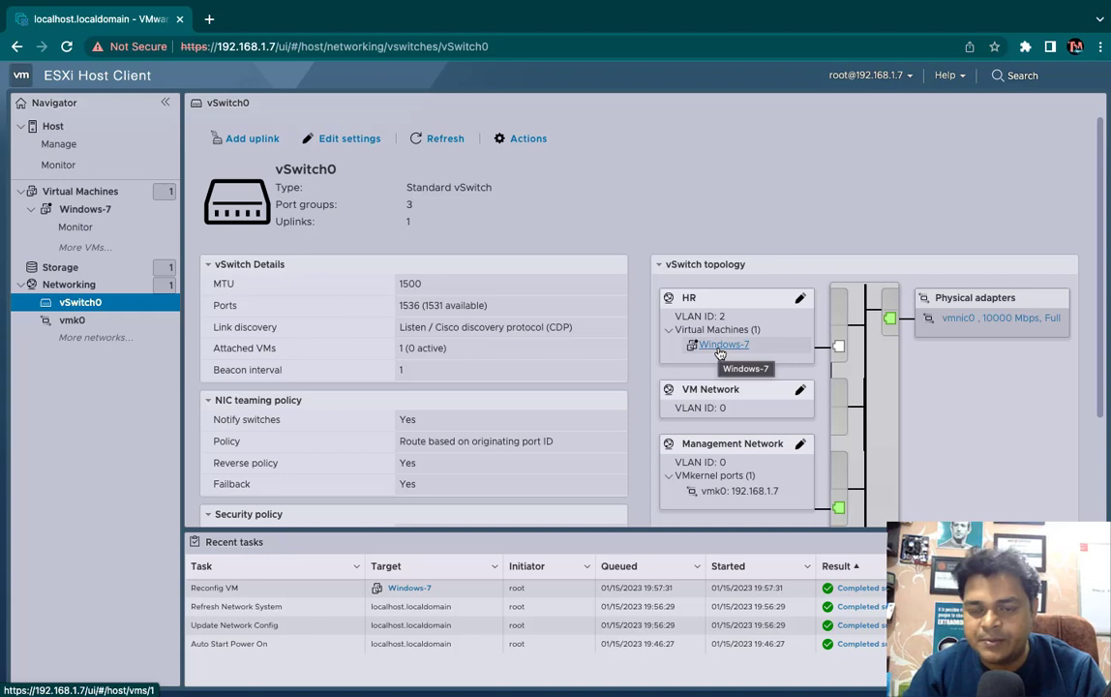